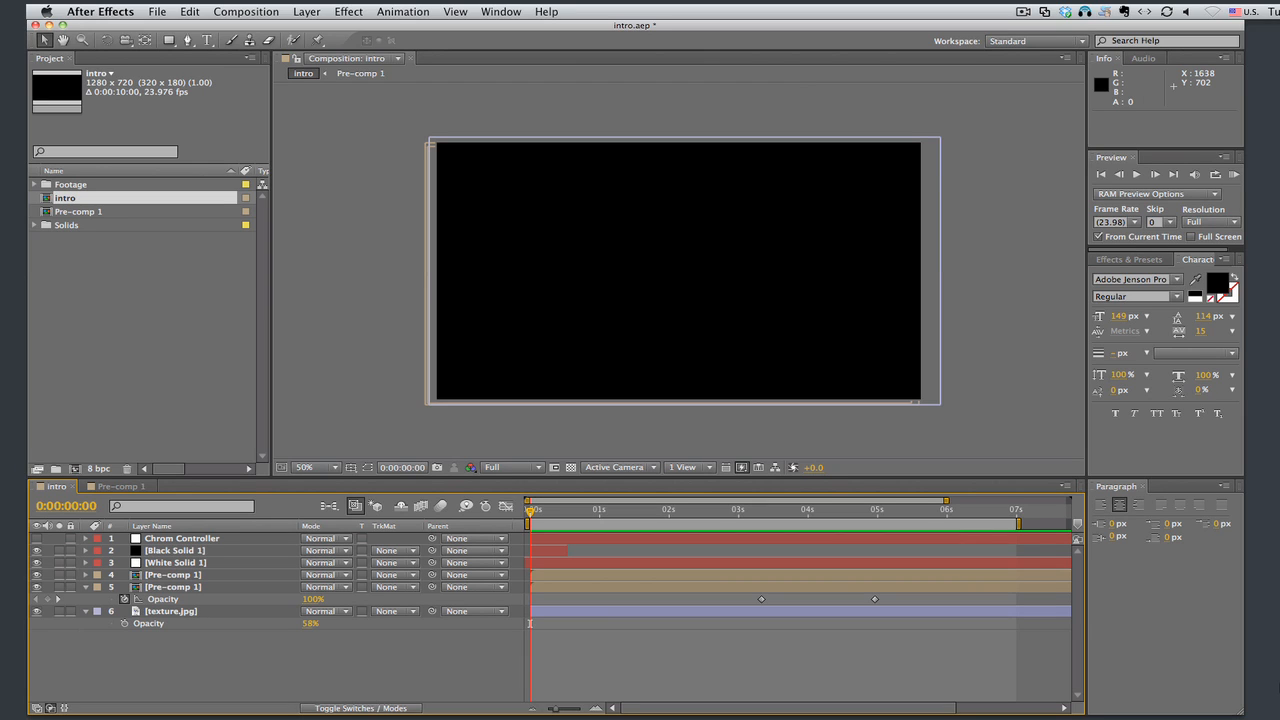
mouse_move(1140, 583)
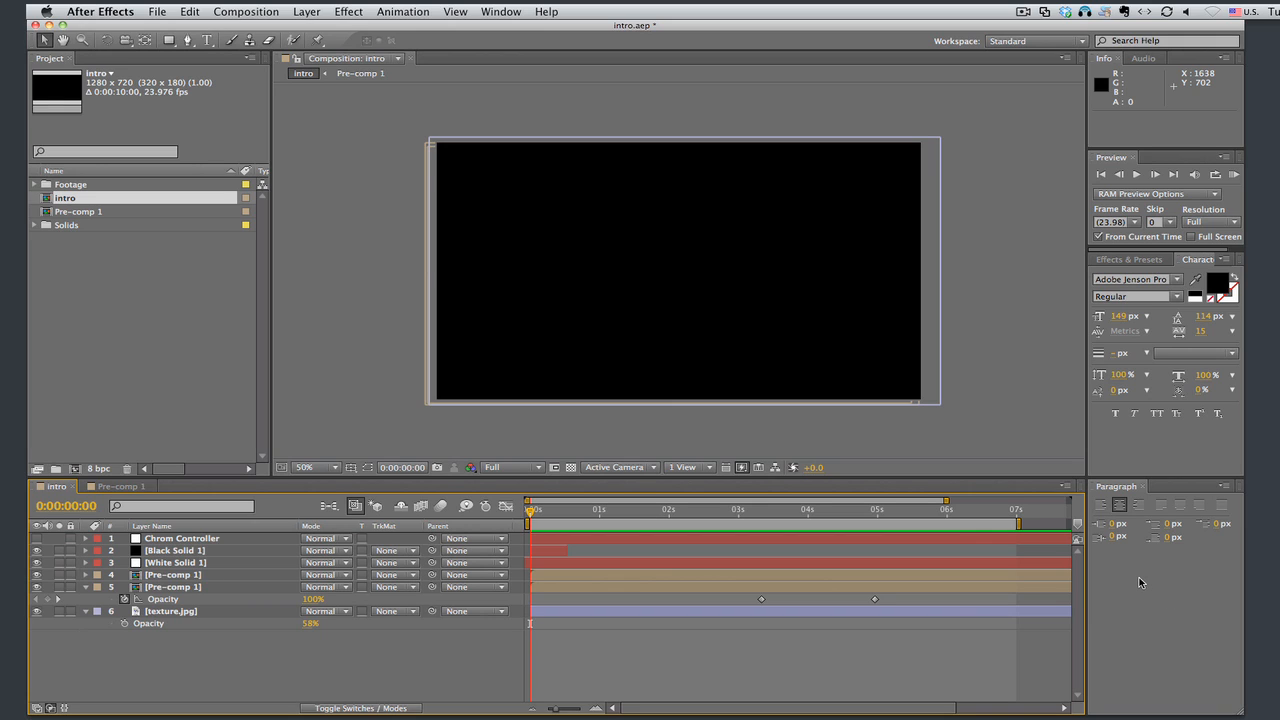
mouse_move(220, 113)
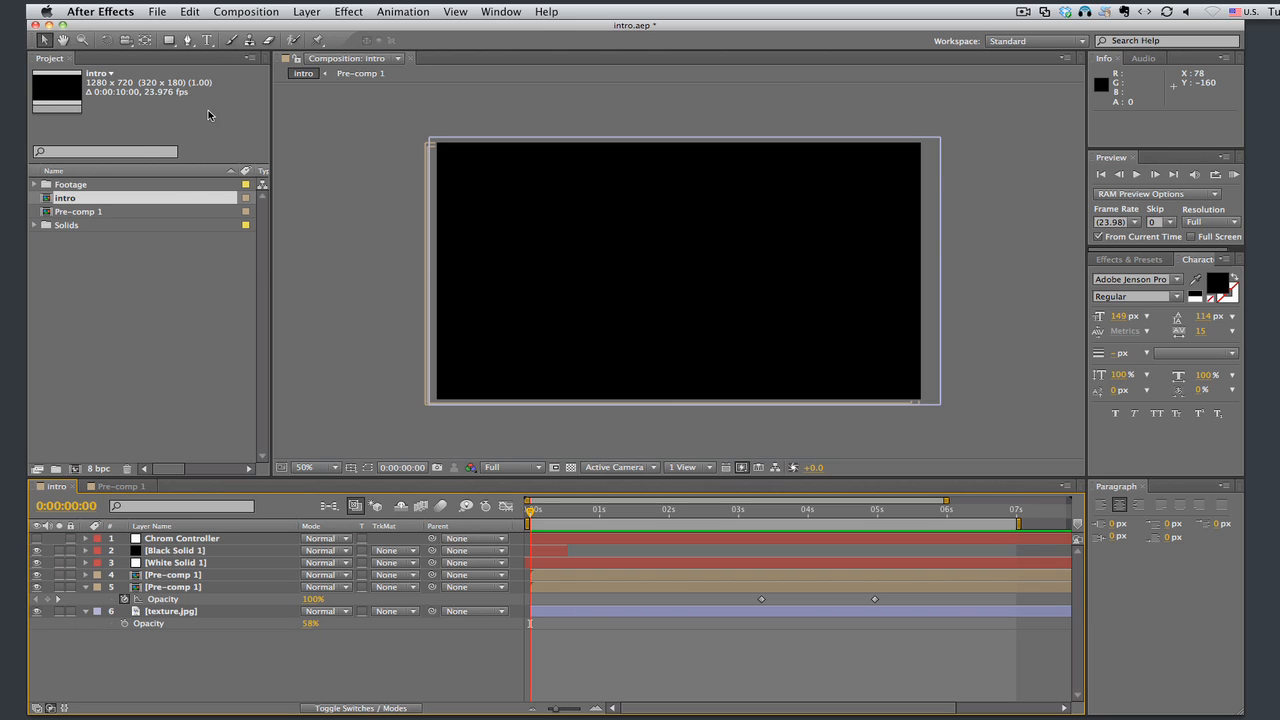
mouse_move(483, 614)
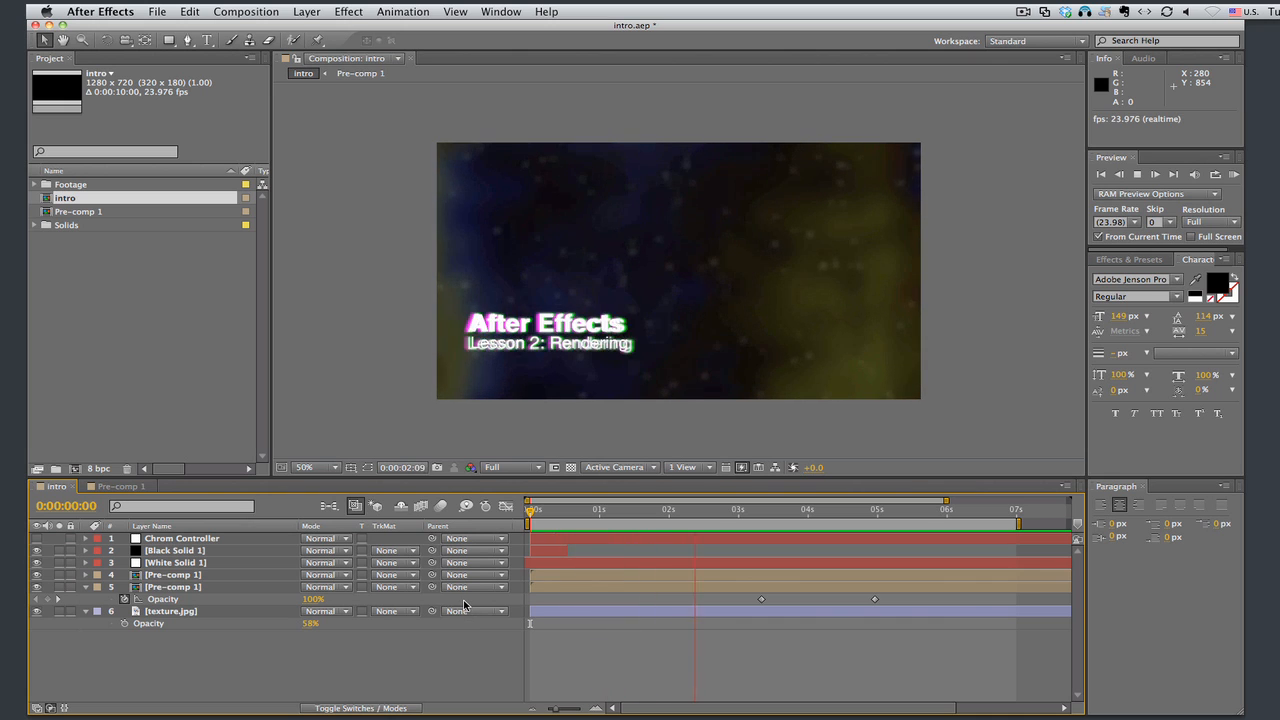
Show the empty Render Queue panel from the Window menu
click(837, 509)
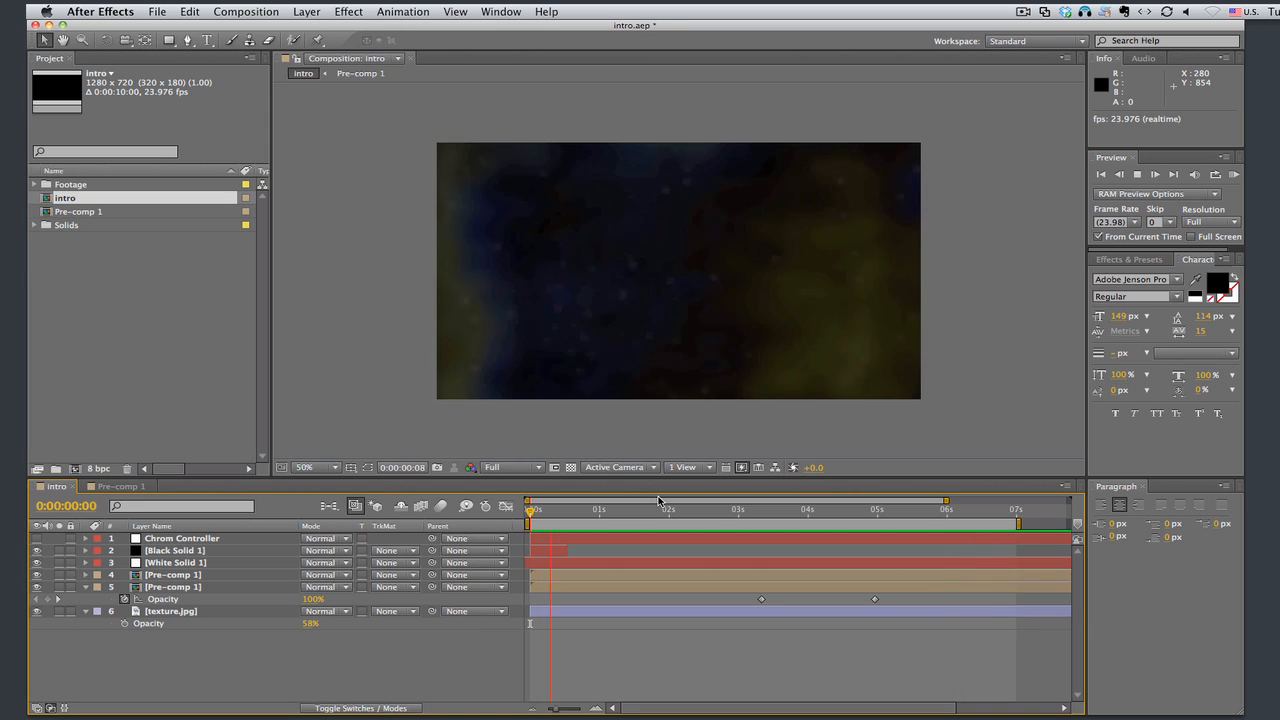
click(690, 509)
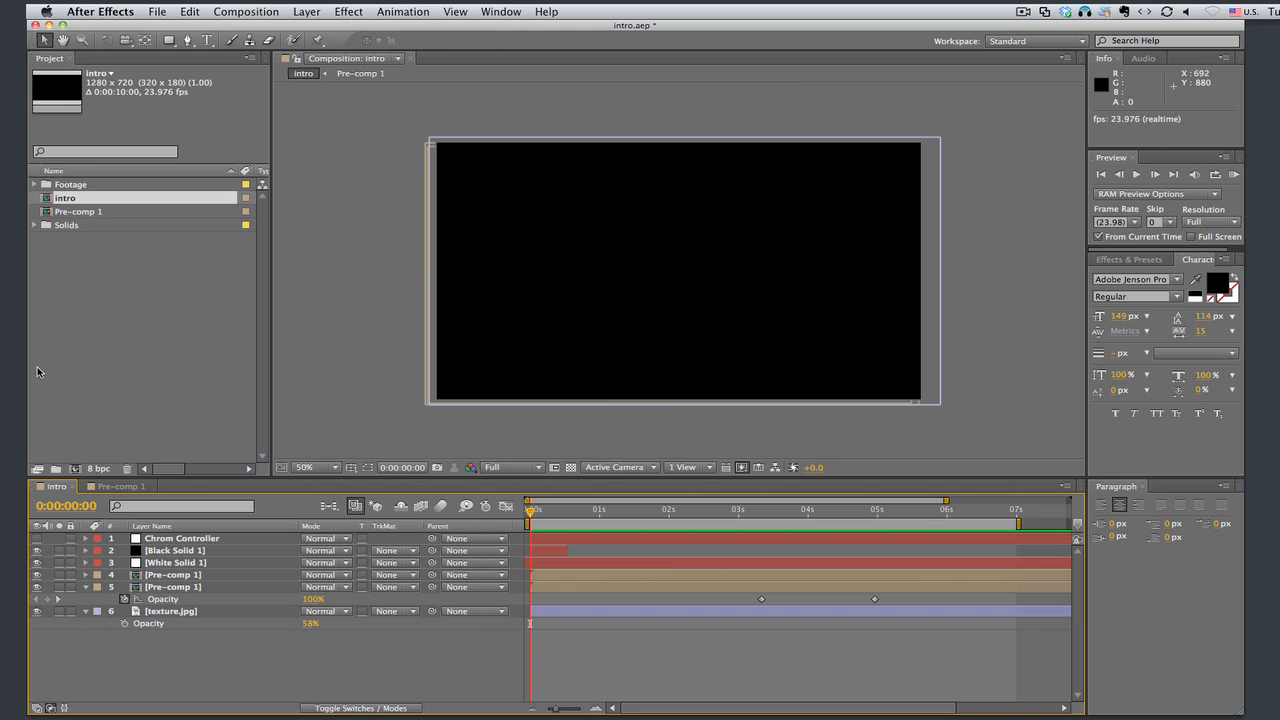
mouse_move(43, 356)
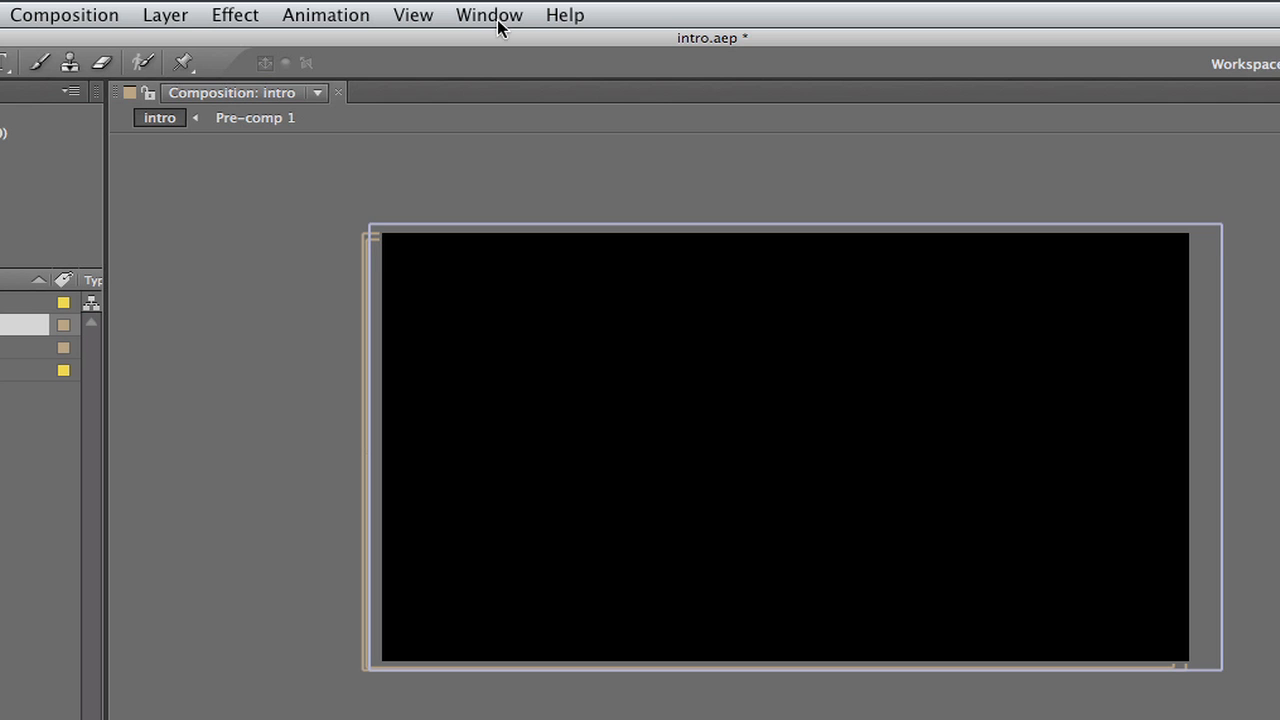
click(489, 14)
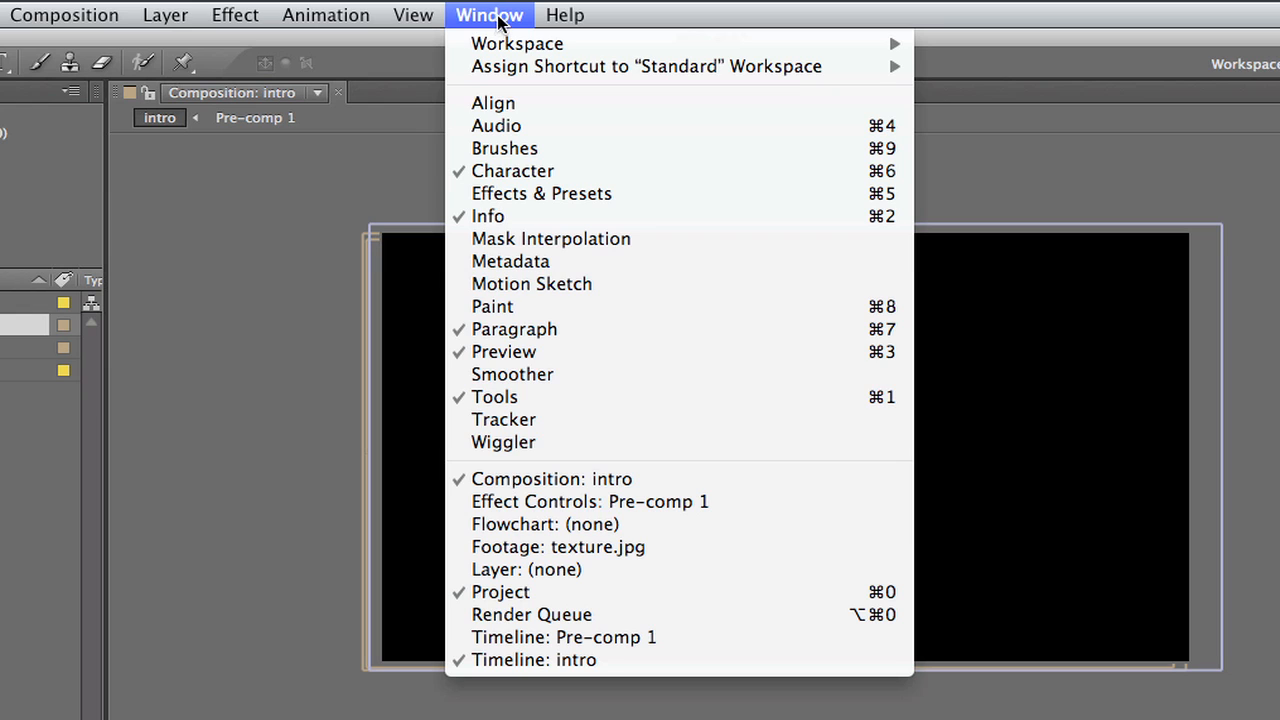
mouse_move(531, 614)
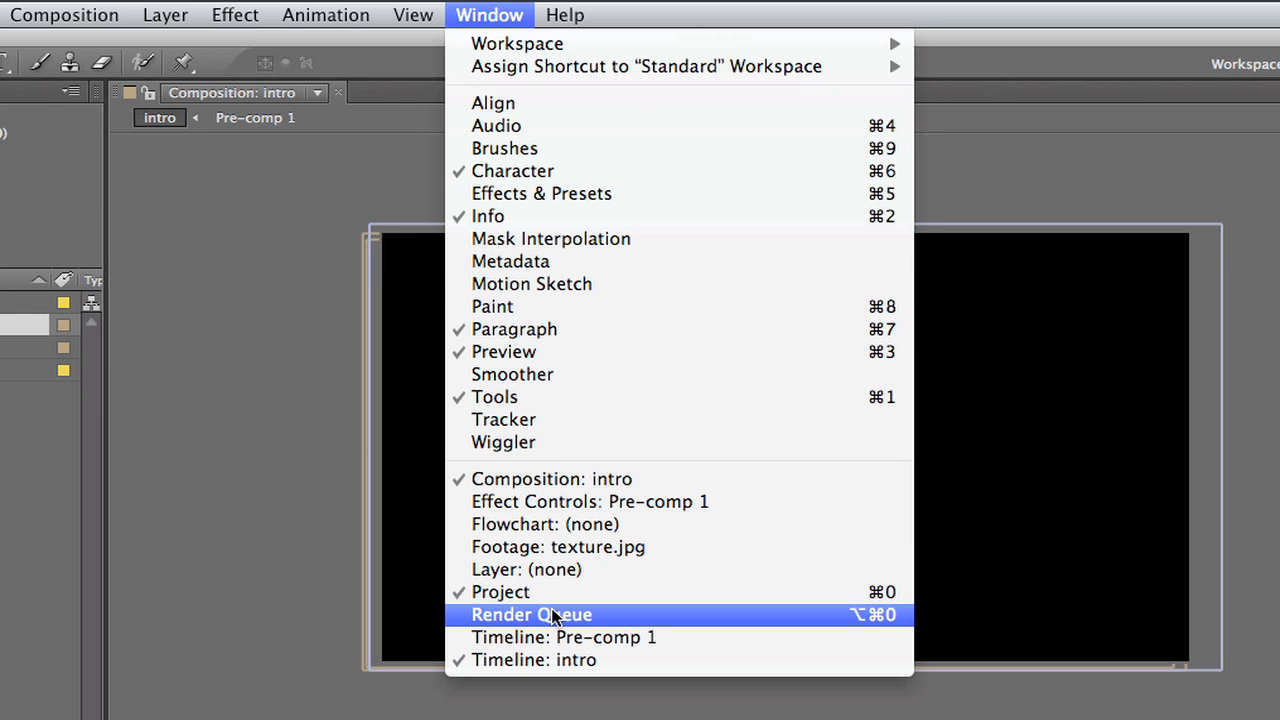
click(531, 614)
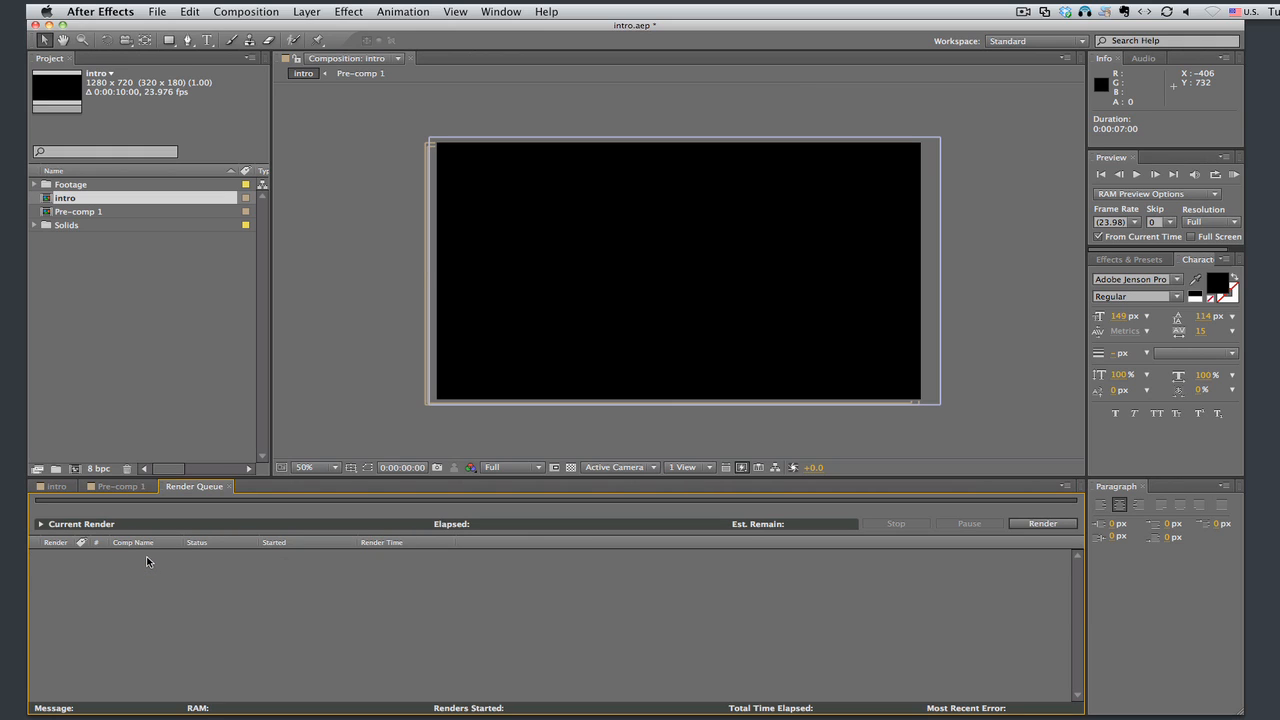
mouse_move(162, 266)
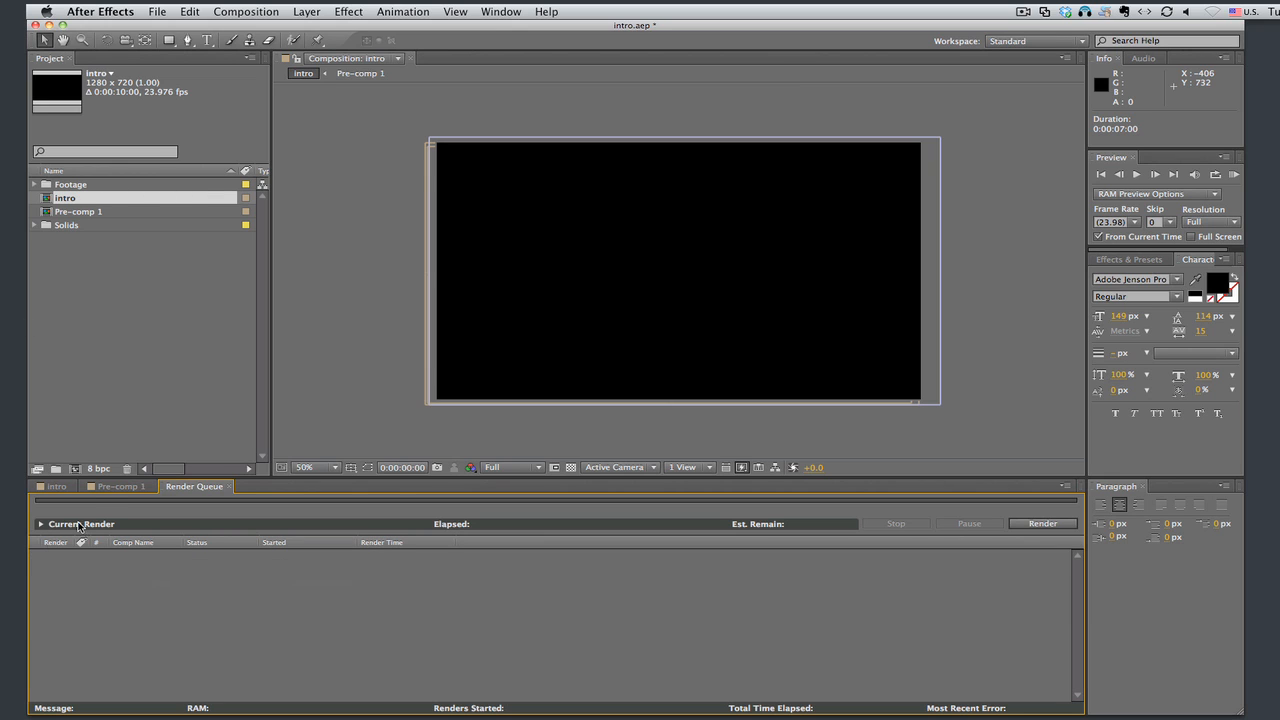
Make the intro composition active and add it to the render queue
click(56, 486)
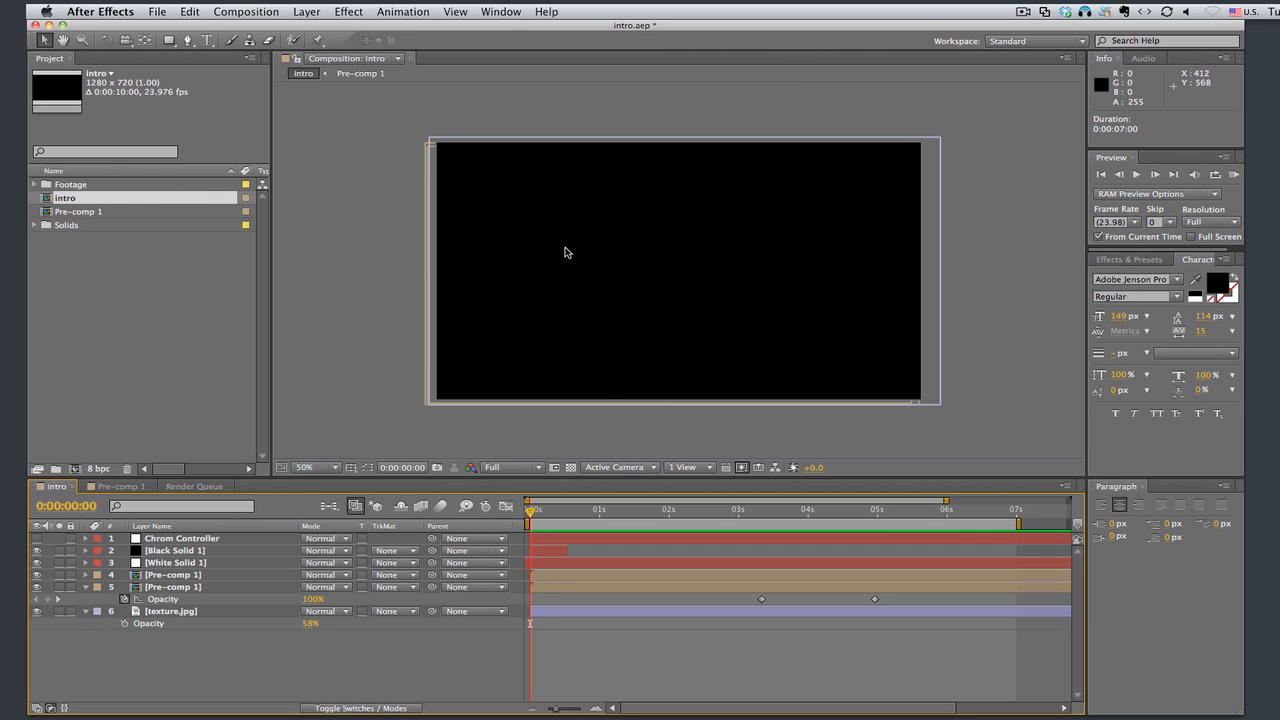
click(245, 11)
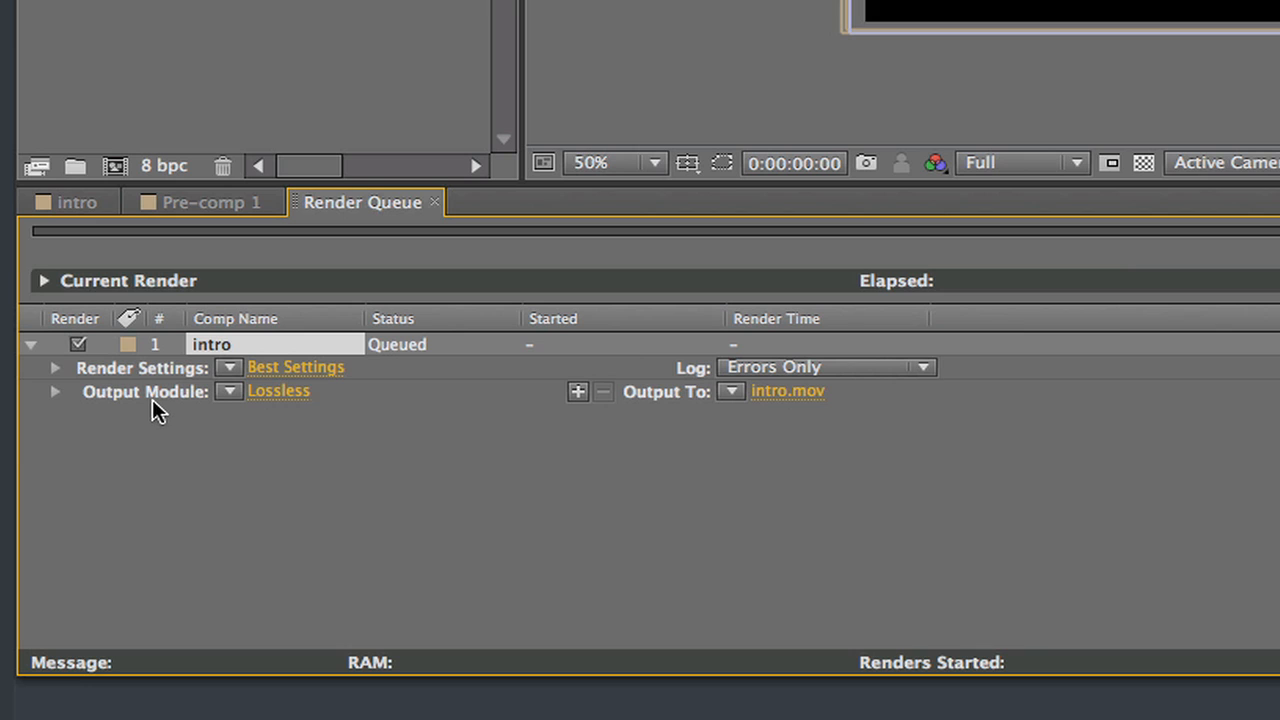
mouse_move(692, 372)
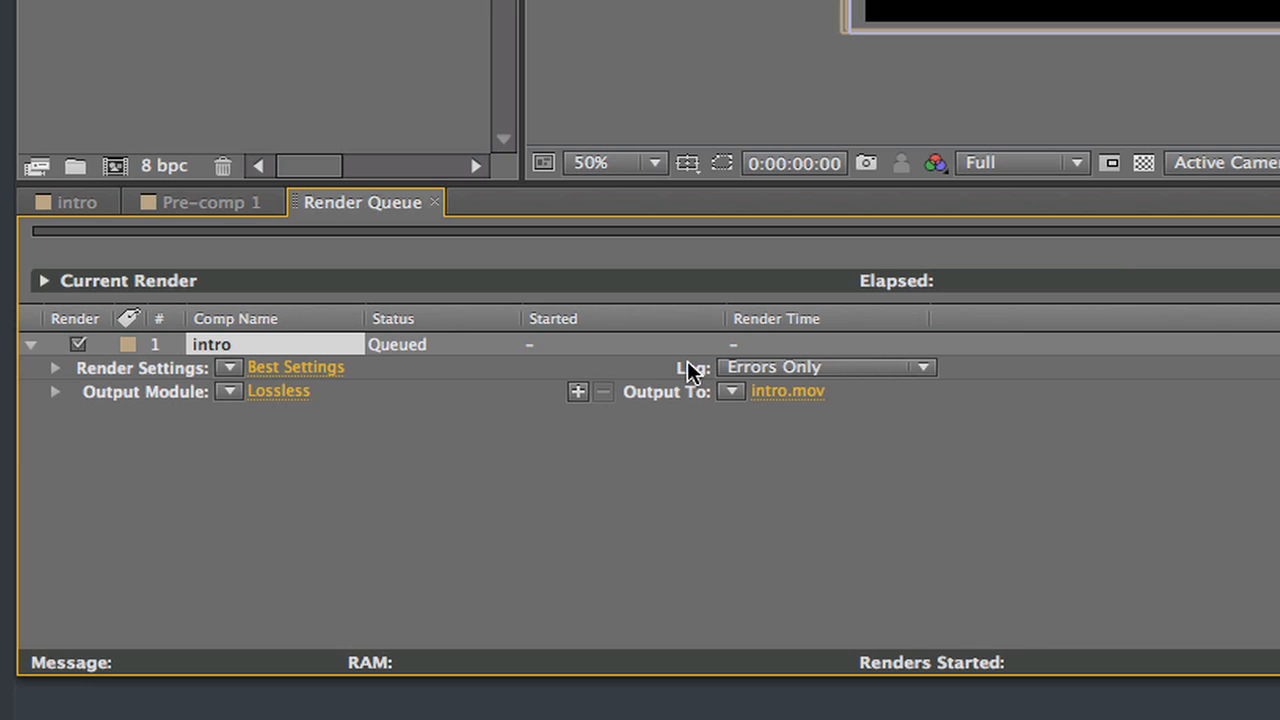
mouse_move(415, 355)
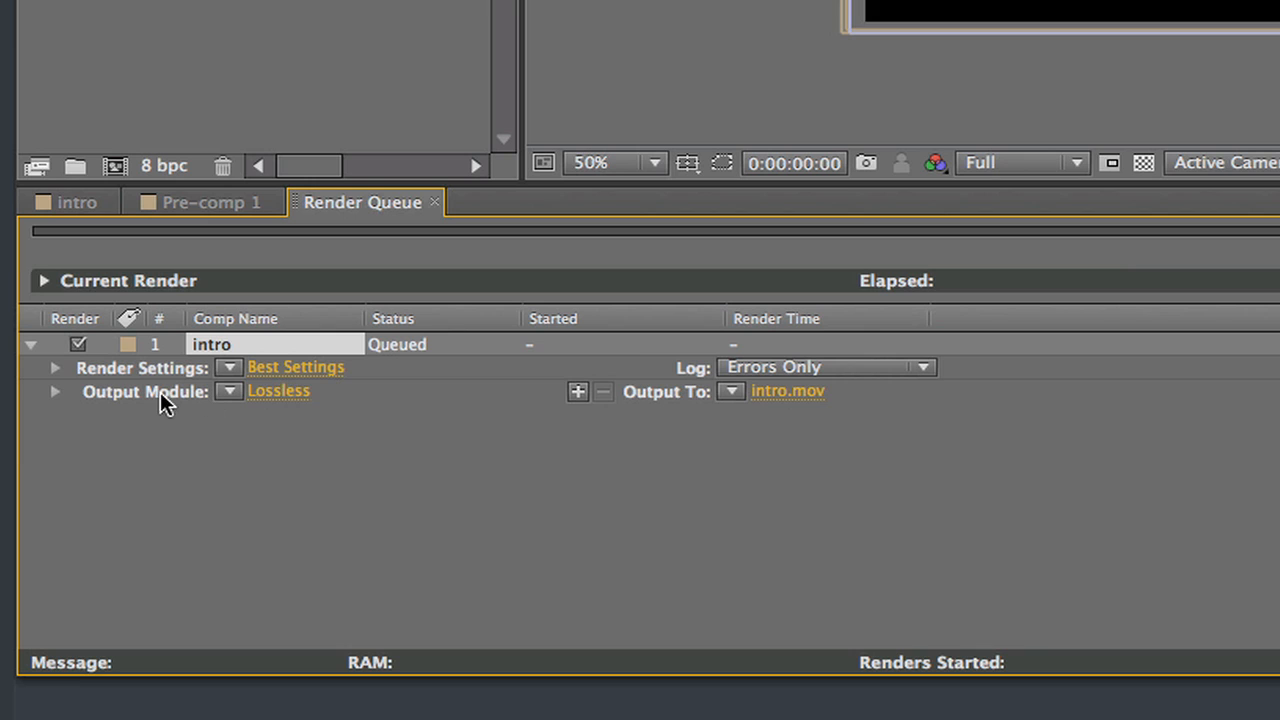
mouse_move(765, 402)
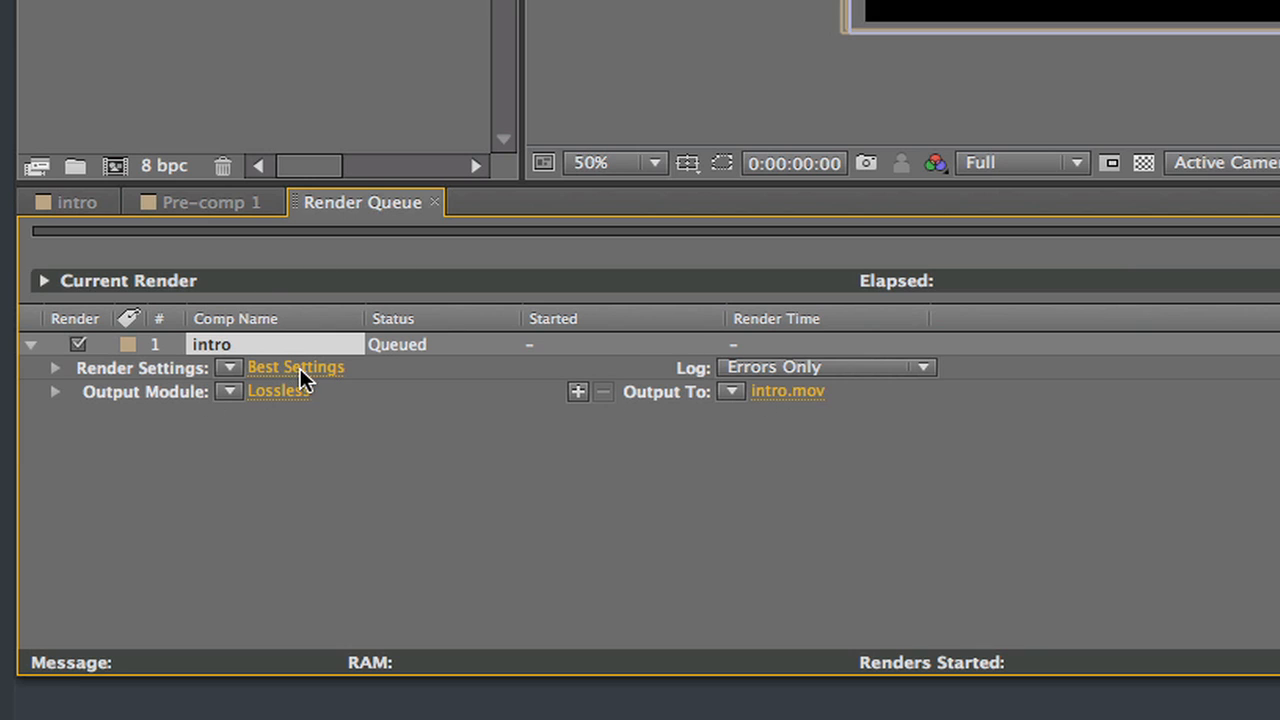
mouse_move(307, 372)
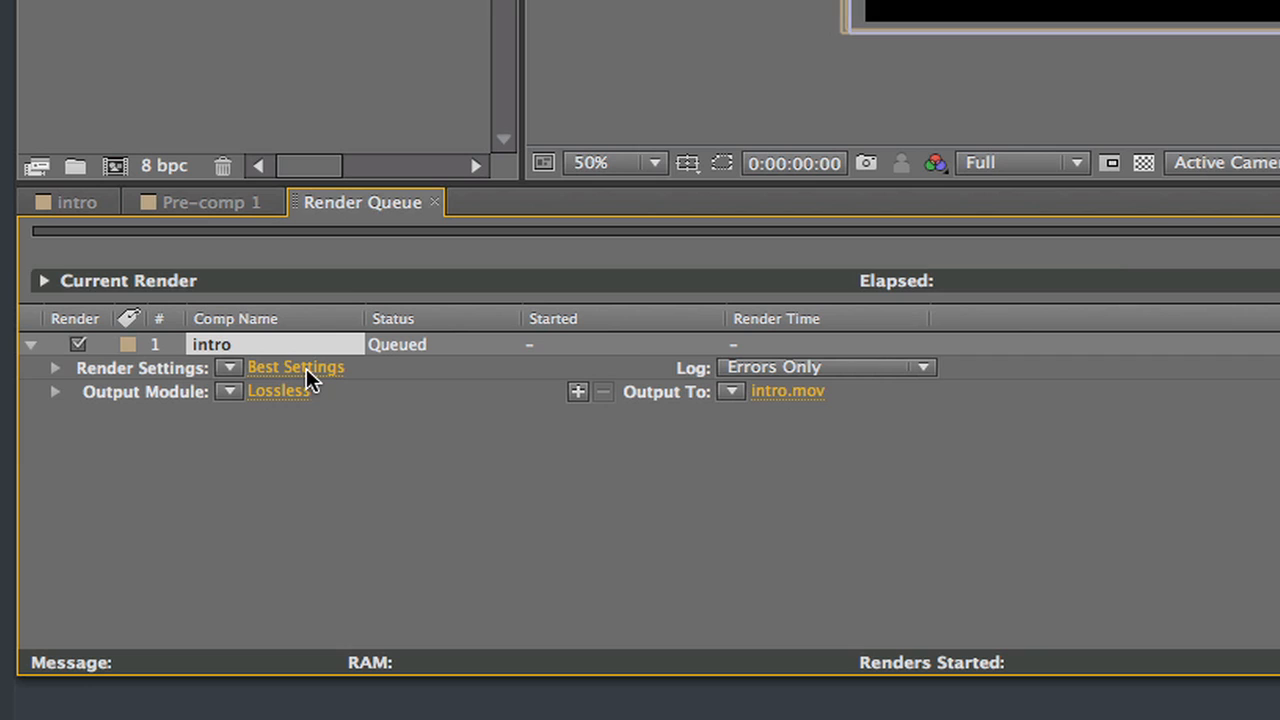
mouse_move(343, 388)
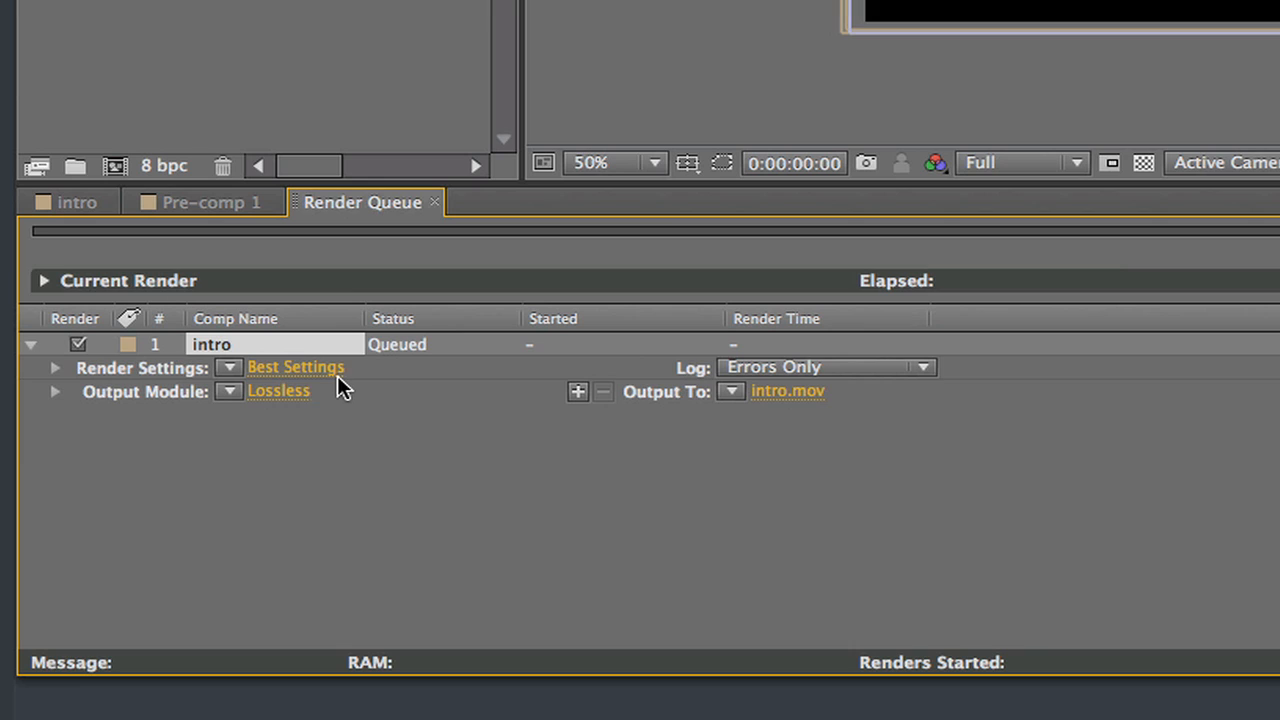
mouse_move(345, 385)
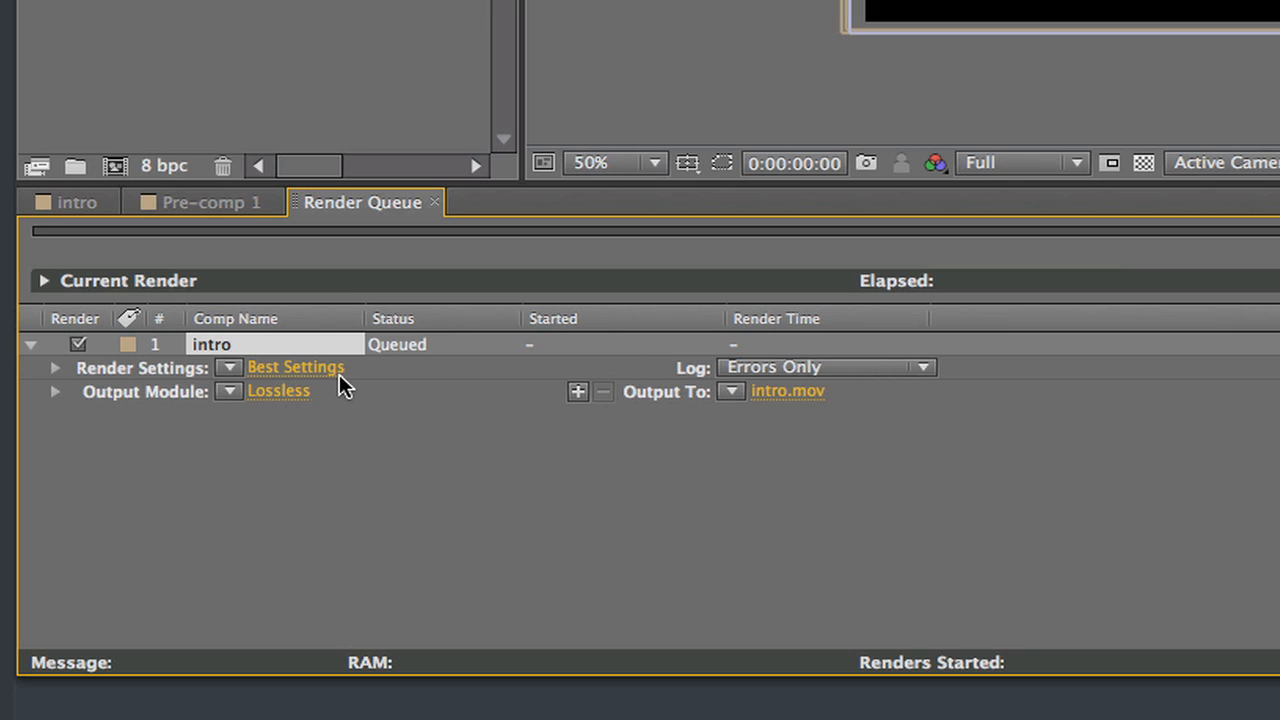
mouse_move(318, 375)
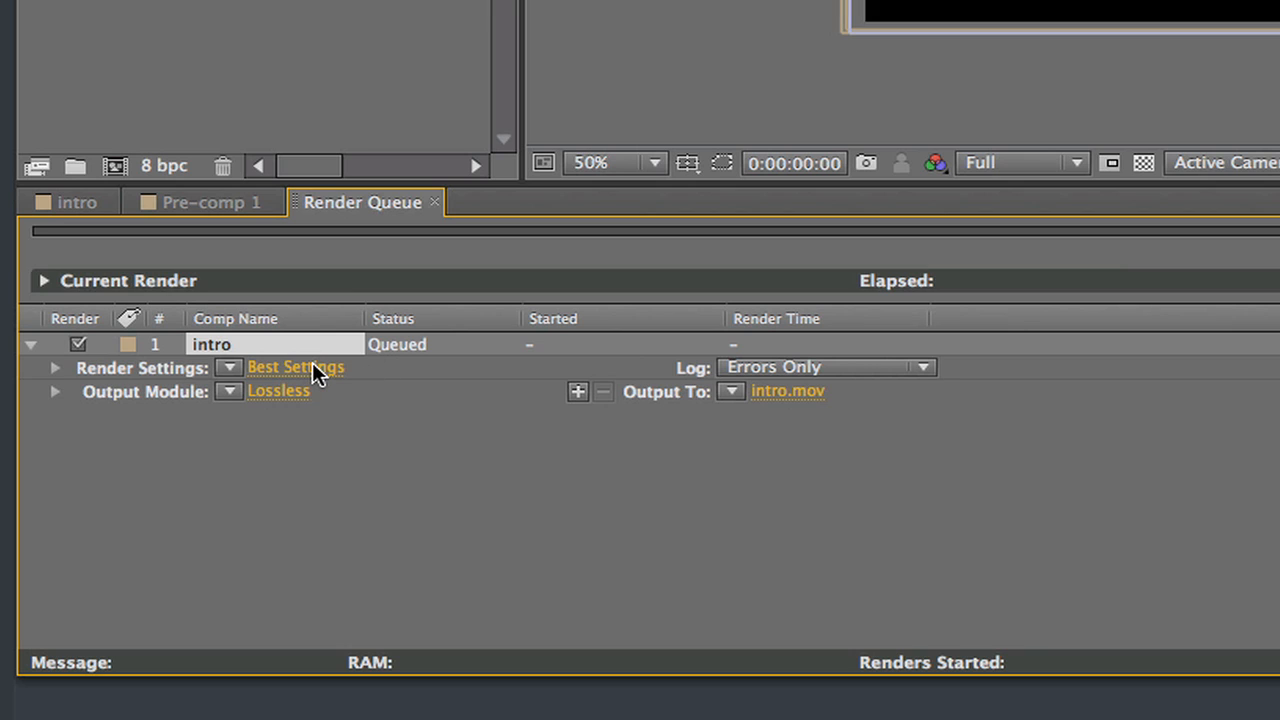
mouse_move(237, 415)
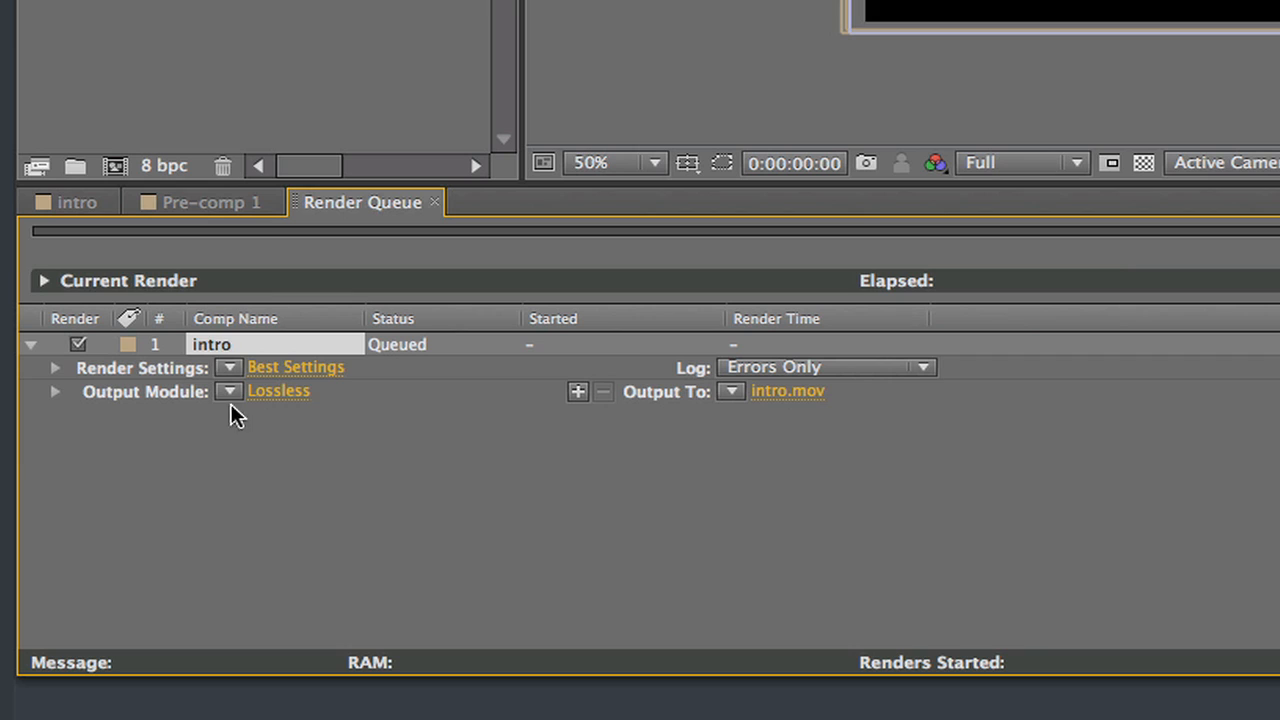
mouse_move(222, 380)
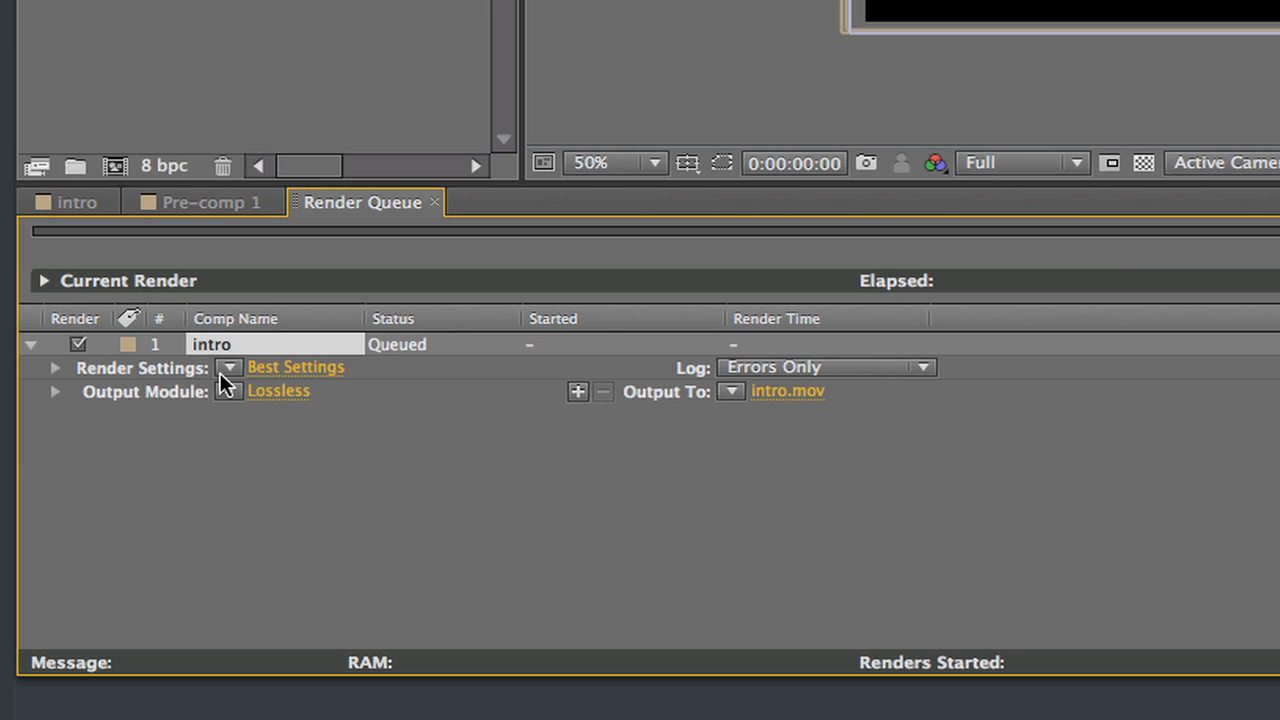
mouse_move(270, 402)
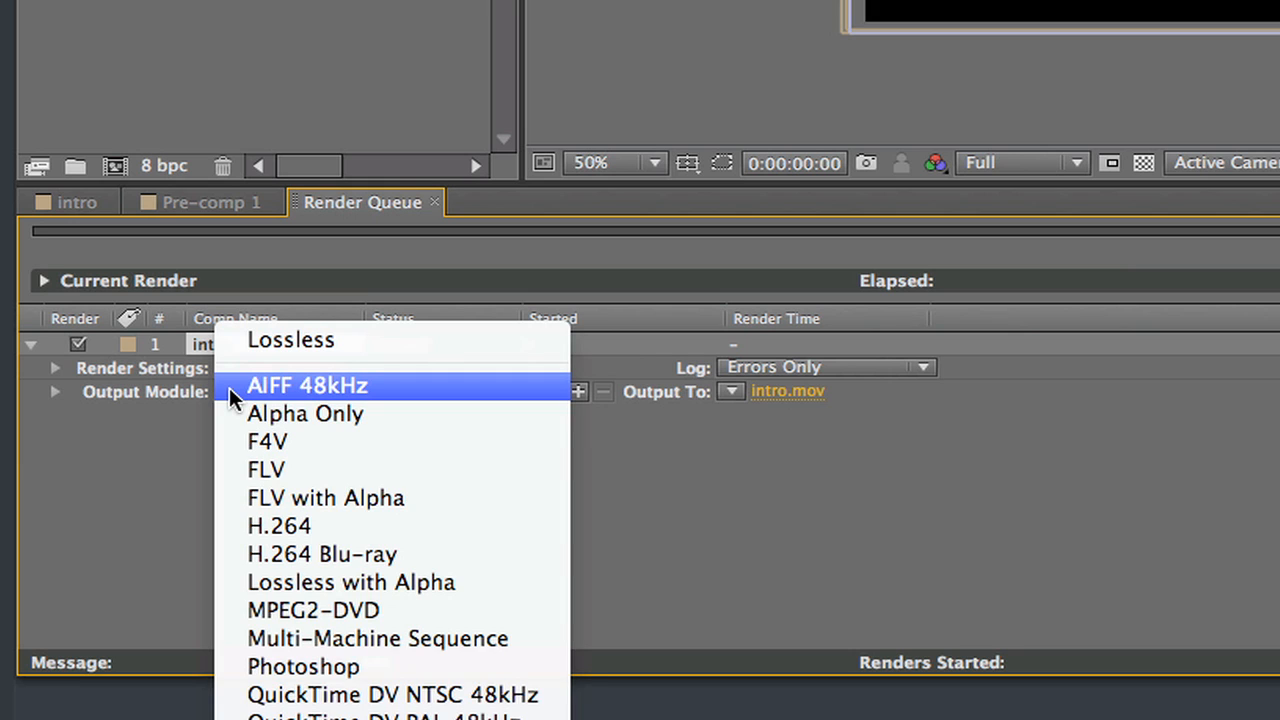
mouse_move(260, 407)
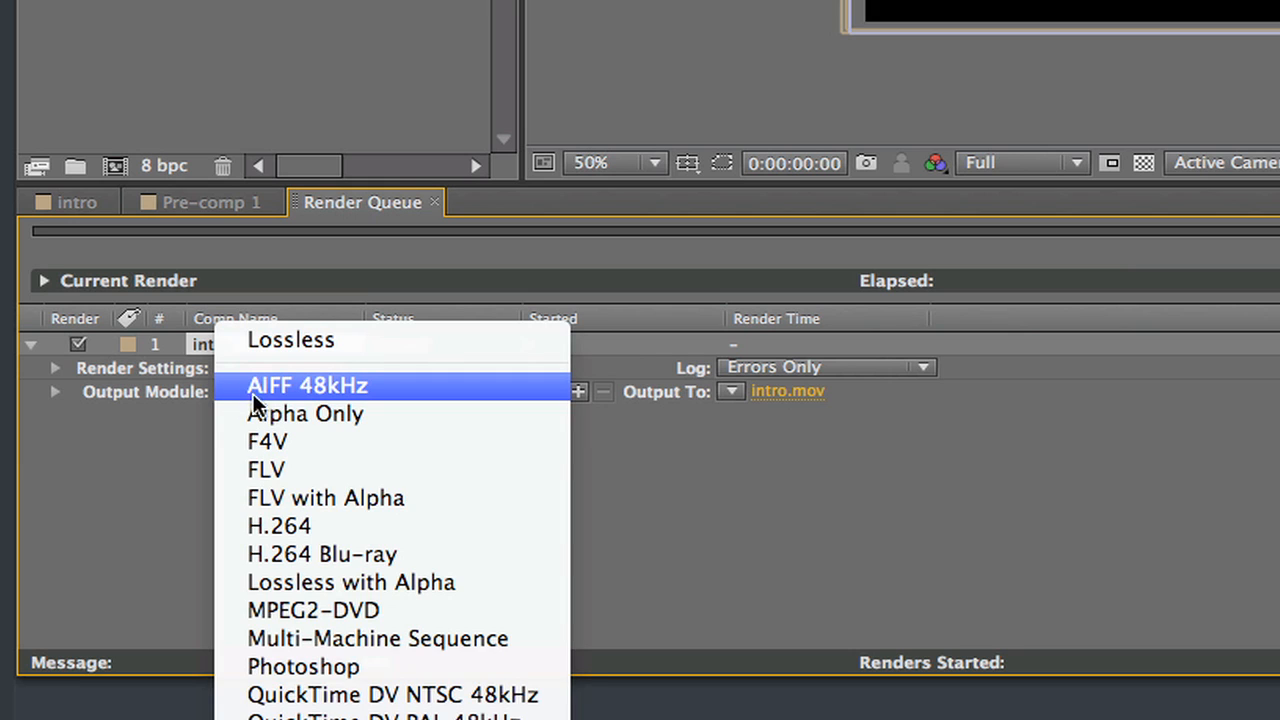
mouse_move(323, 500)
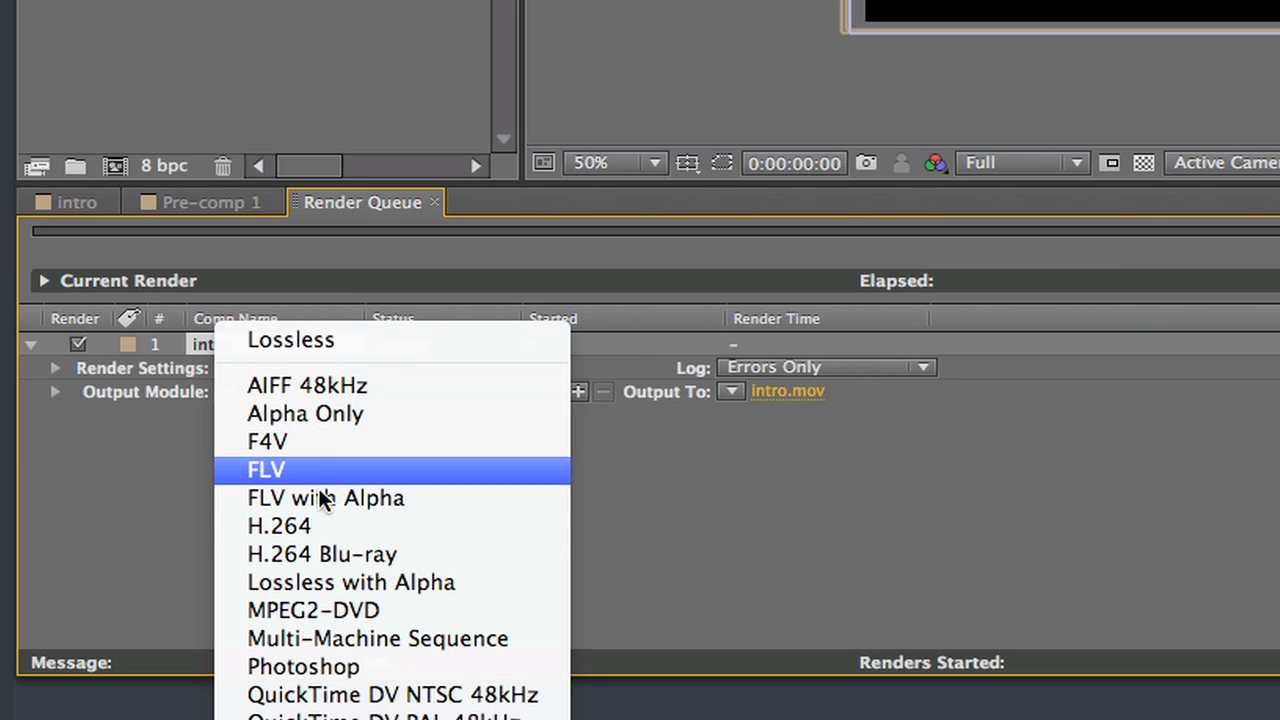
mouse_move(335, 527)
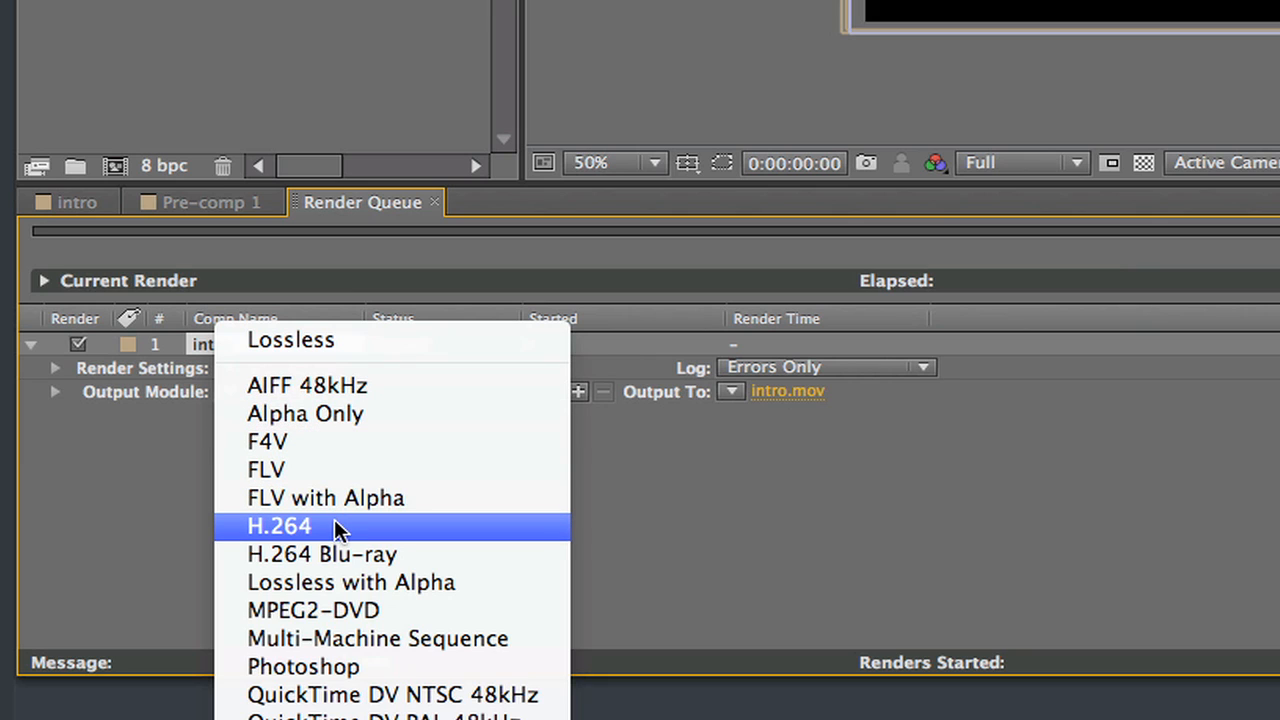
mouse_move(345, 554)
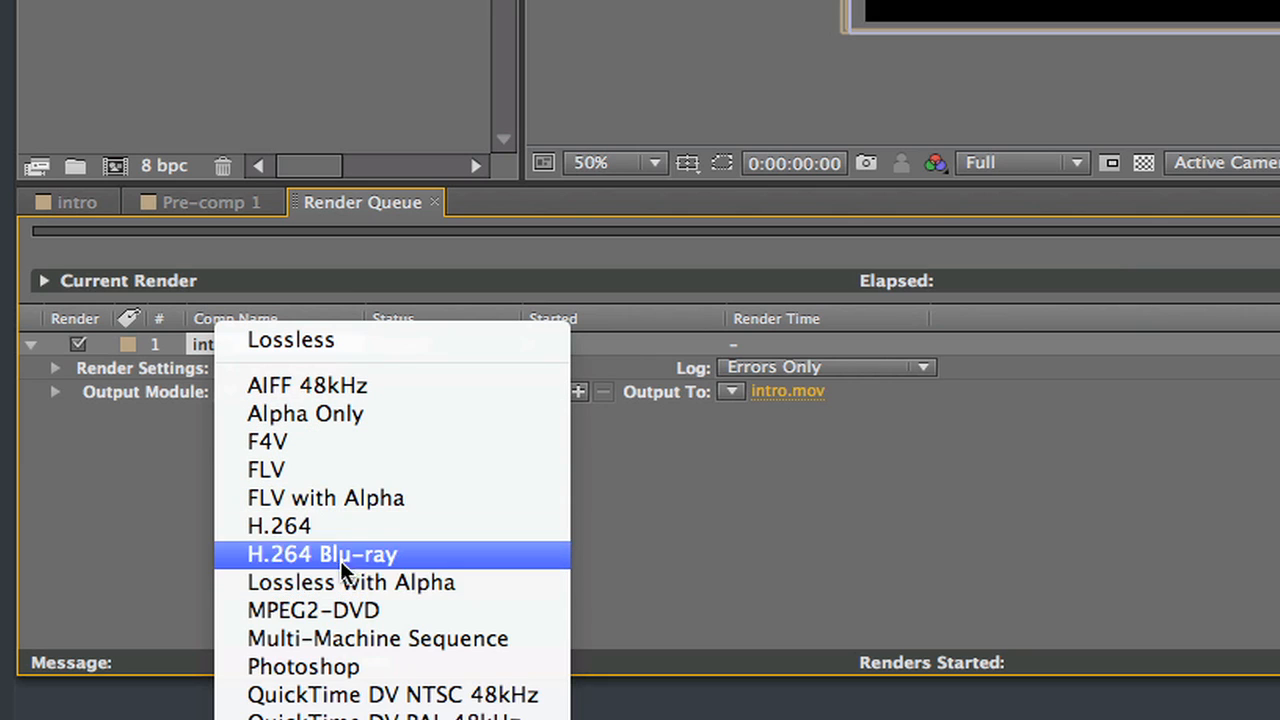
mouse_move(279, 526)
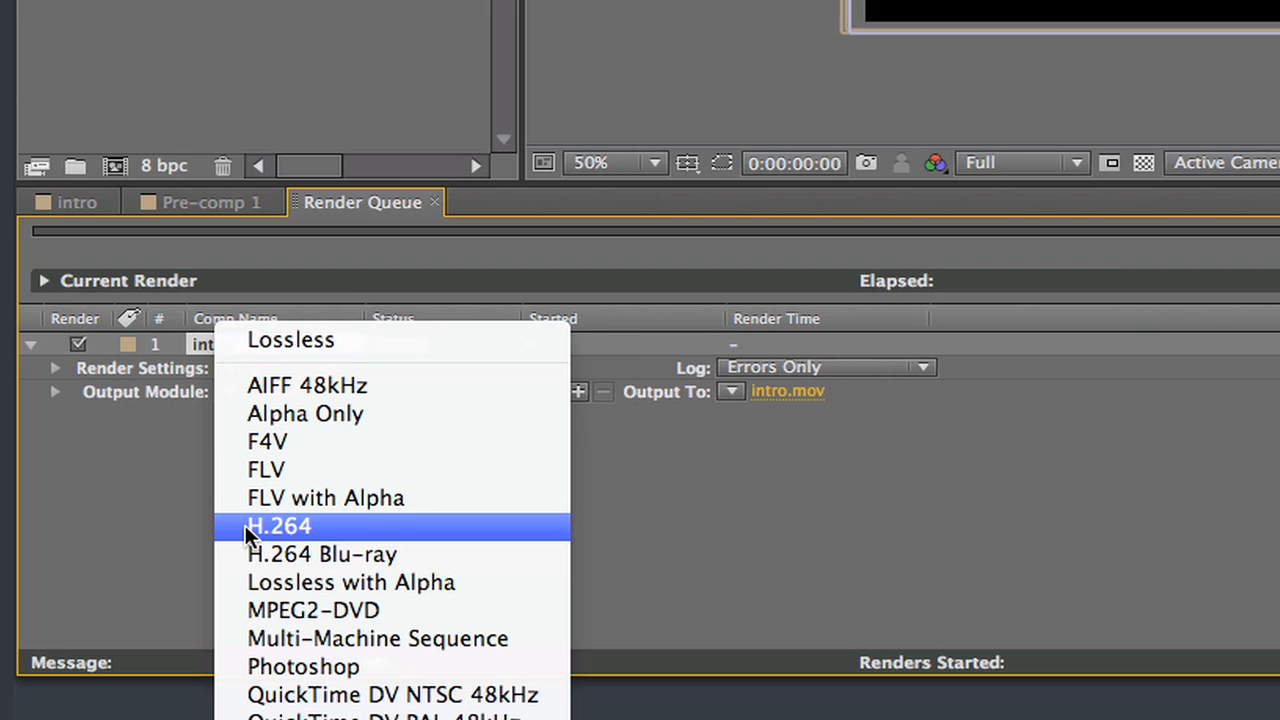
mouse_move(325, 545)
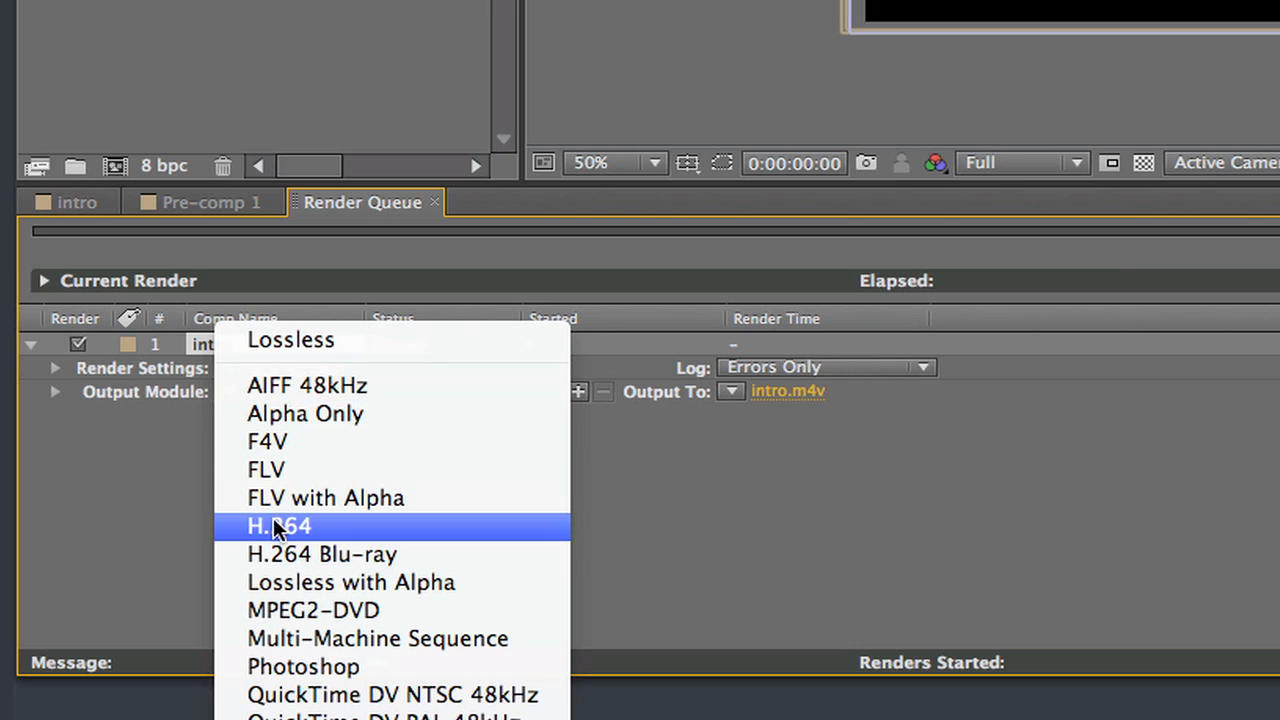
Switch the intro render's output module preset to H.264, saving intro.mp4
click(279, 525)
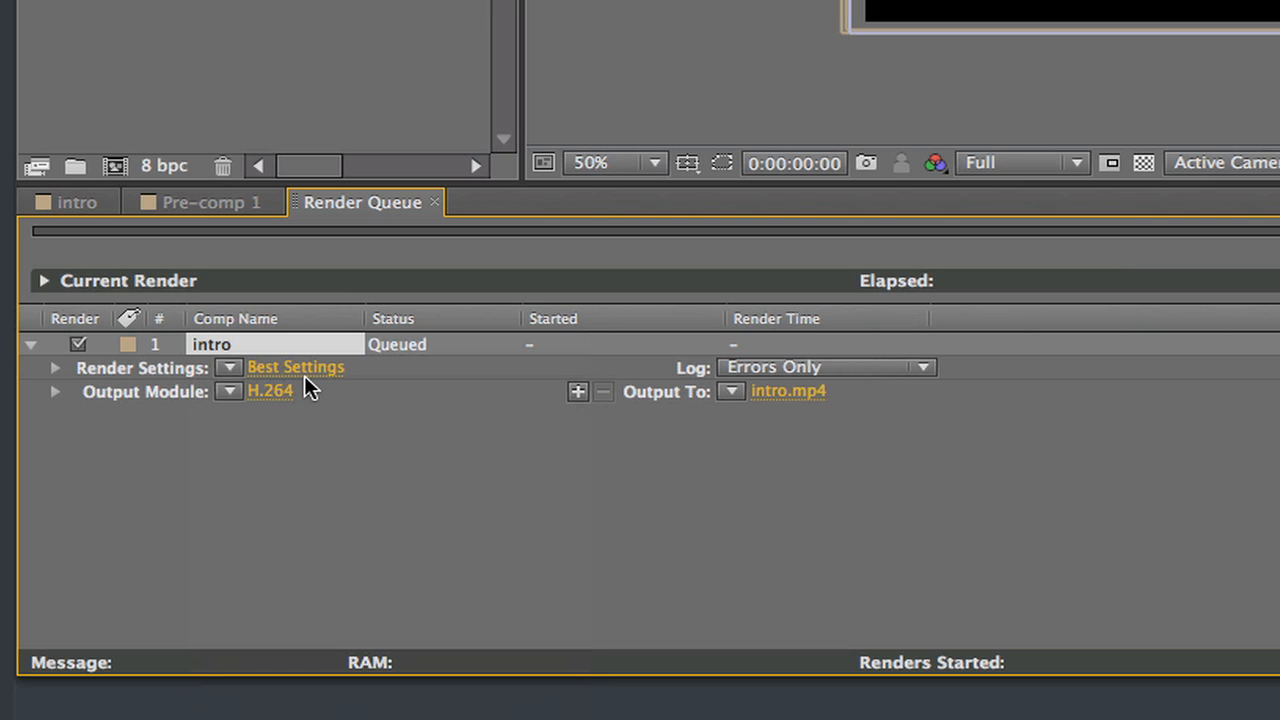
mouse_move(650, 410)
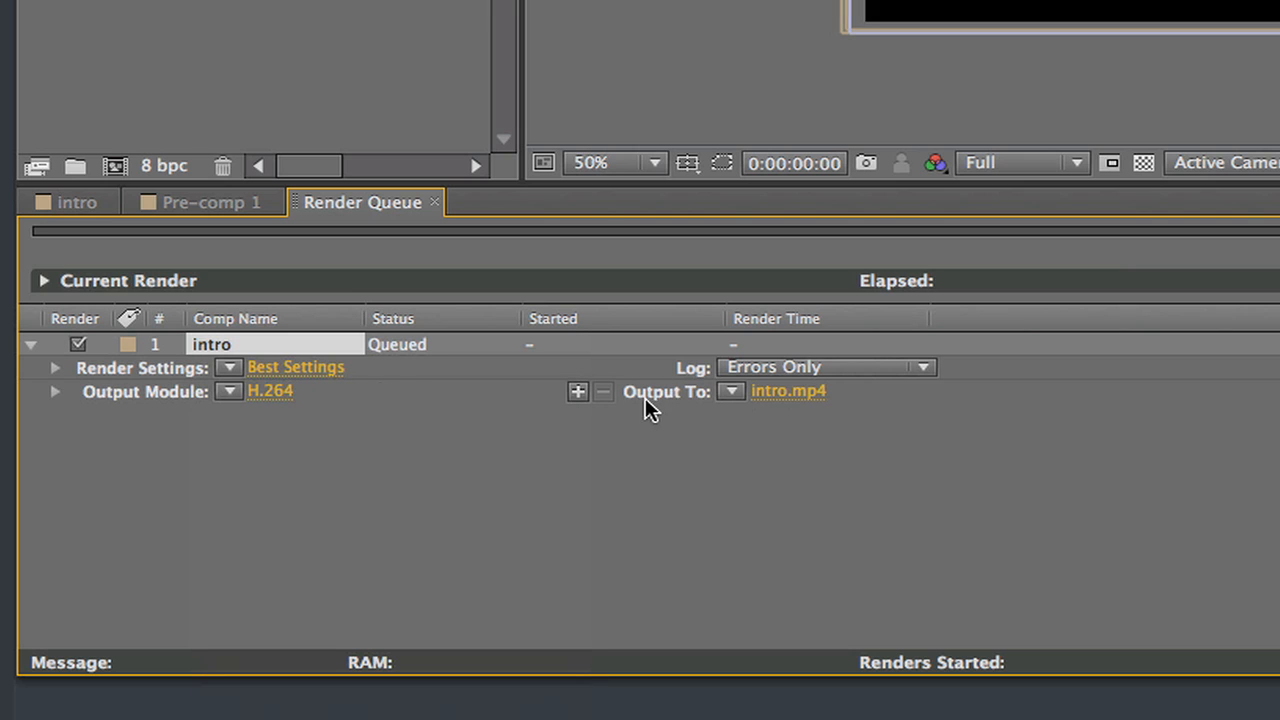
Revert the intro render's output module preset to Lossless, saving intro.mov
click(731, 391)
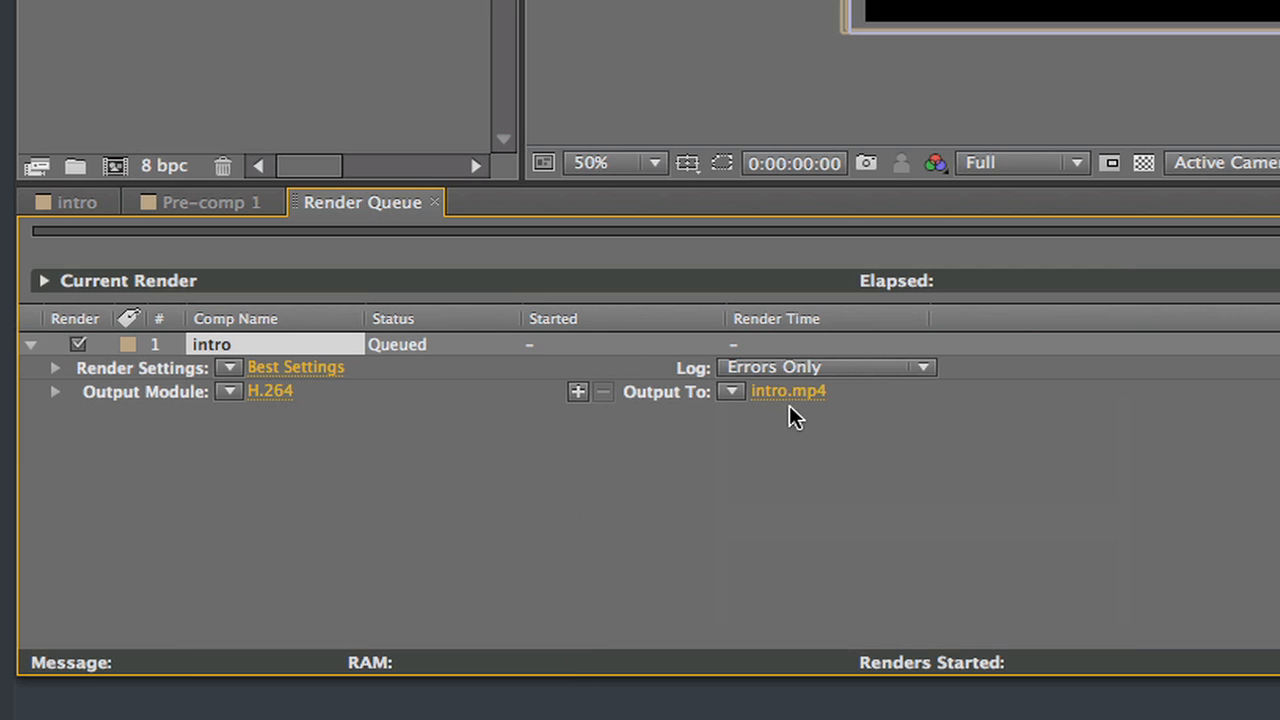
mouse_move(780, 403)
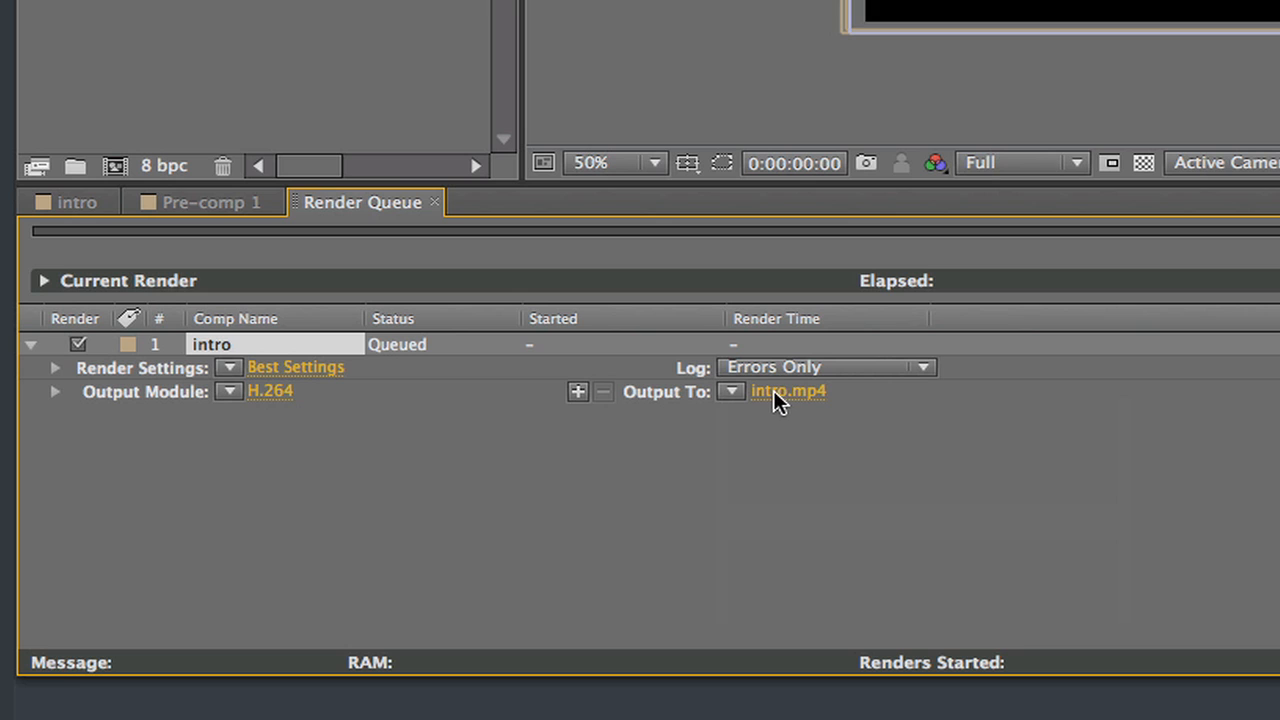
click(789, 391)
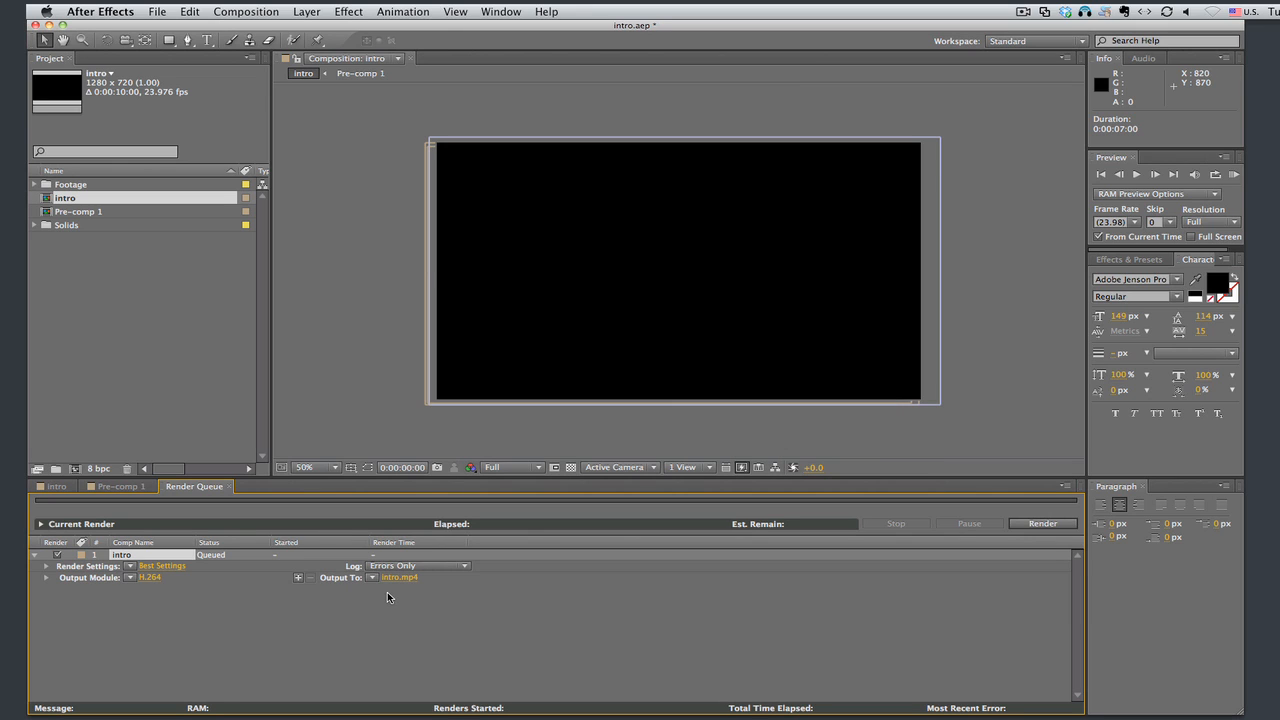
mouse_move(258, 603)
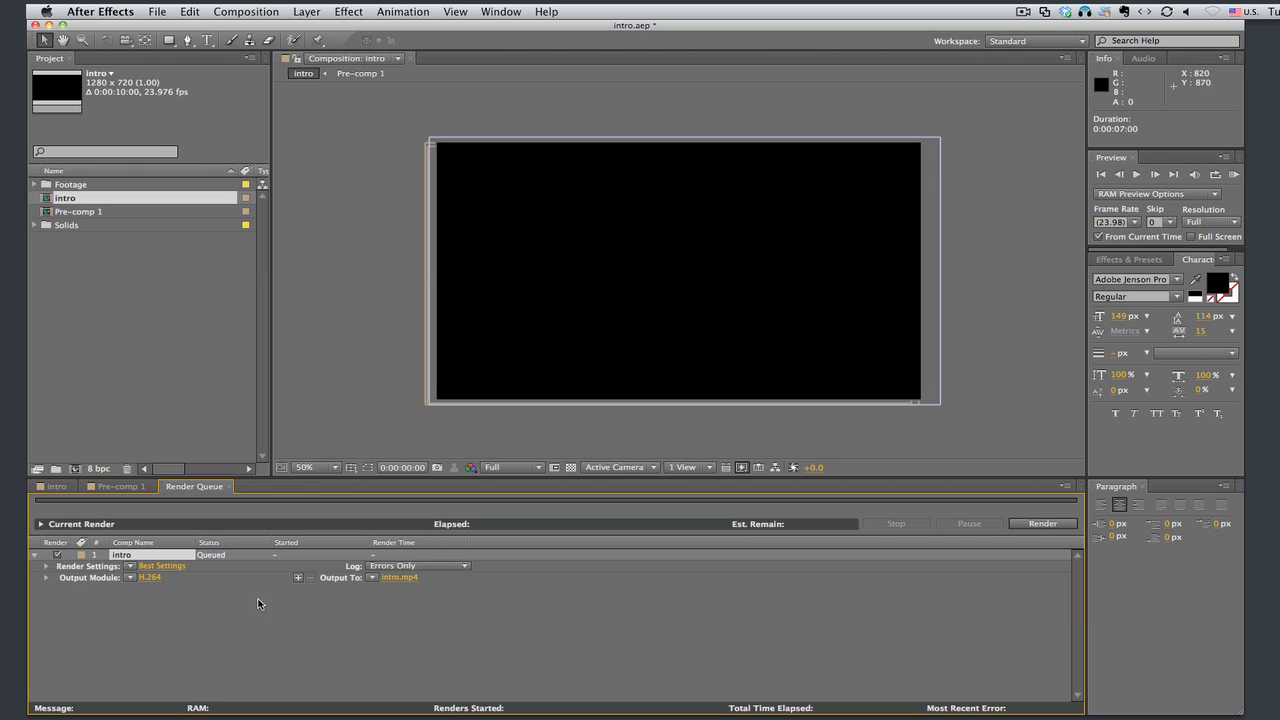
mouse_move(259, 591)
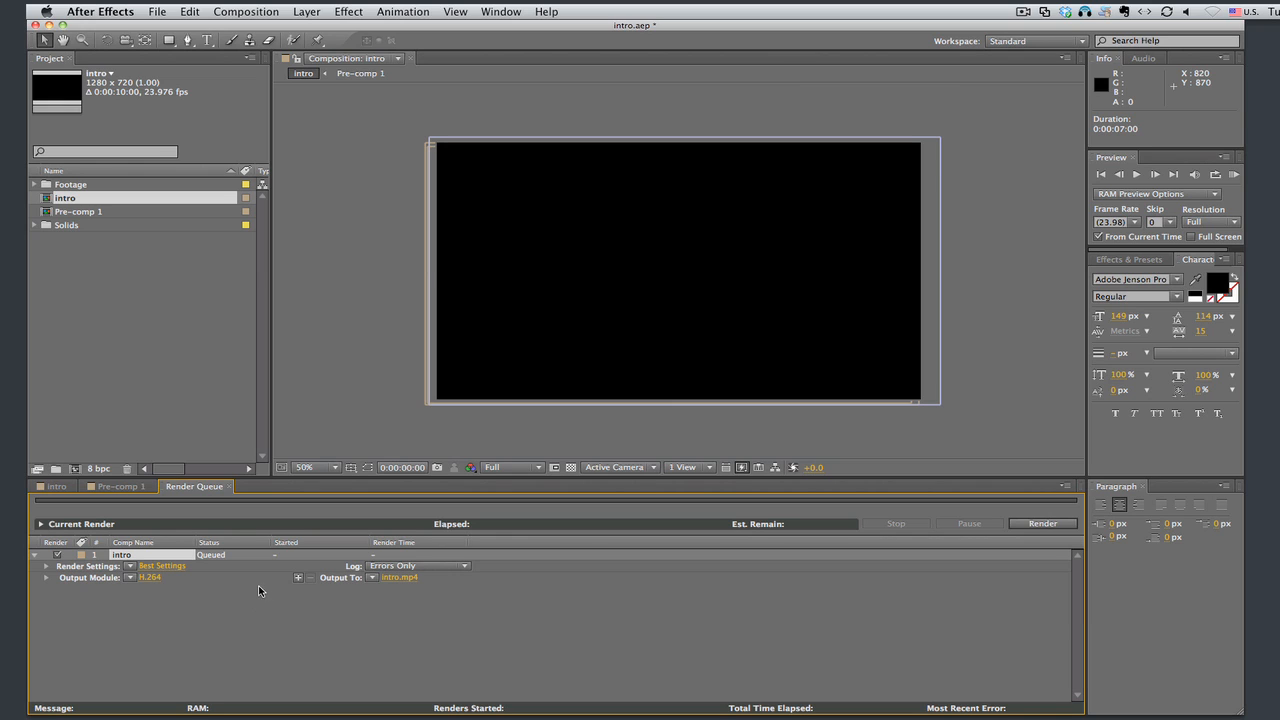
mouse_move(131, 581)
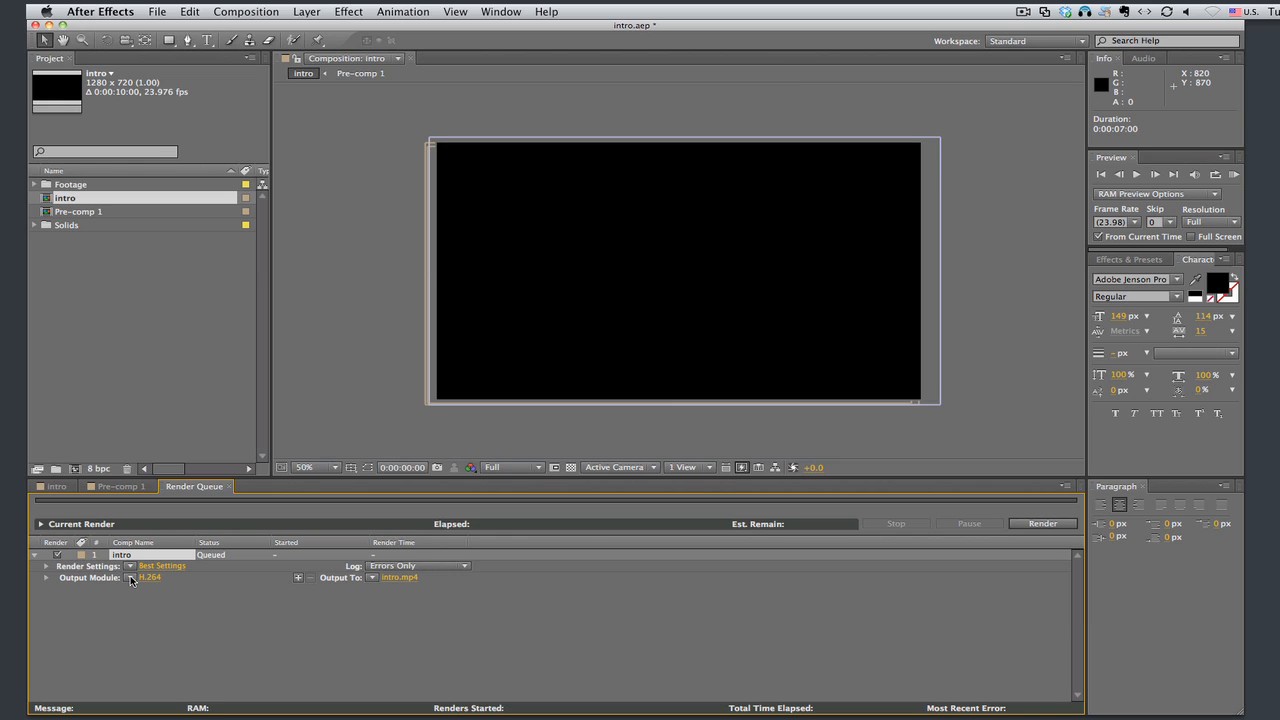
click(147, 577)
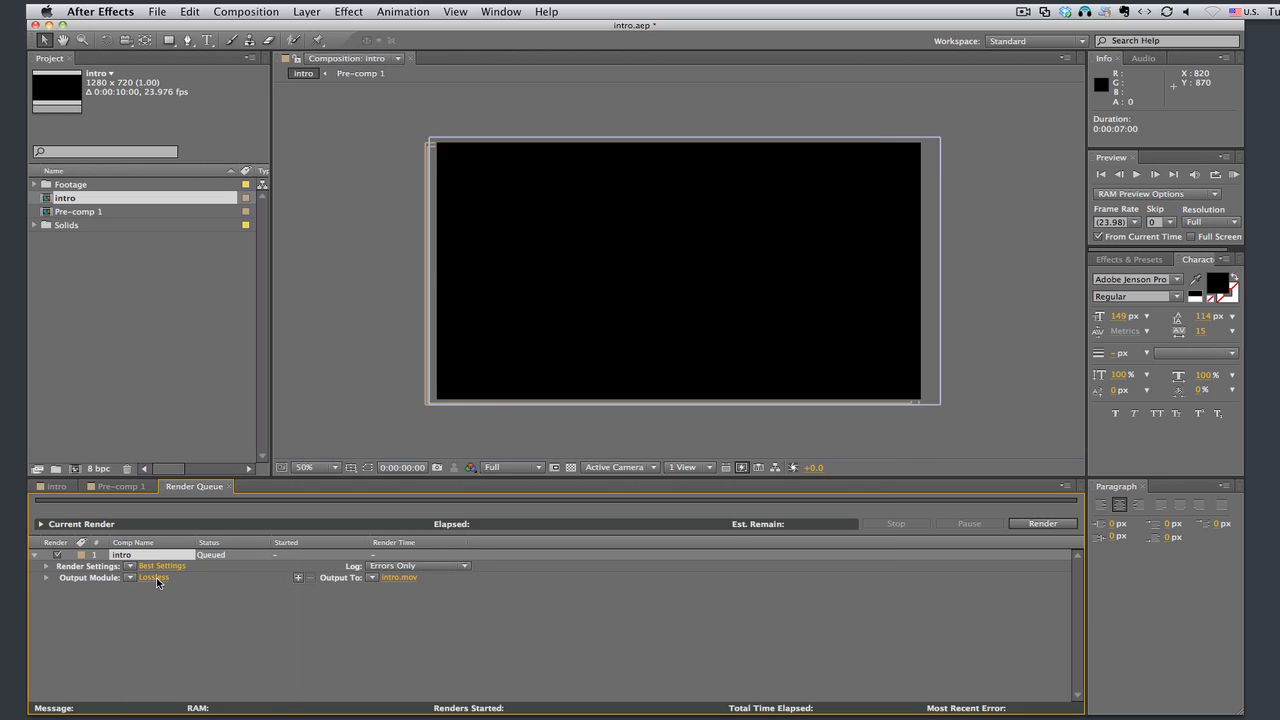
Open the Lossless Output Module Settings and view the Post-Render Action options
click(153, 577)
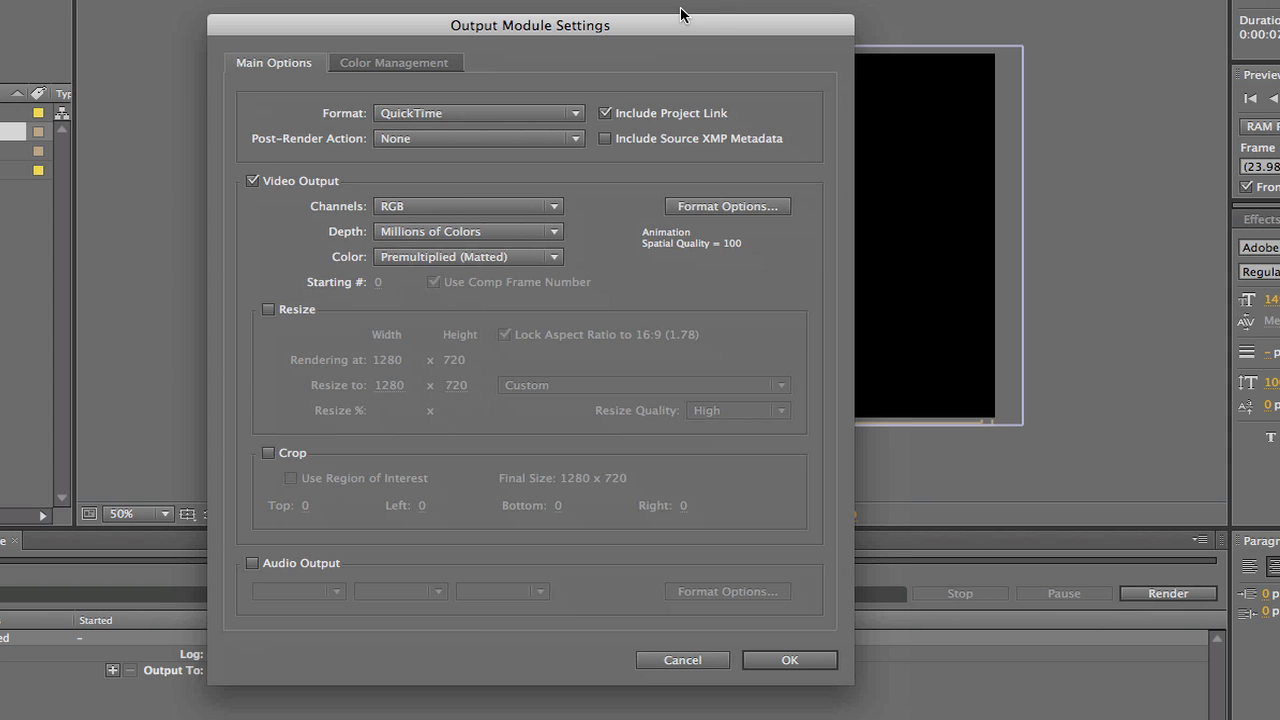
mouse_move(397, 103)
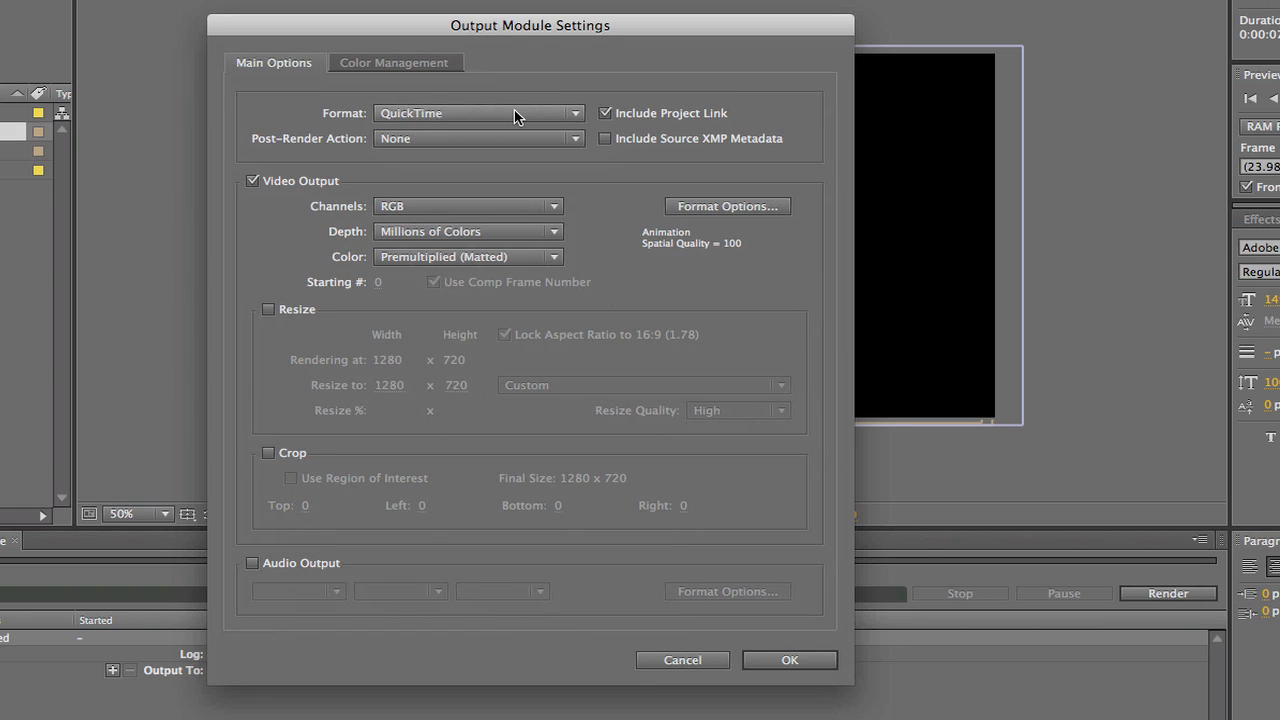
mouse_move(309, 148)
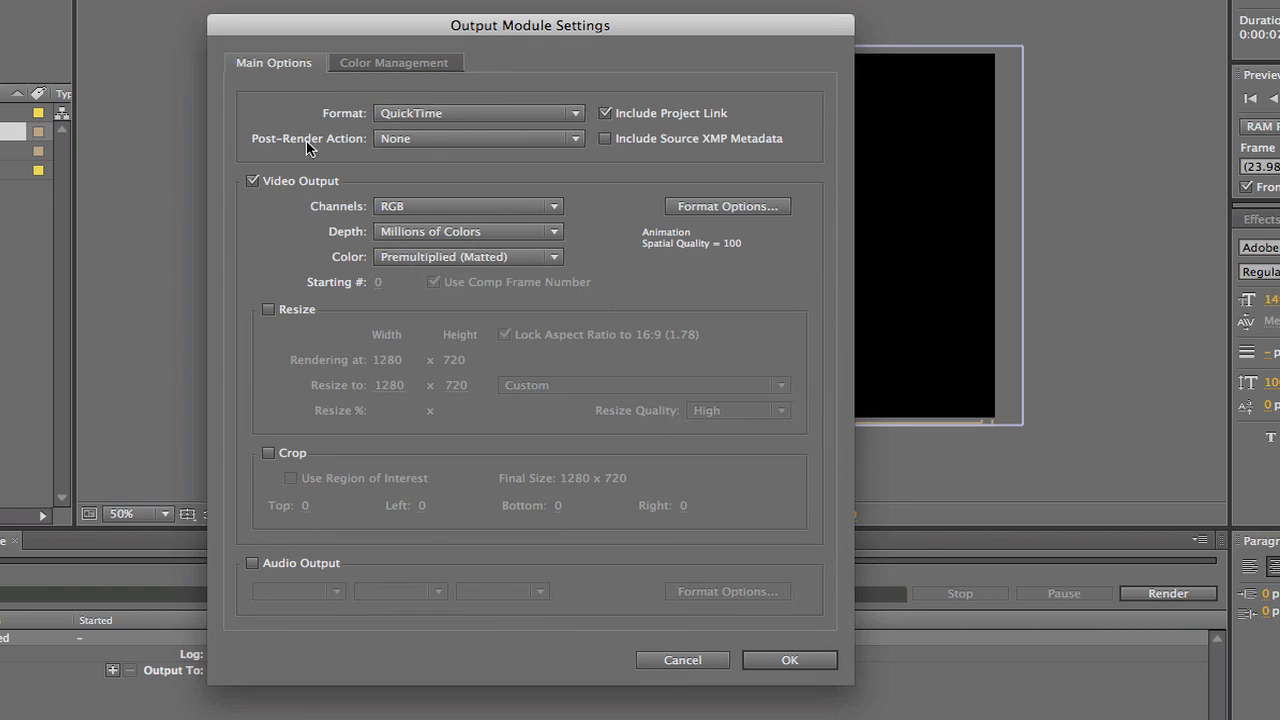
click(478, 138)
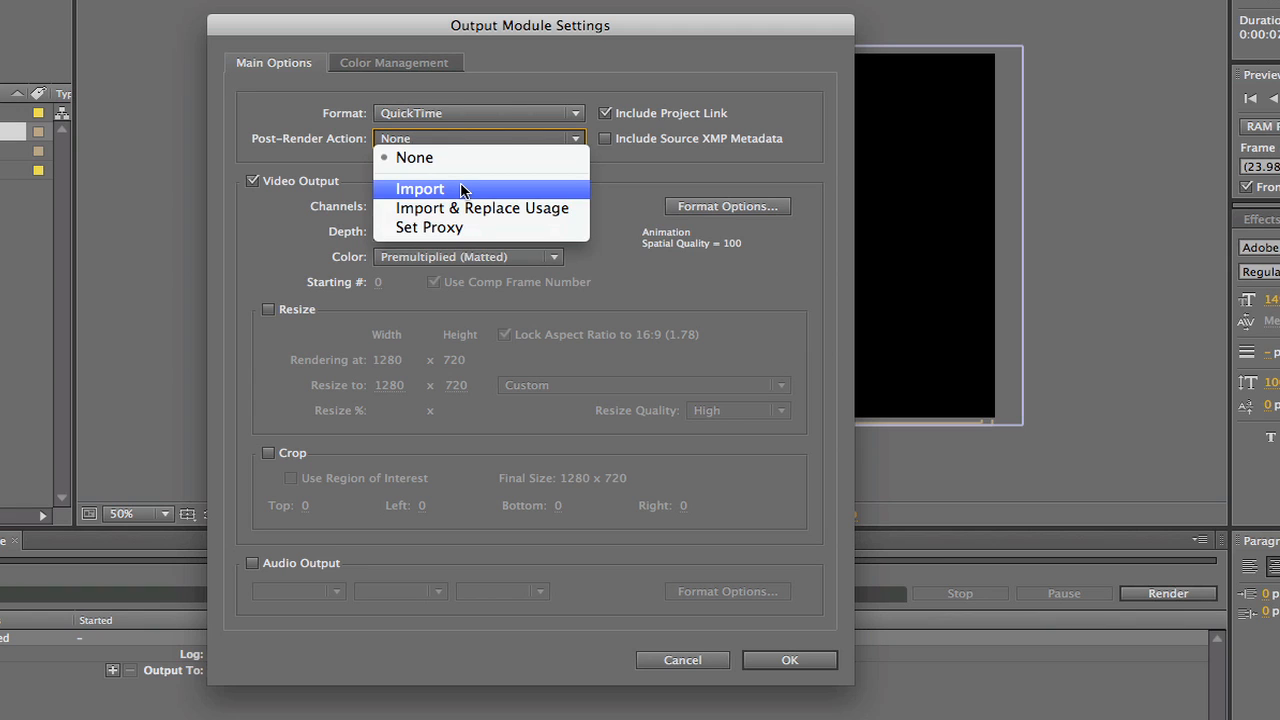
mouse_move(456, 208)
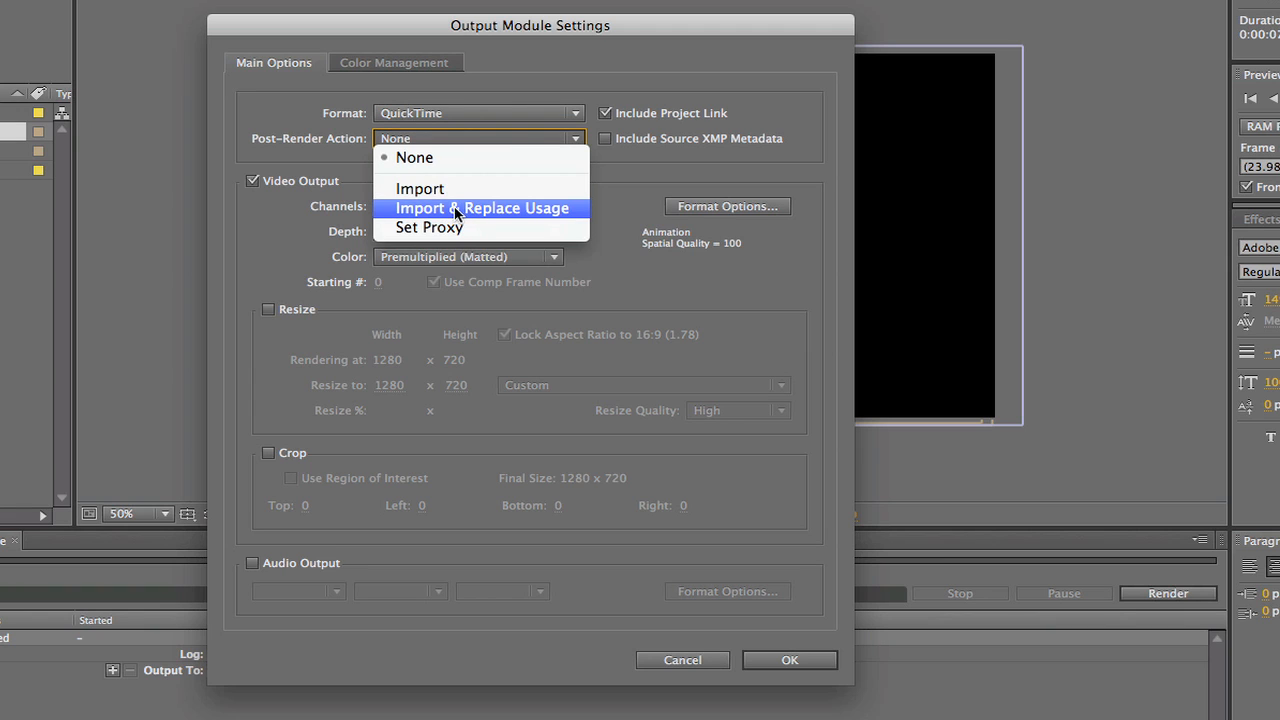
mouse_move(502, 218)
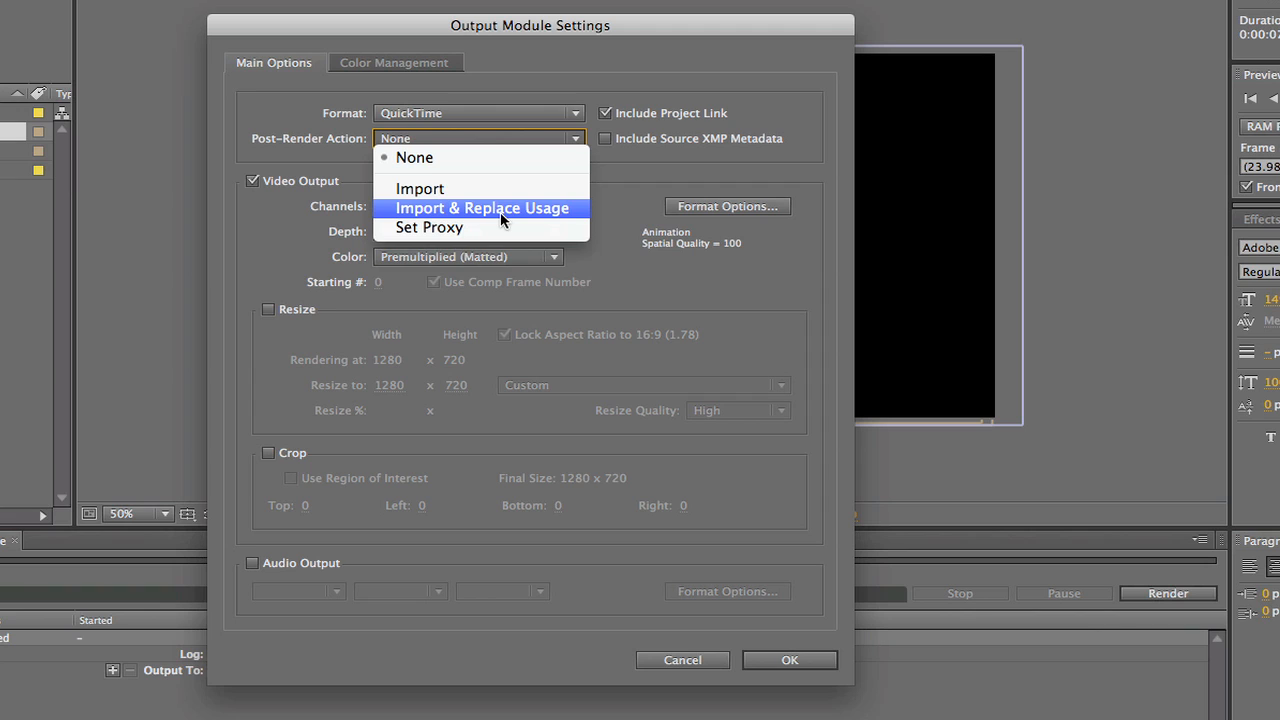
mouse_move(505, 222)
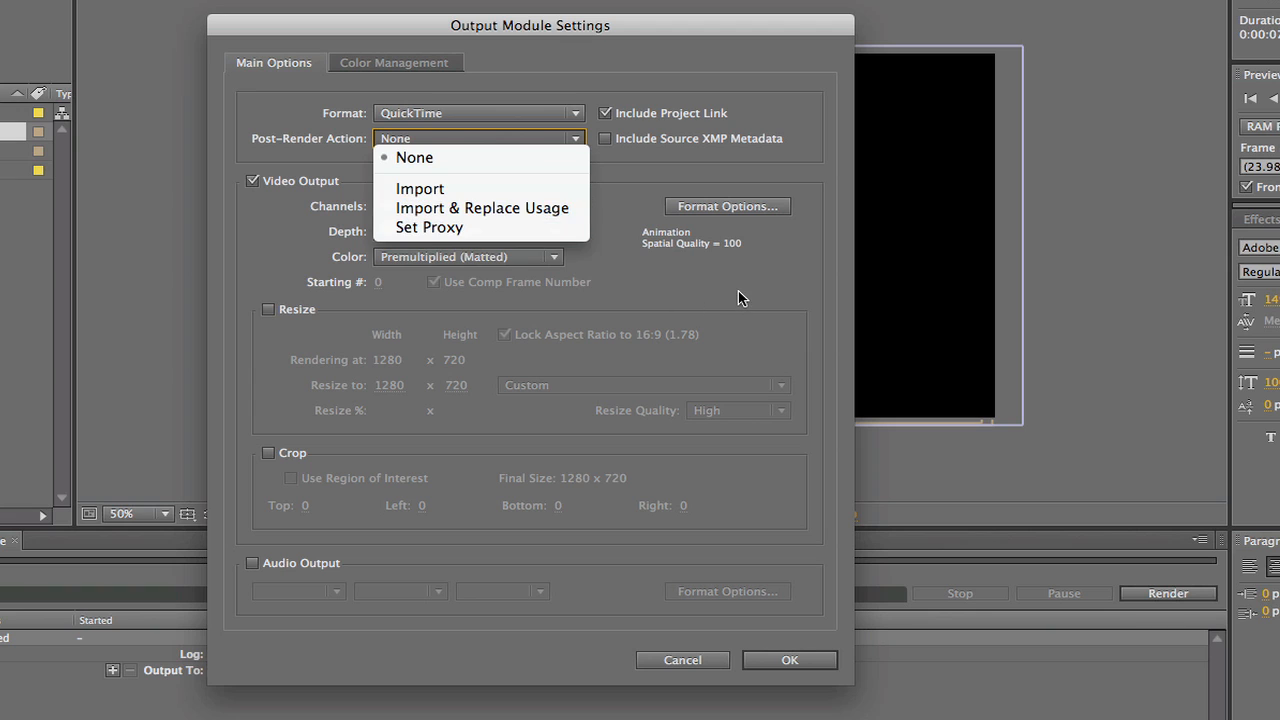
click(414, 157)
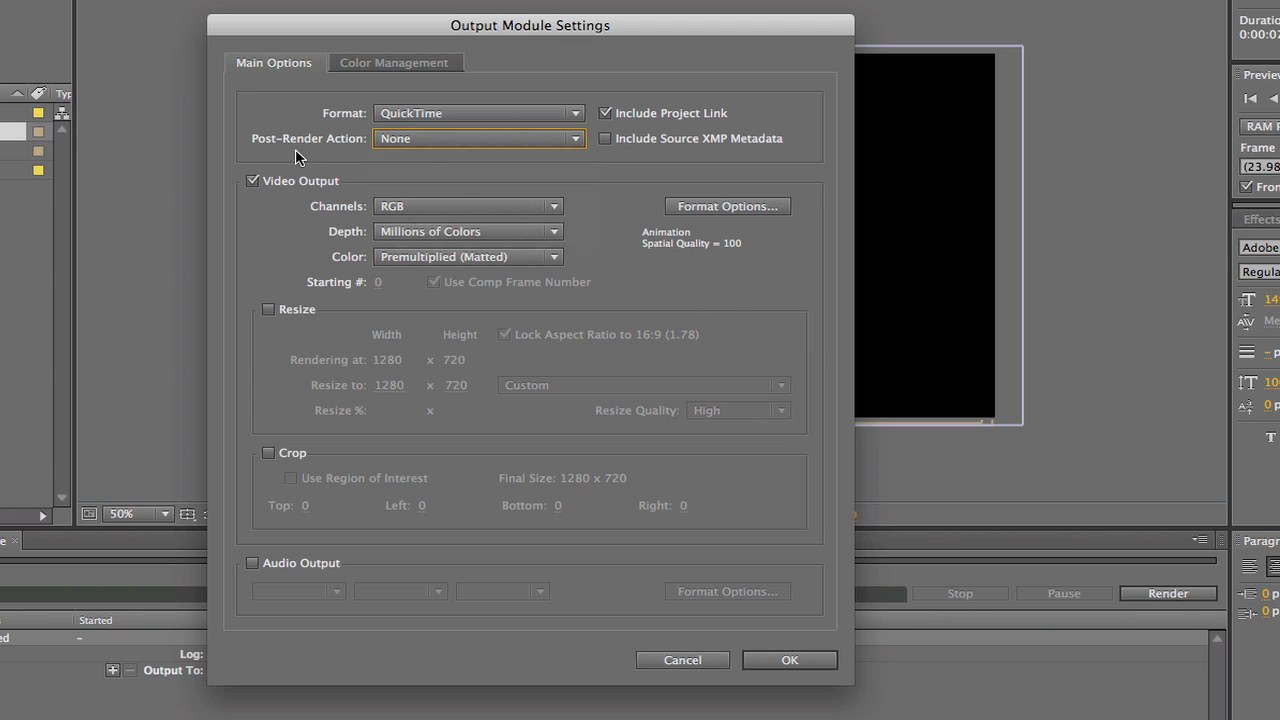
mouse_move(325, 203)
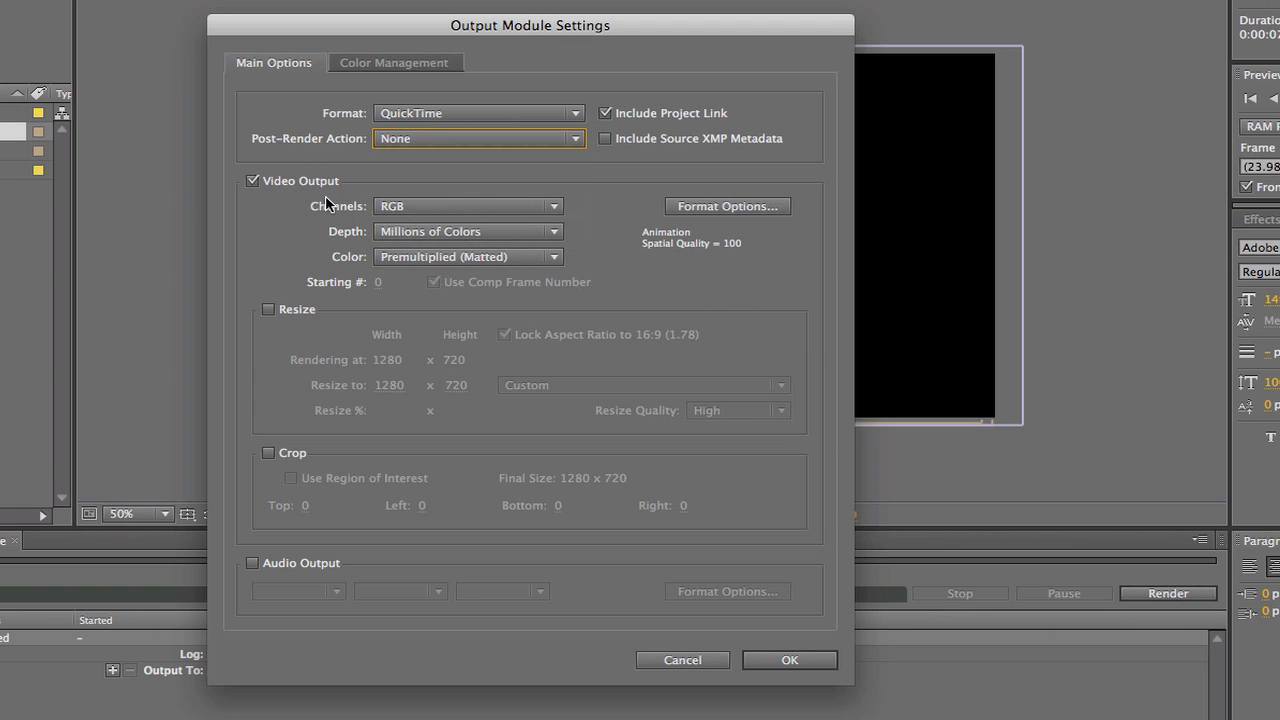
click(467, 206)
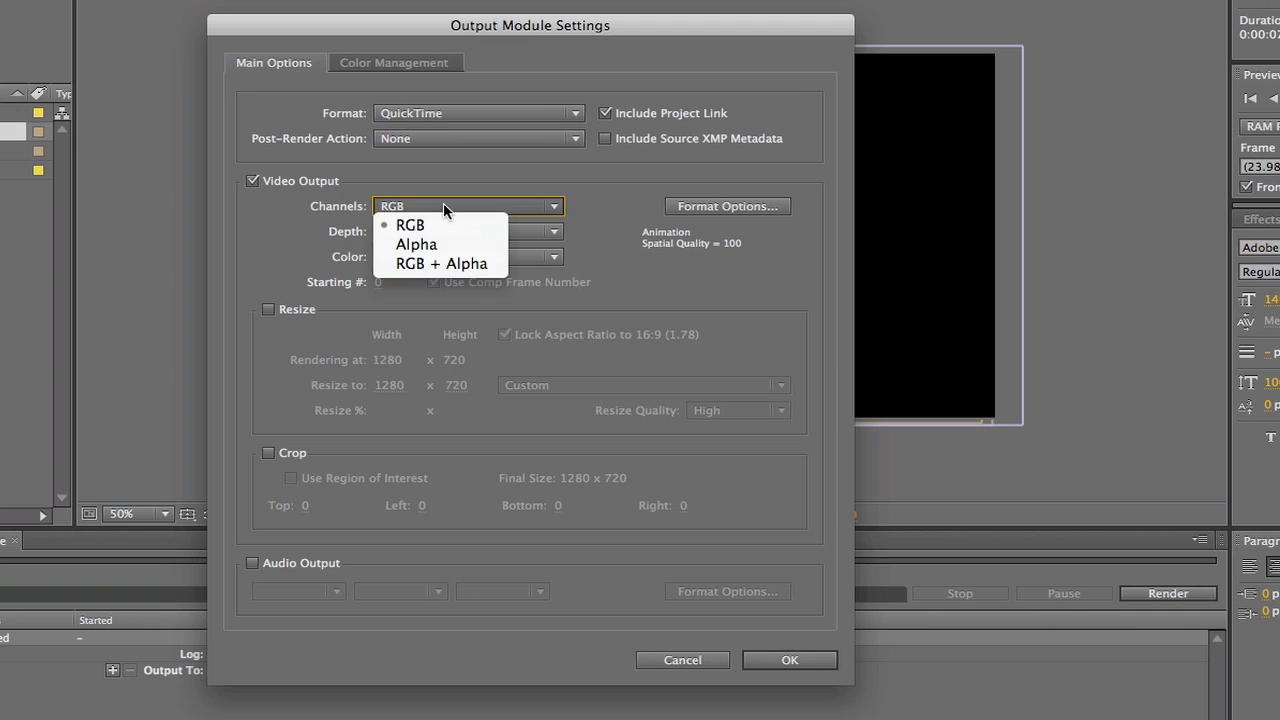
mouse_move(440, 225)
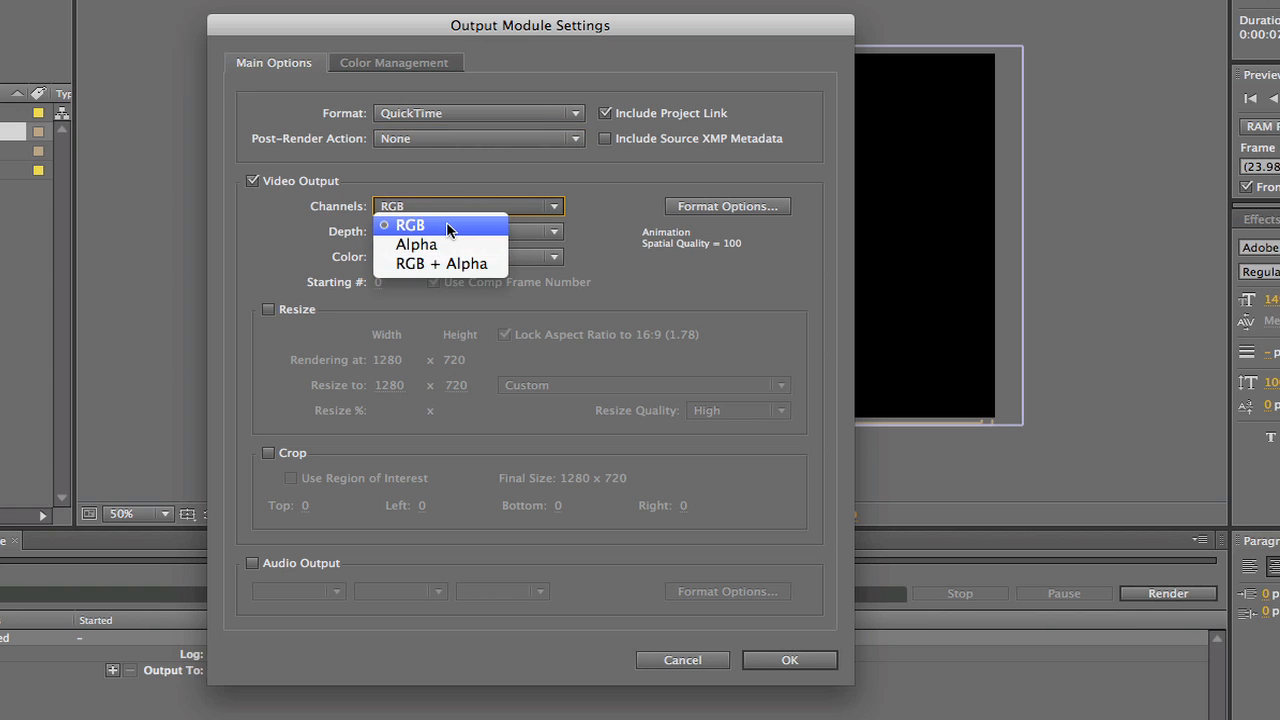
click(467, 231)
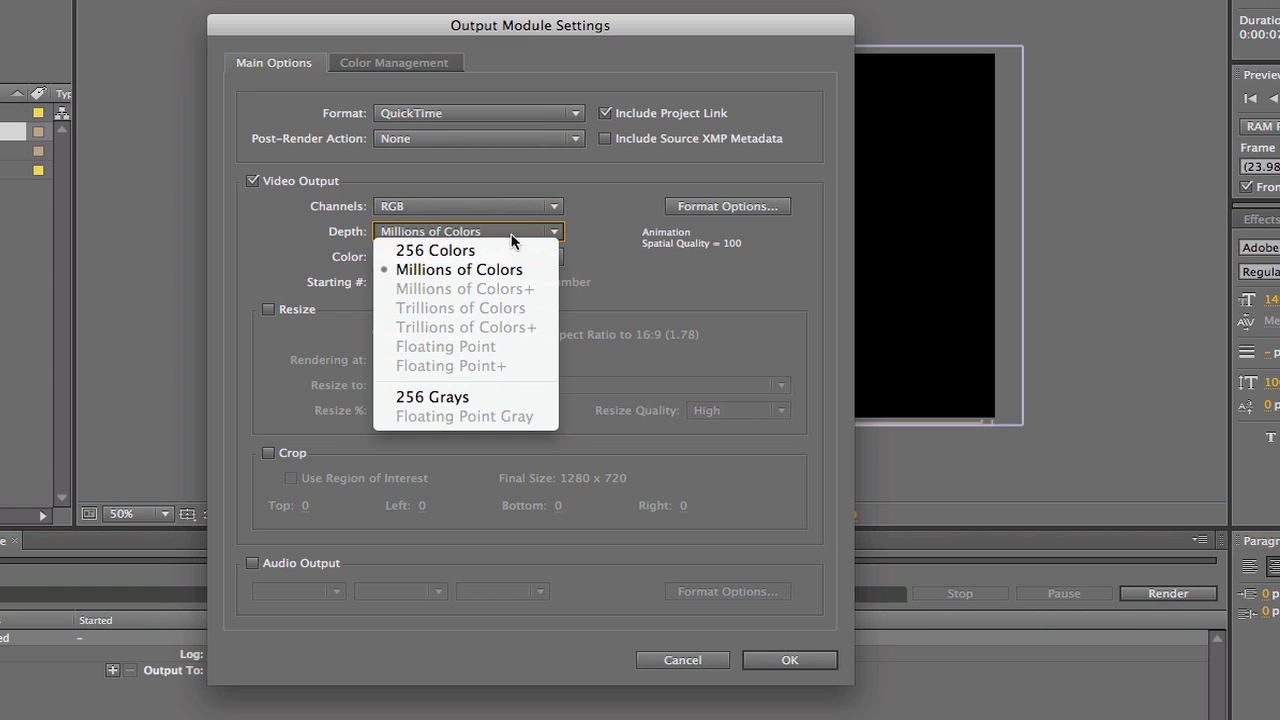
click(459, 269)
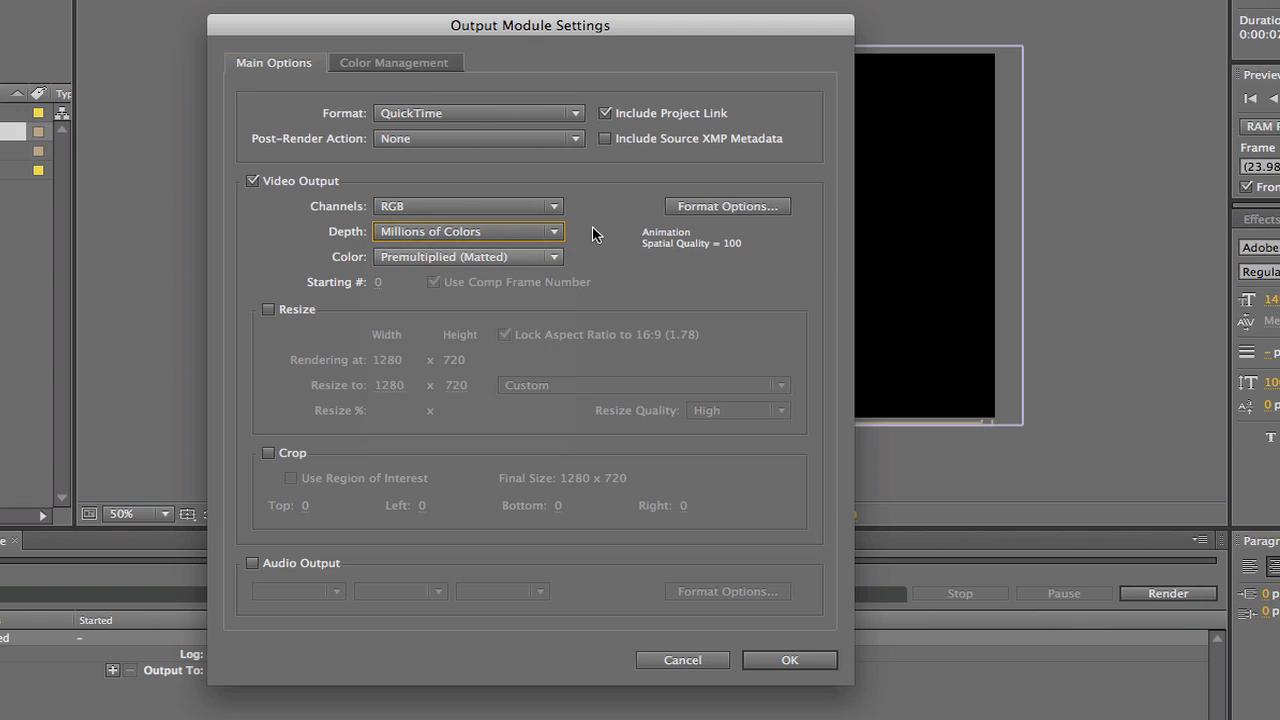
click(467, 256)
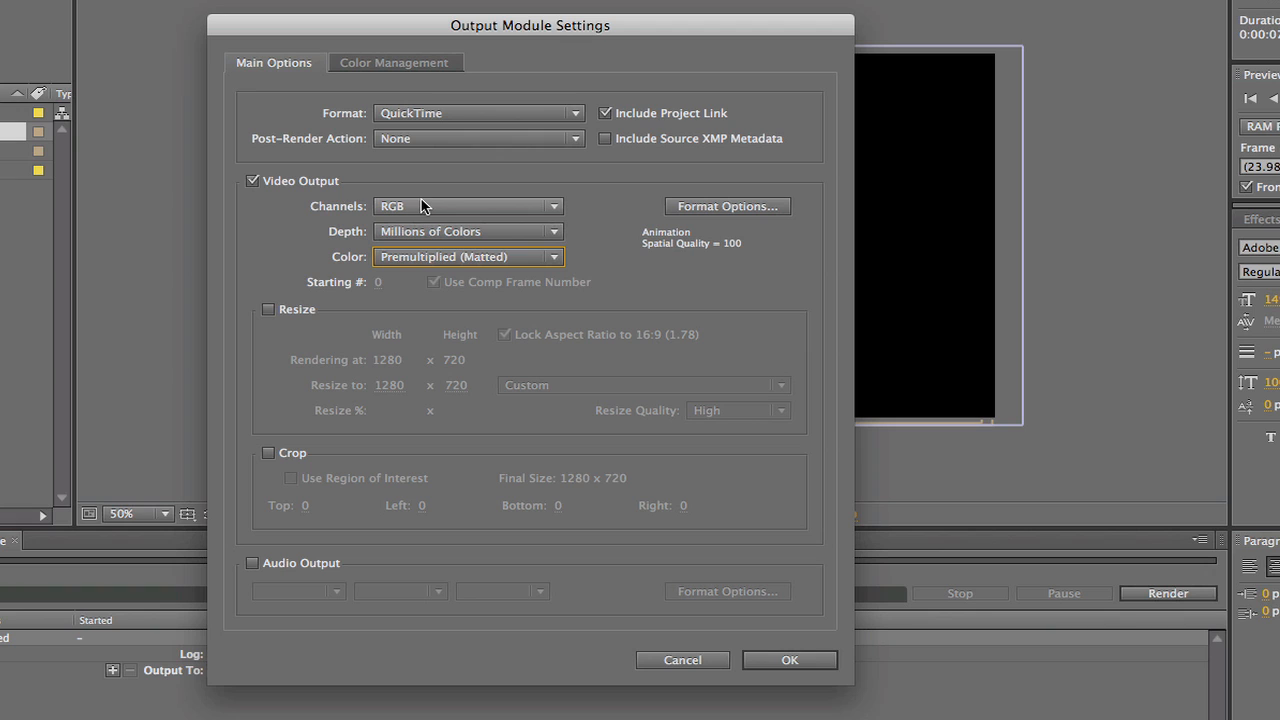
click(268, 309)
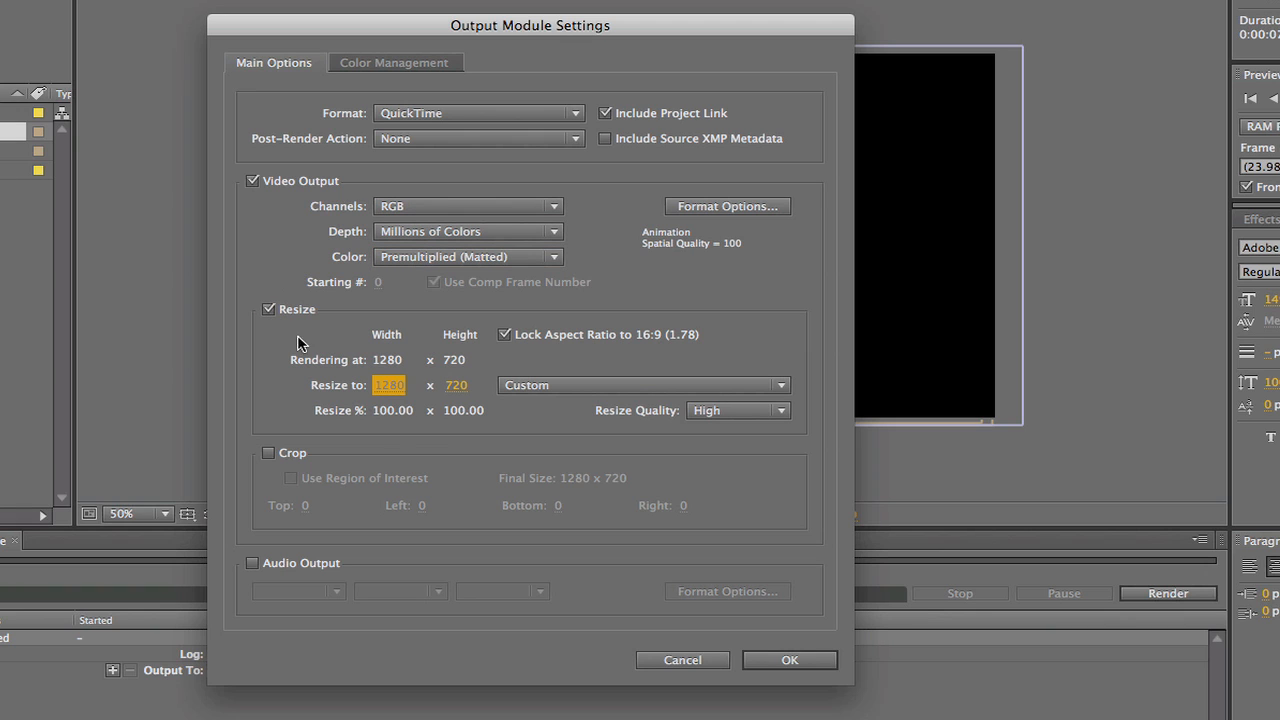
mouse_move(268, 298)
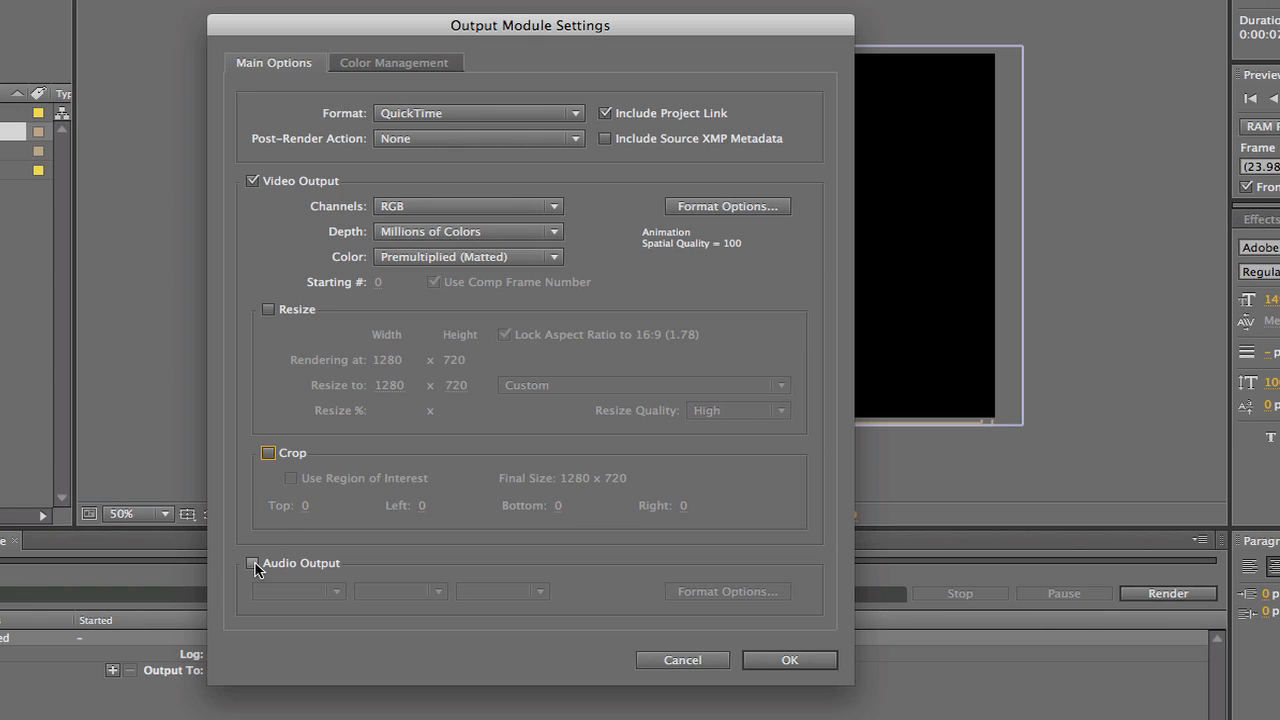
Review the audio codec options without changes and turn off Audio Output
click(253, 562)
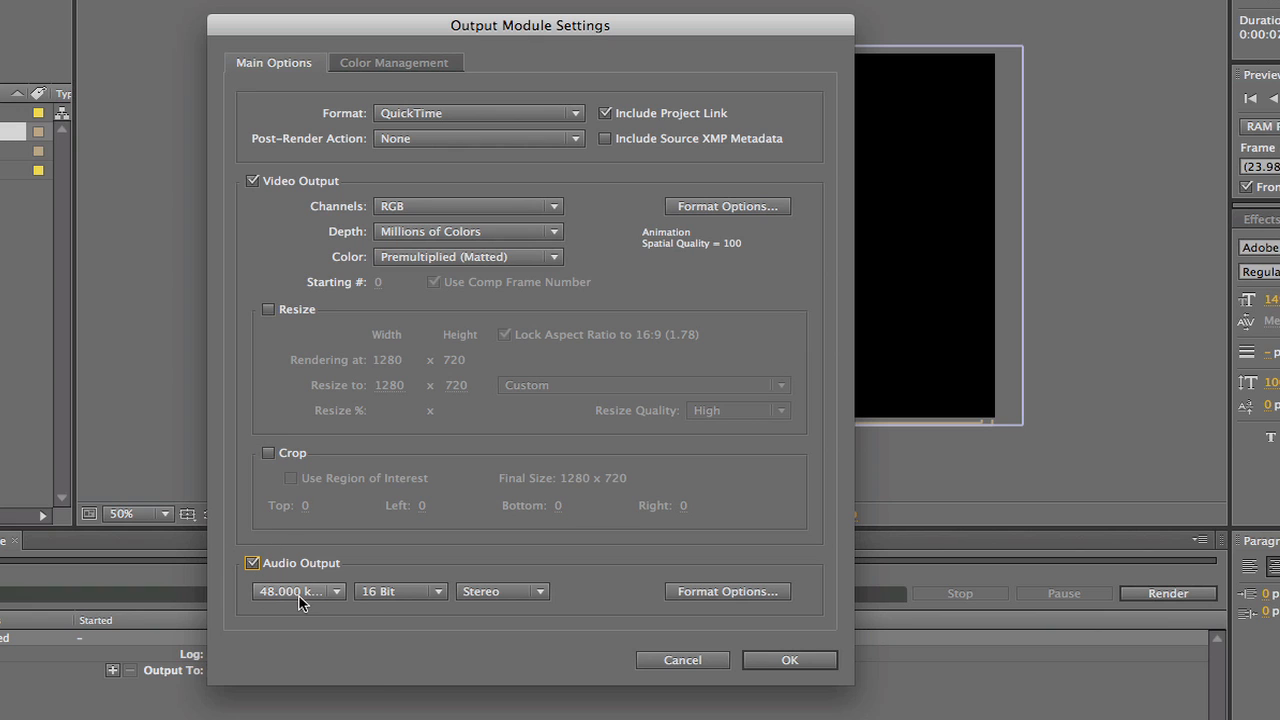
click(297, 591)
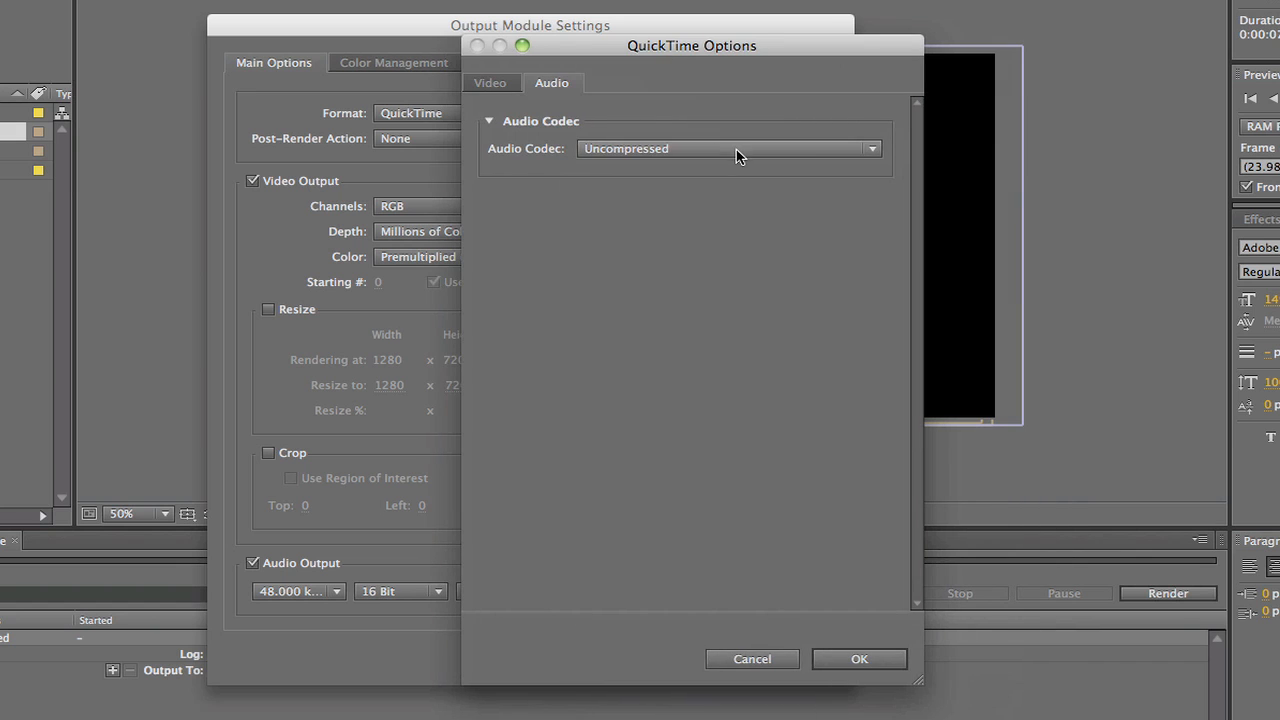
click(728, 148)
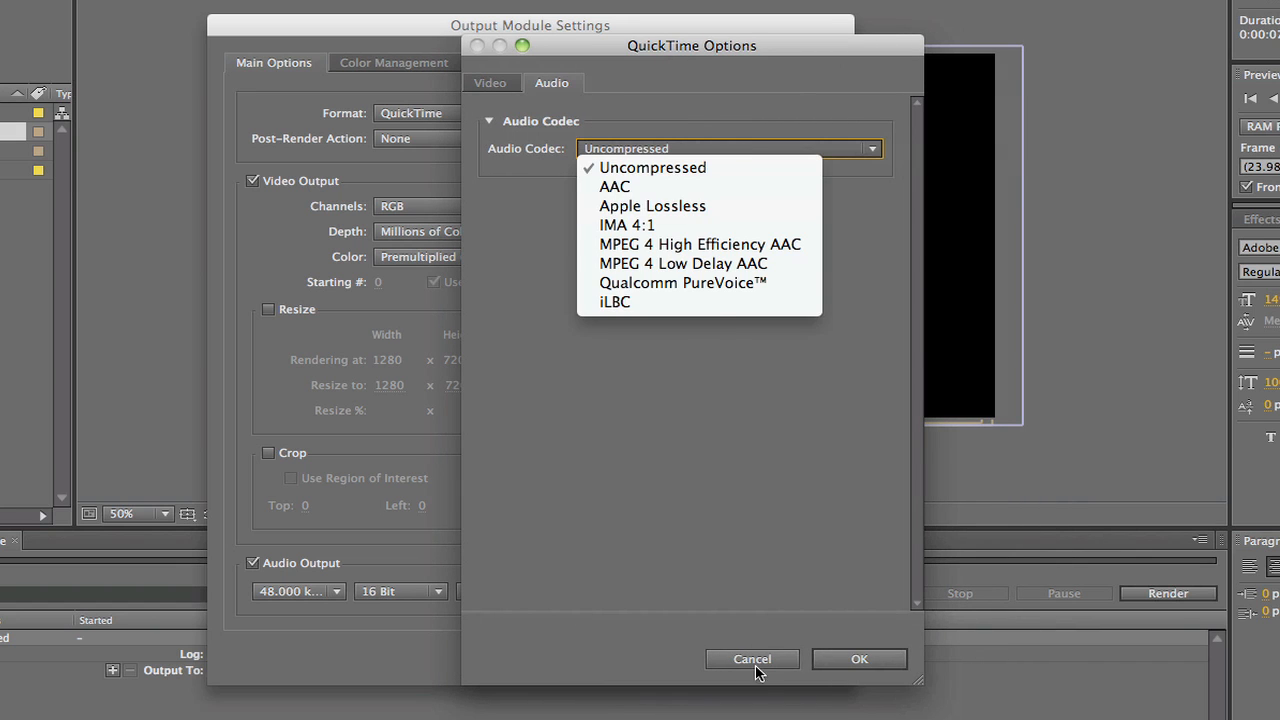
click(751, 659)
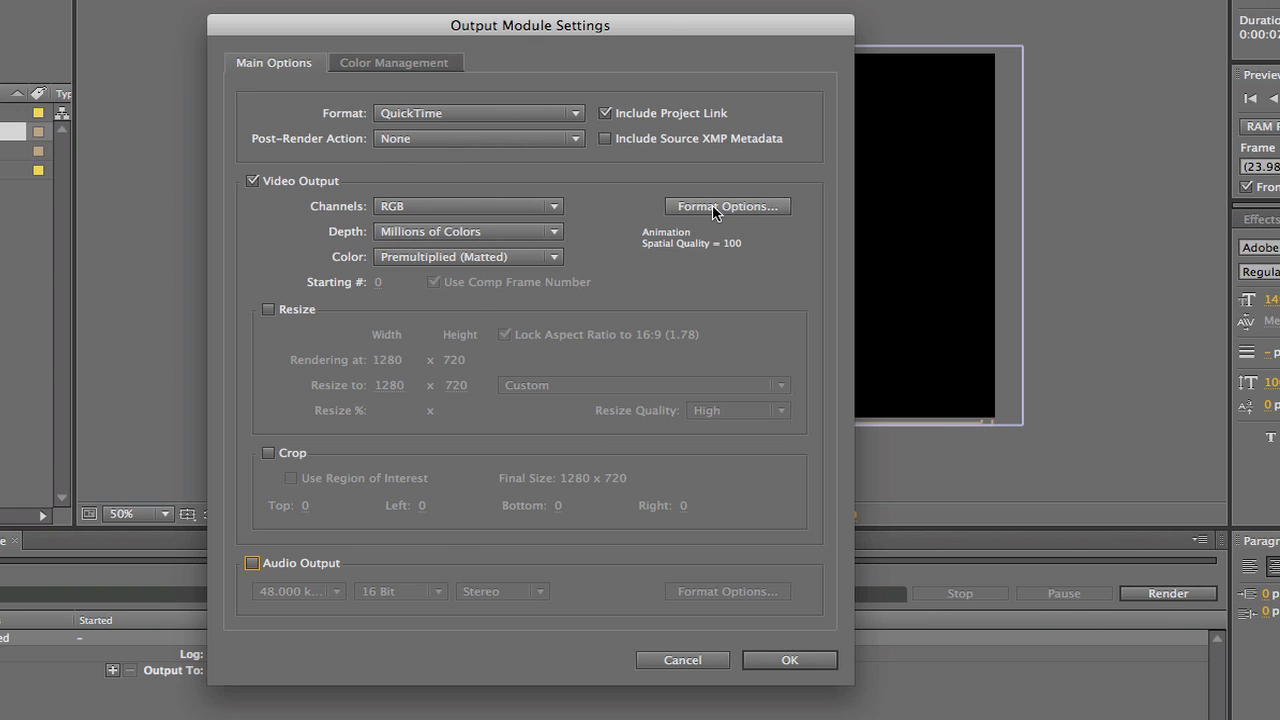
Change the QuickTime video codec to Apple ProRes 422, leaving its codec settings unchanged
click(727, 206)
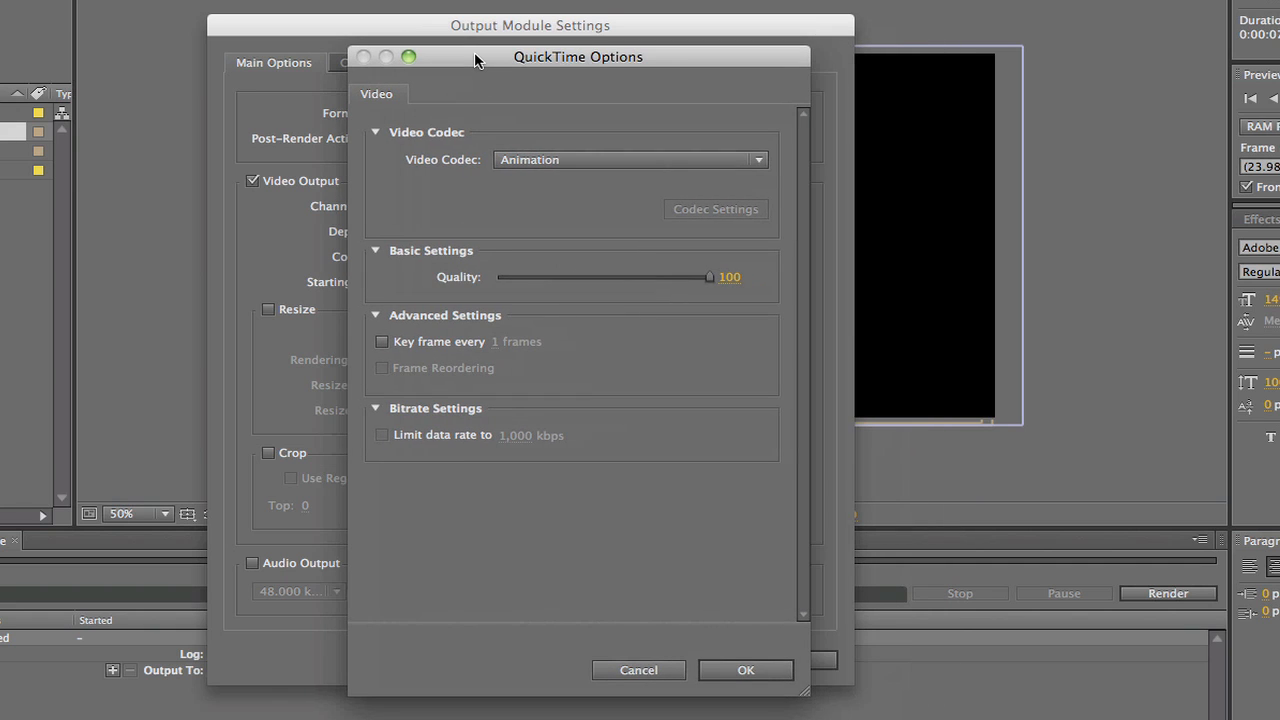
mouse_move(528, 165)
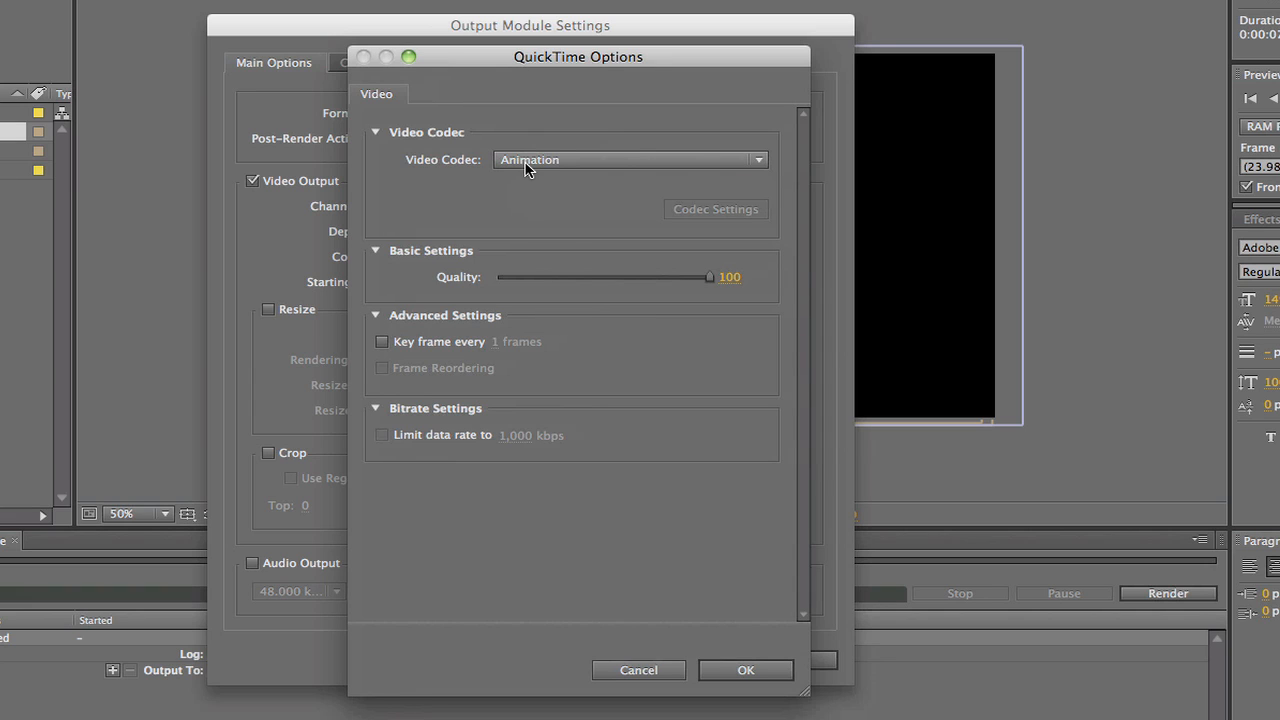
mouse_move(645, 170)
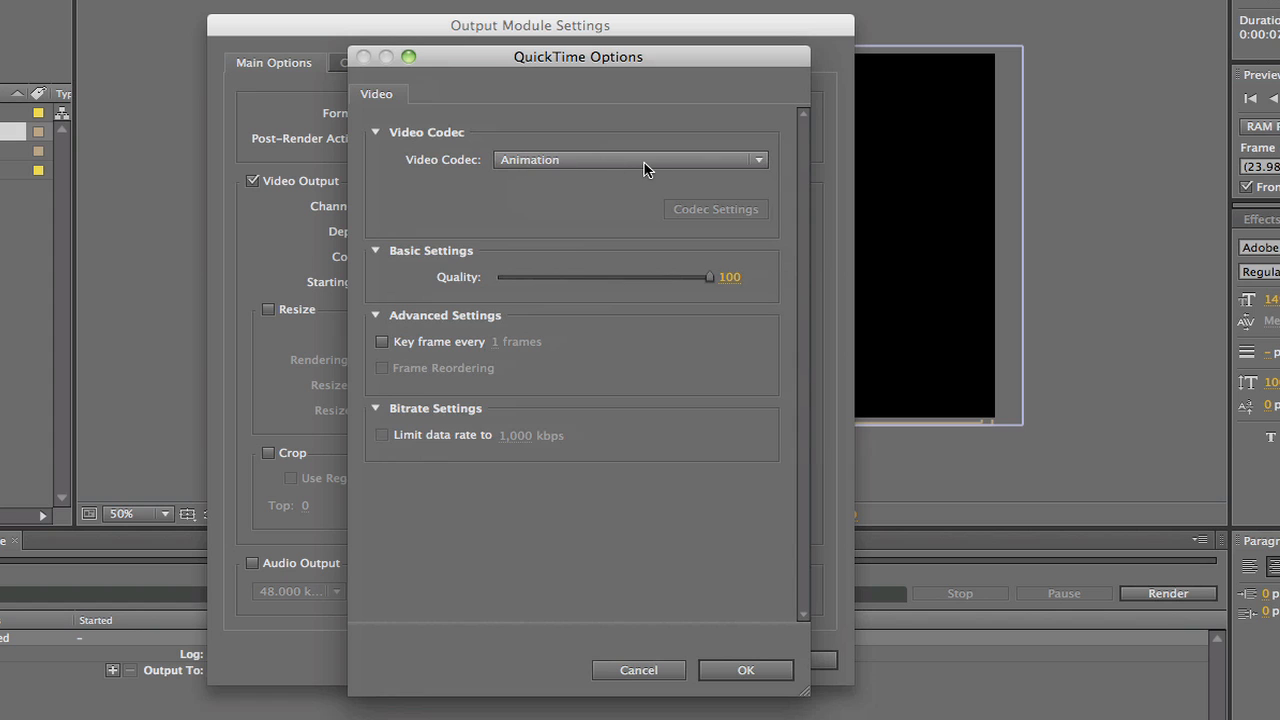
click(630, 160)
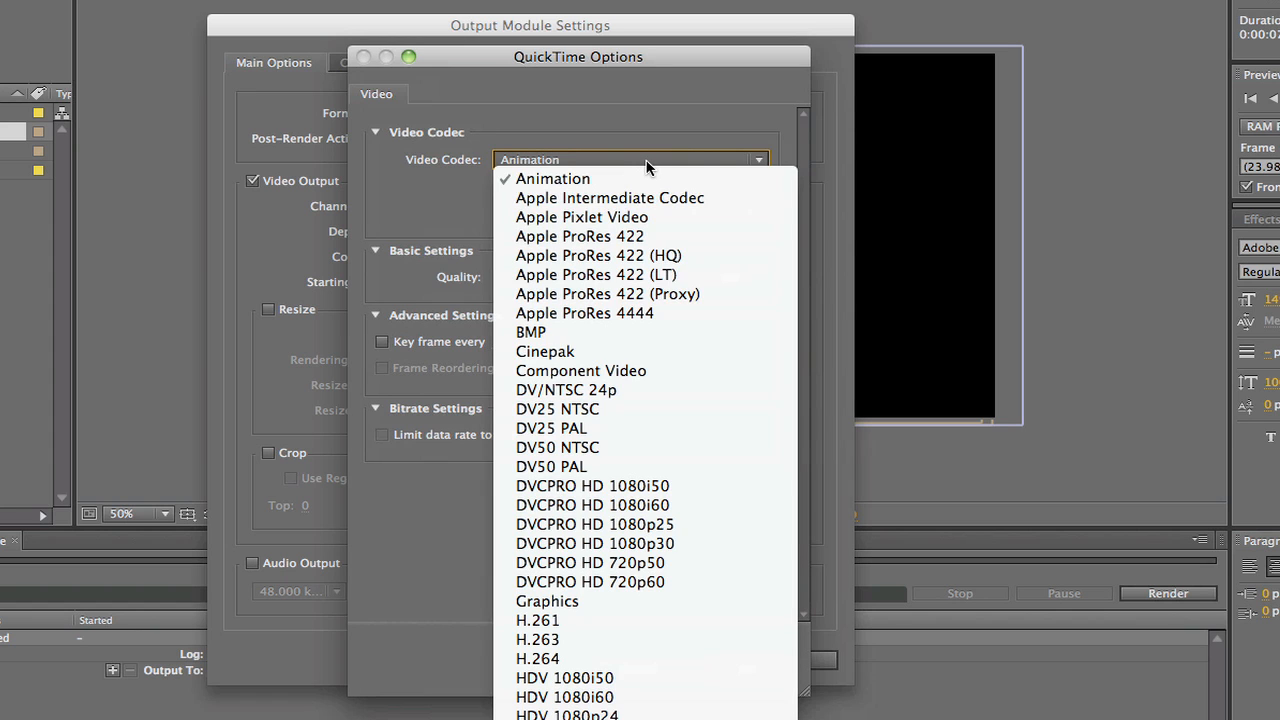
mouse_move(597, 255)
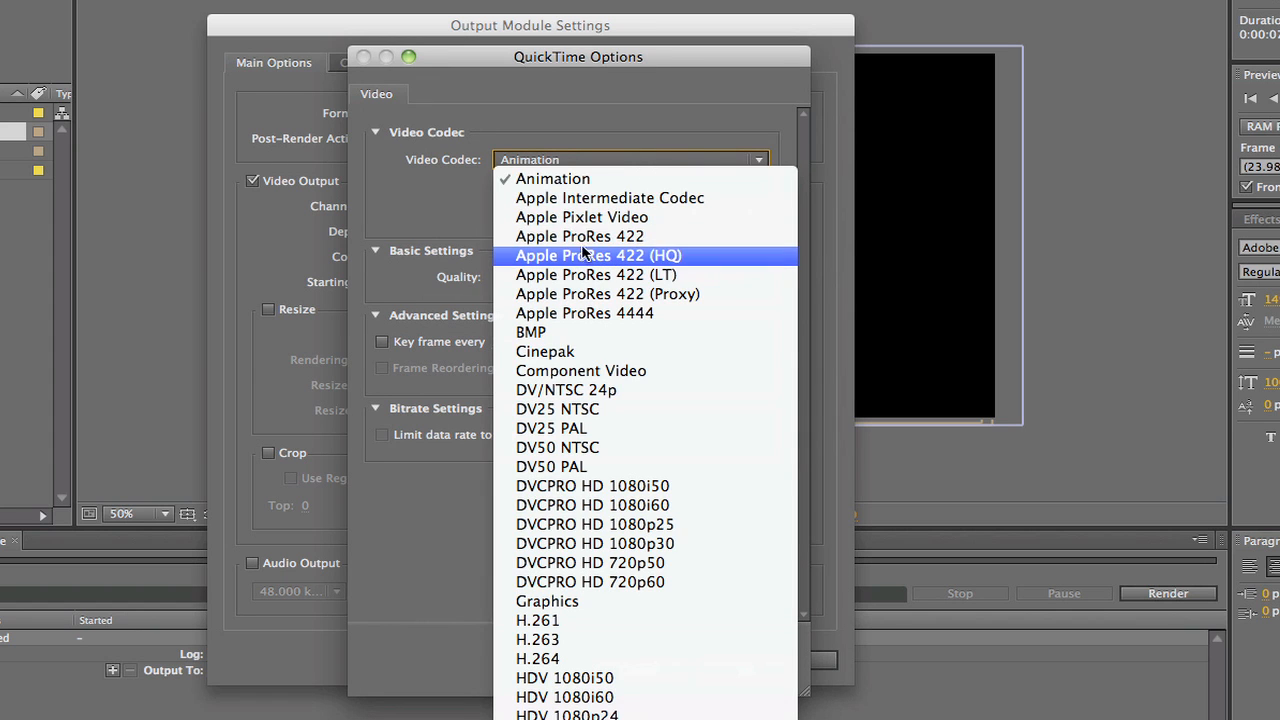
click(579, 236)
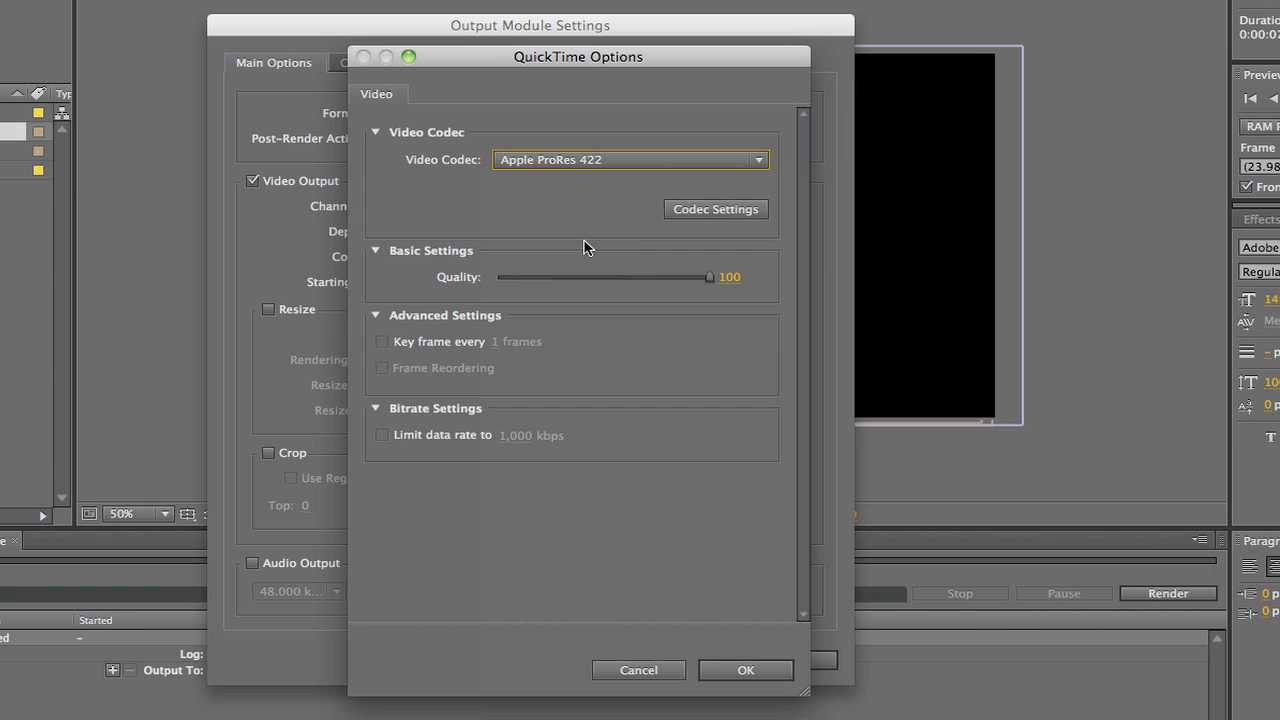
click(715, 209)
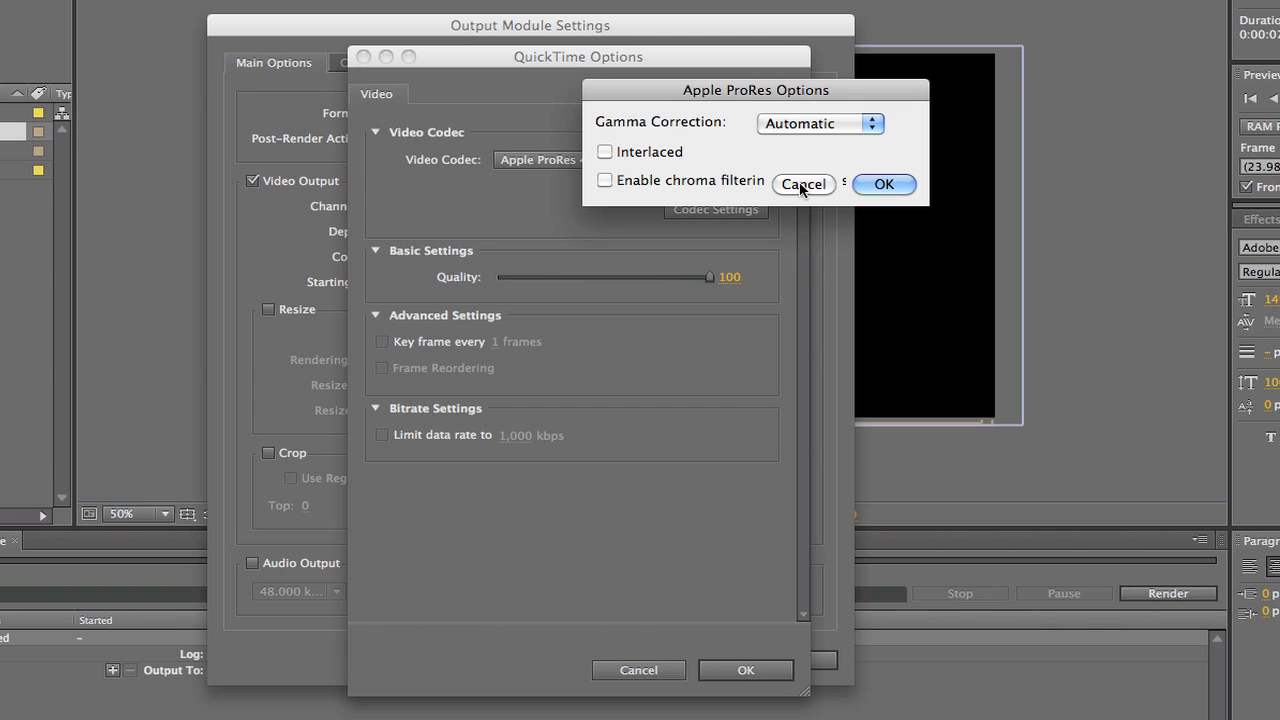
click(803, 184)
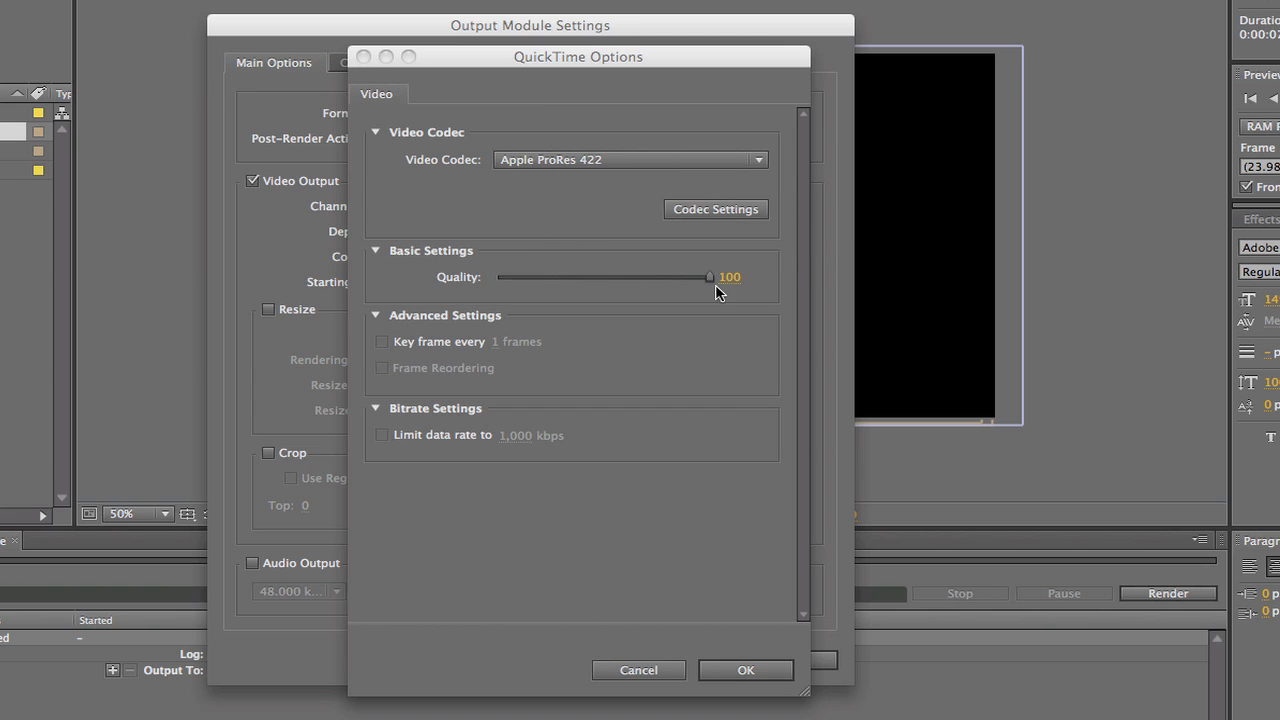
mouse_move(519, 477)
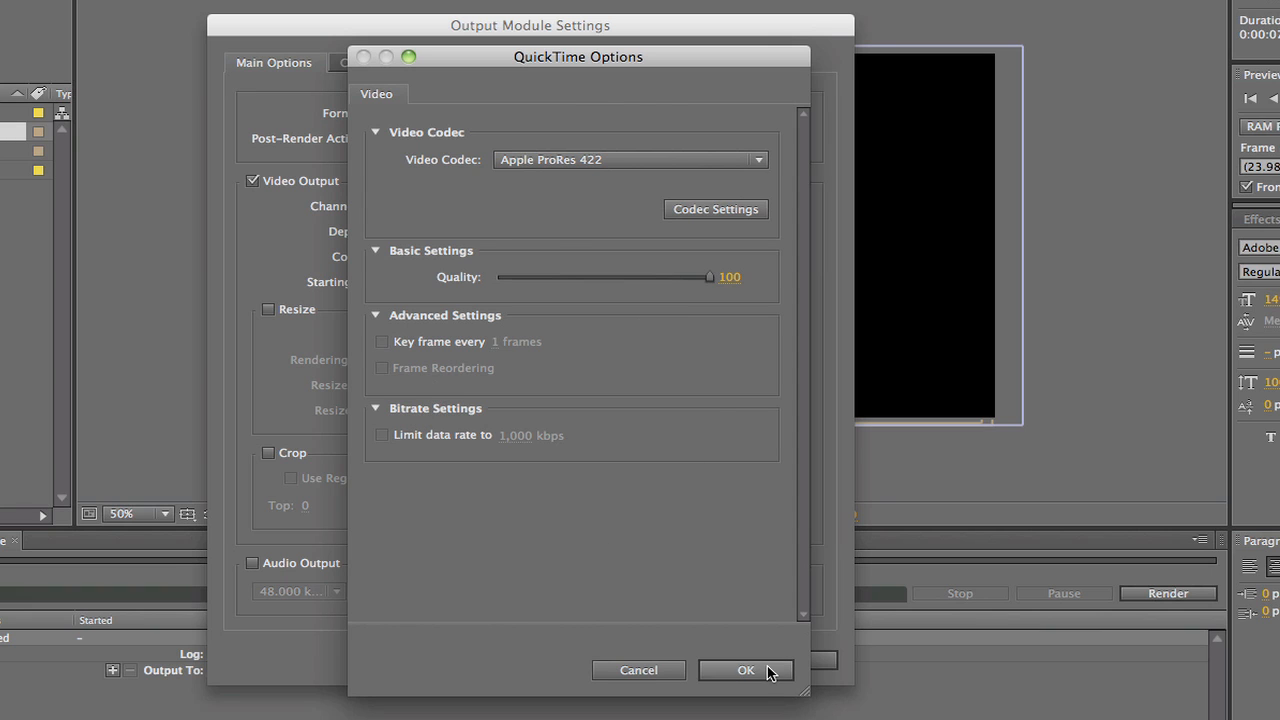
Confirm QuickTime Options and Output Module Settings, leaving a Custom: QuickTime output module
click(745, 670)
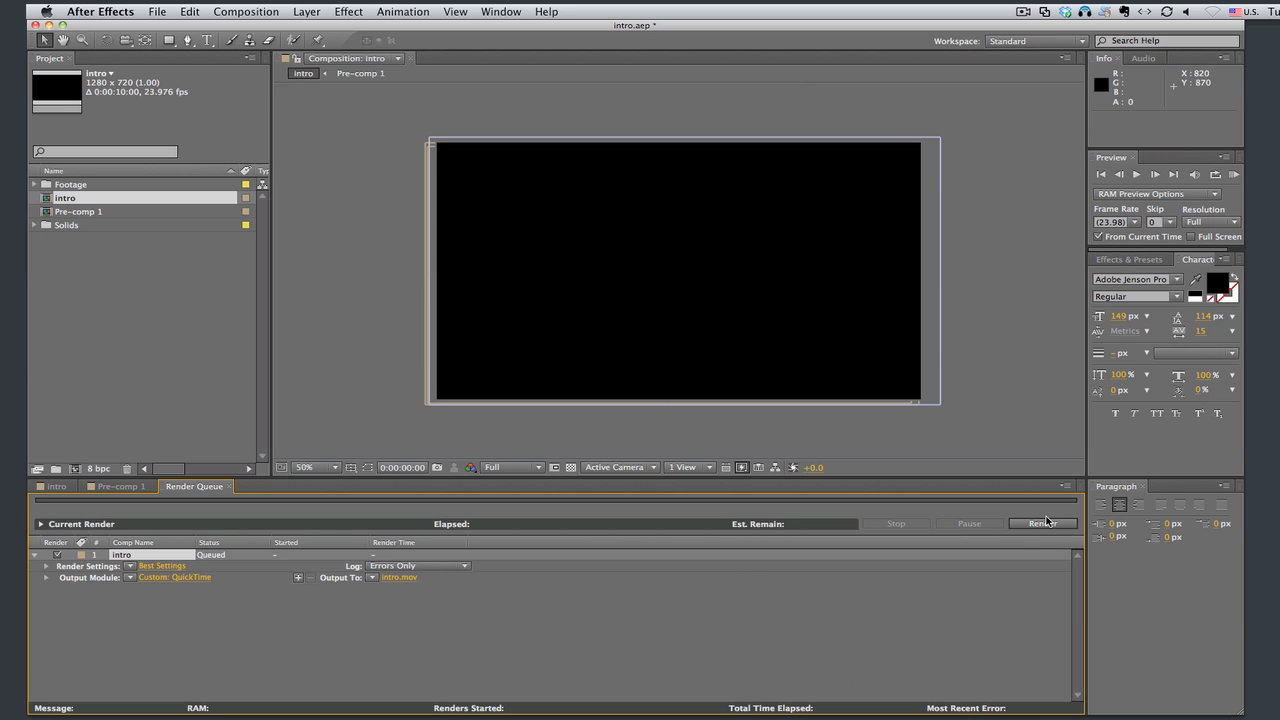
mouse_move(900, 647)
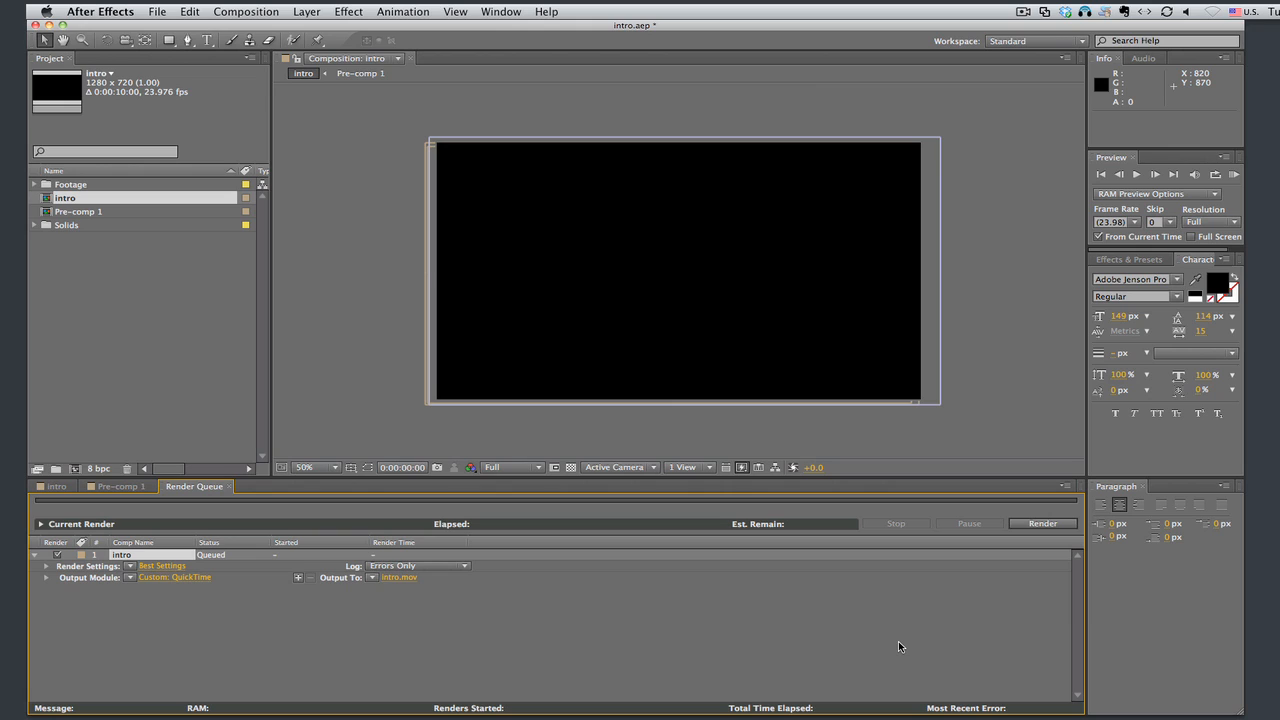
mouse_move(851, 641)
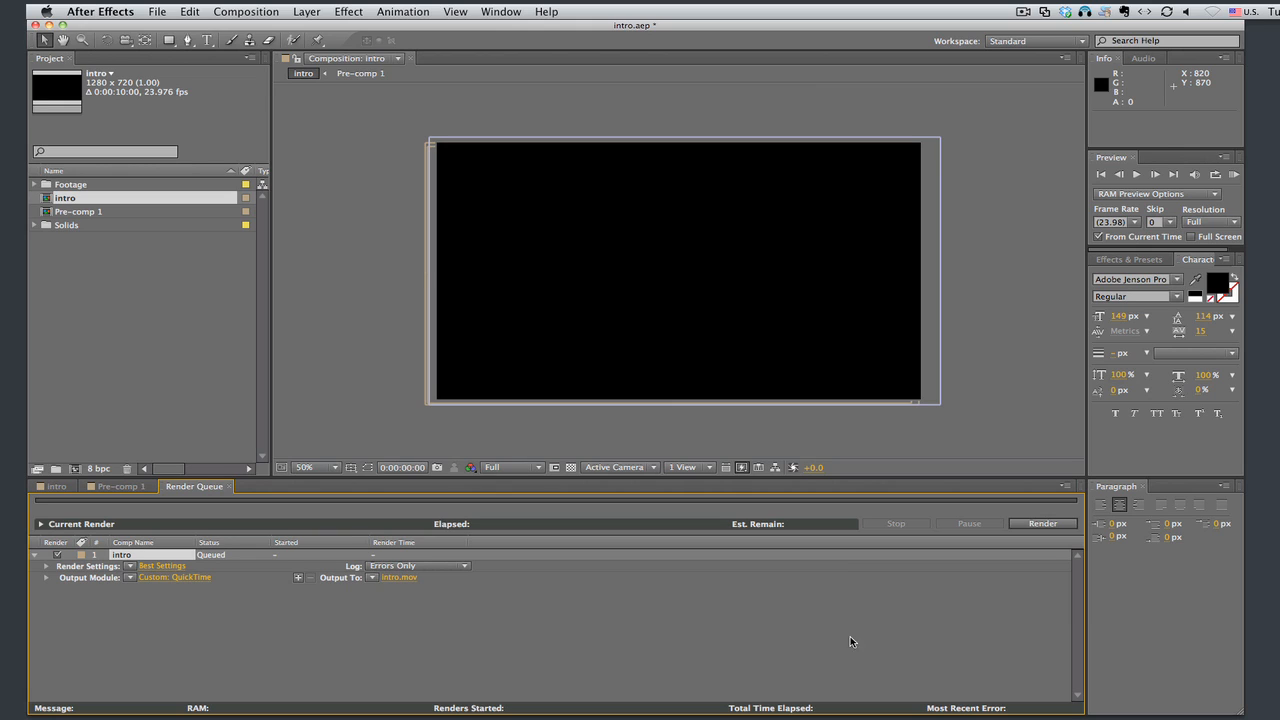
Save the output as 'intro lesson 2.mov' and render the intro composition
click(398, 577)
text(intro lesson 2)
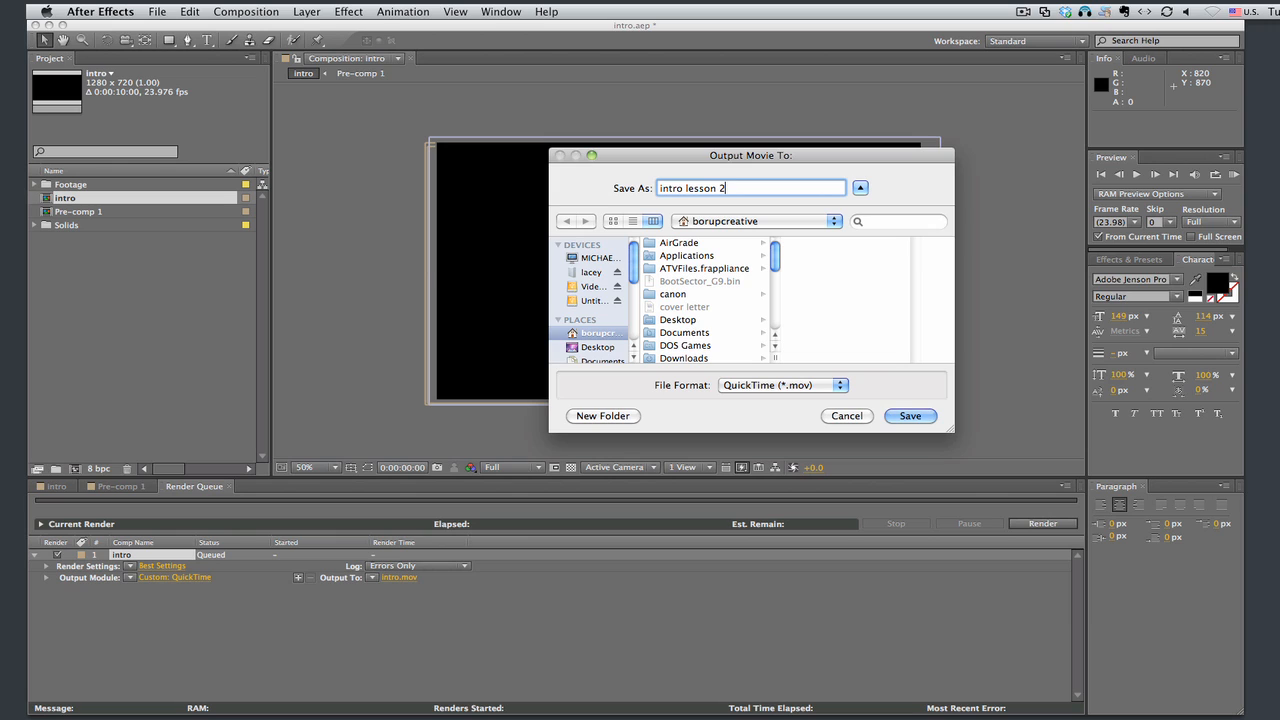
click(909, 415)
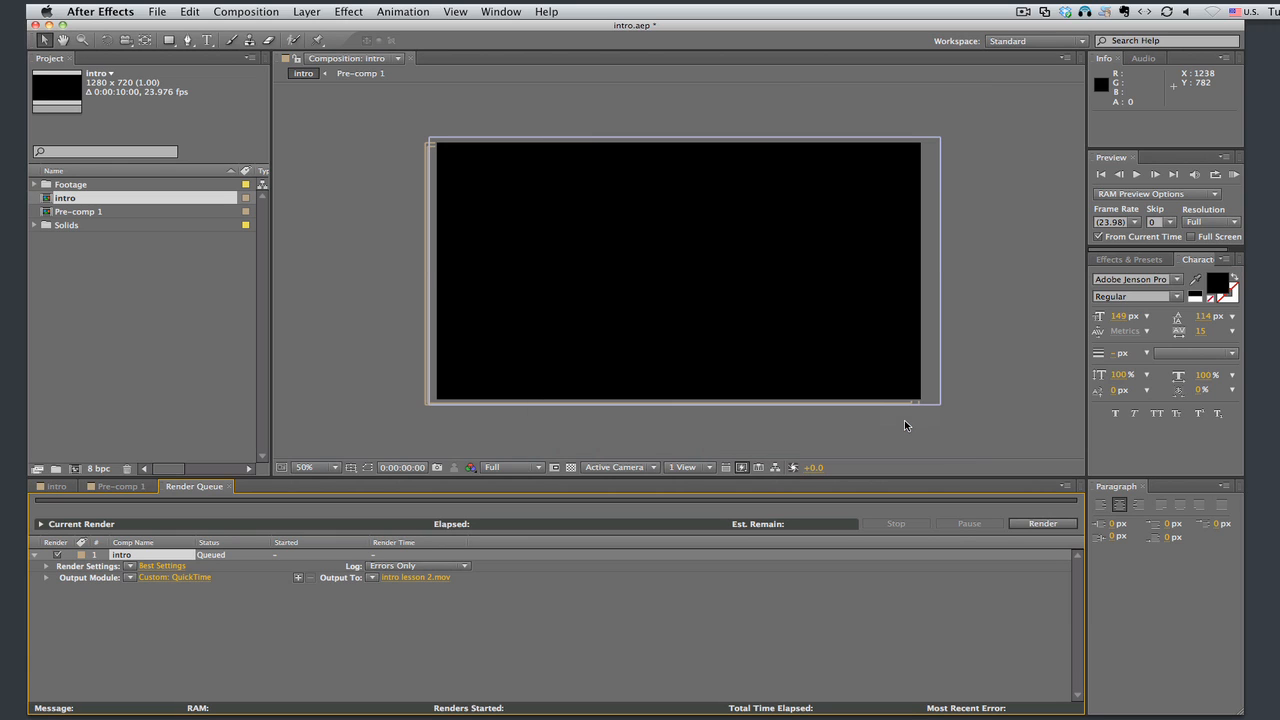
click(1042, 523)
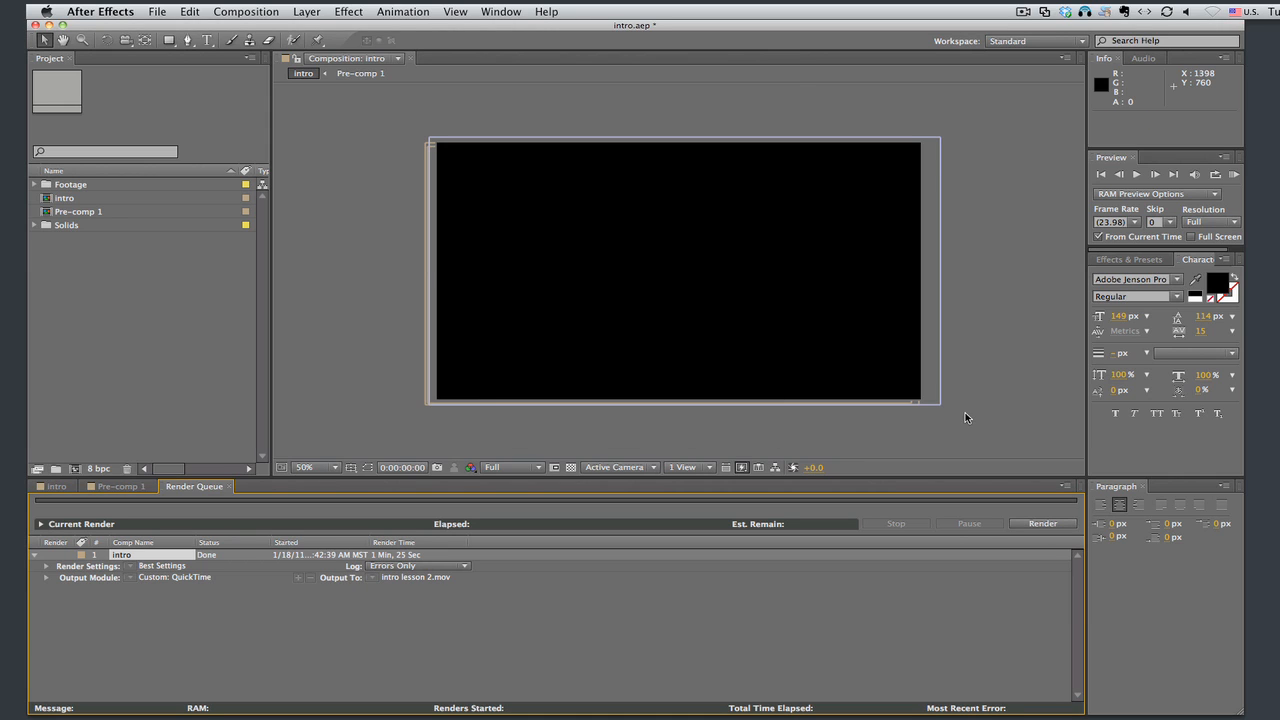
mouse_move(971, 413)
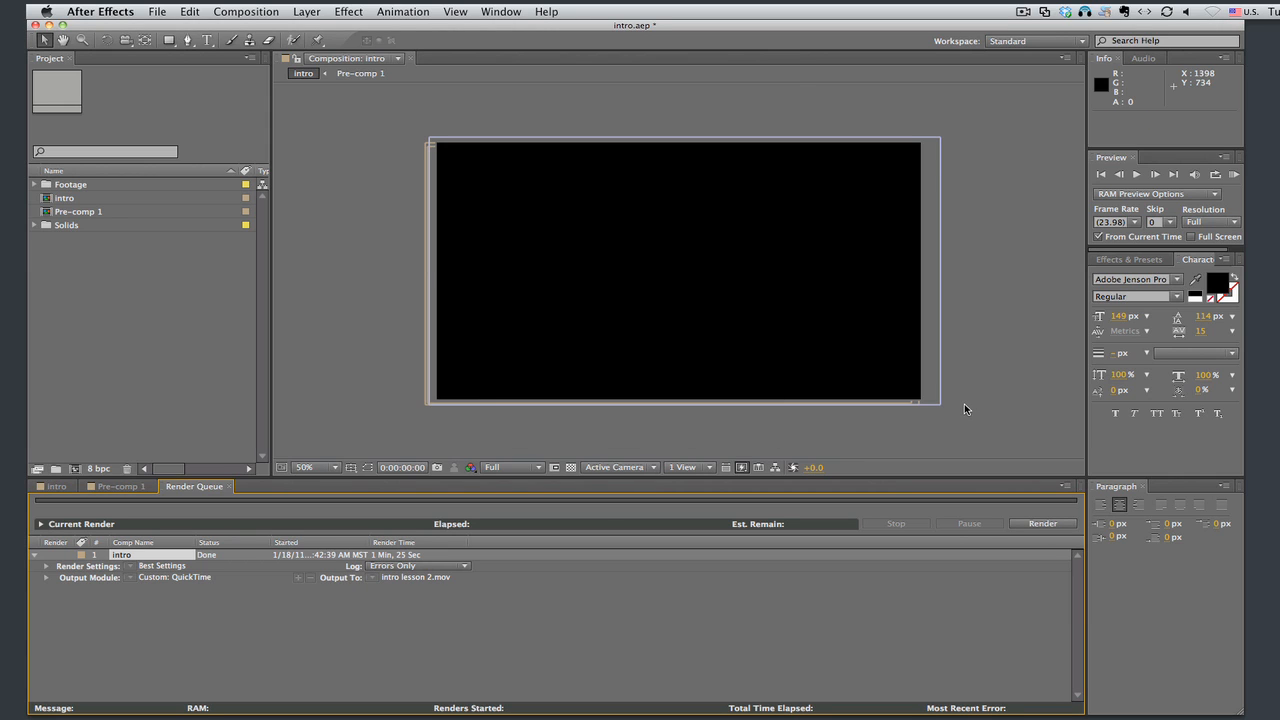
mouse_move(509, 387)
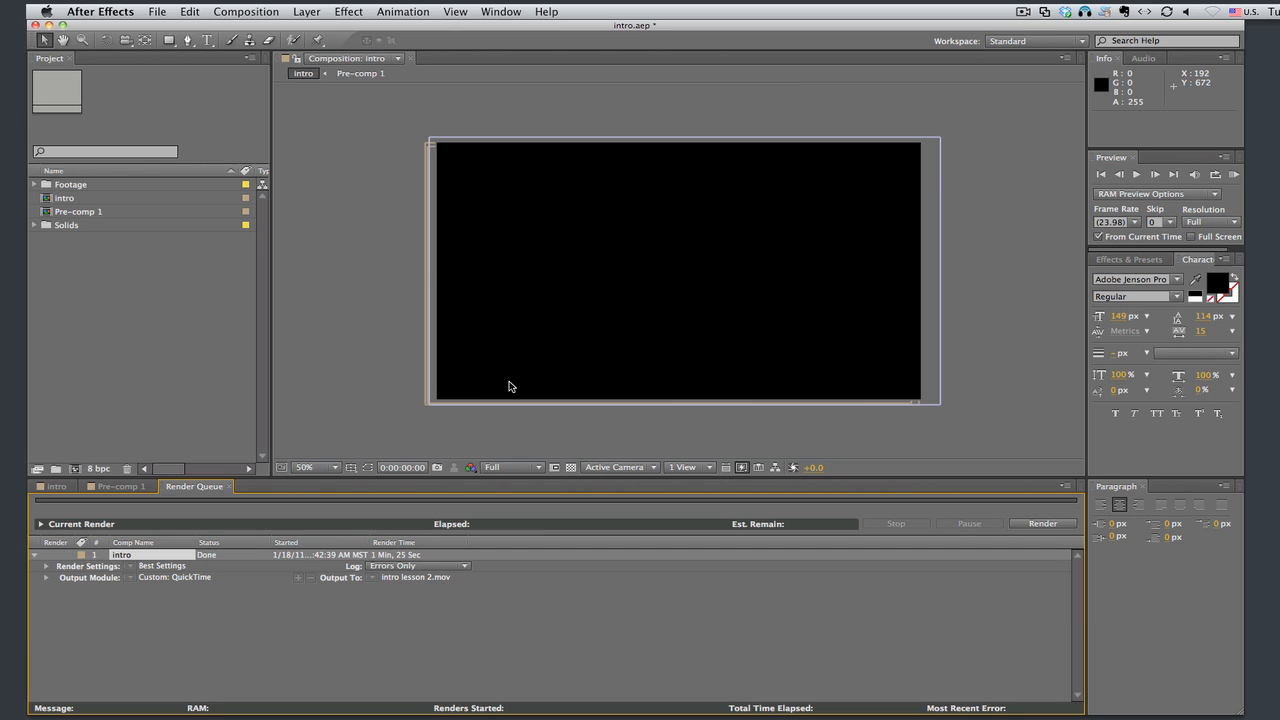
mouse_move(168, 506)
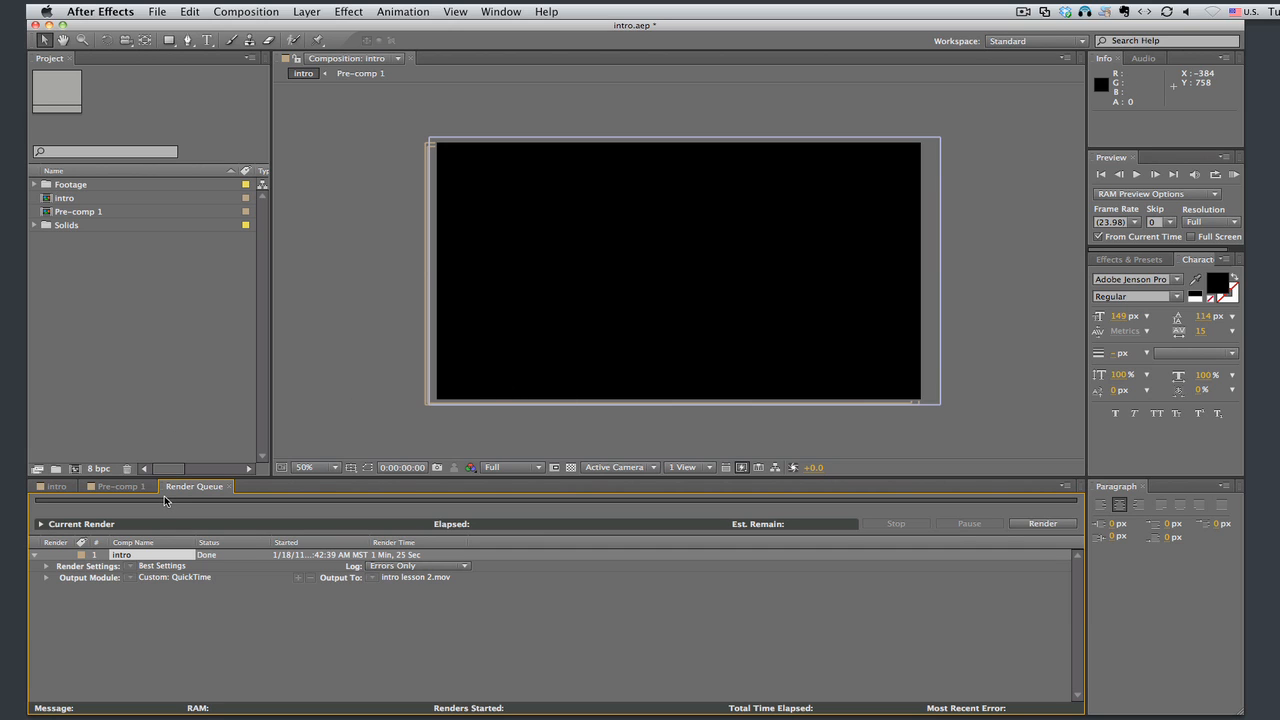
Delete the finished intro render item from the Render Queue
click(122, 554)
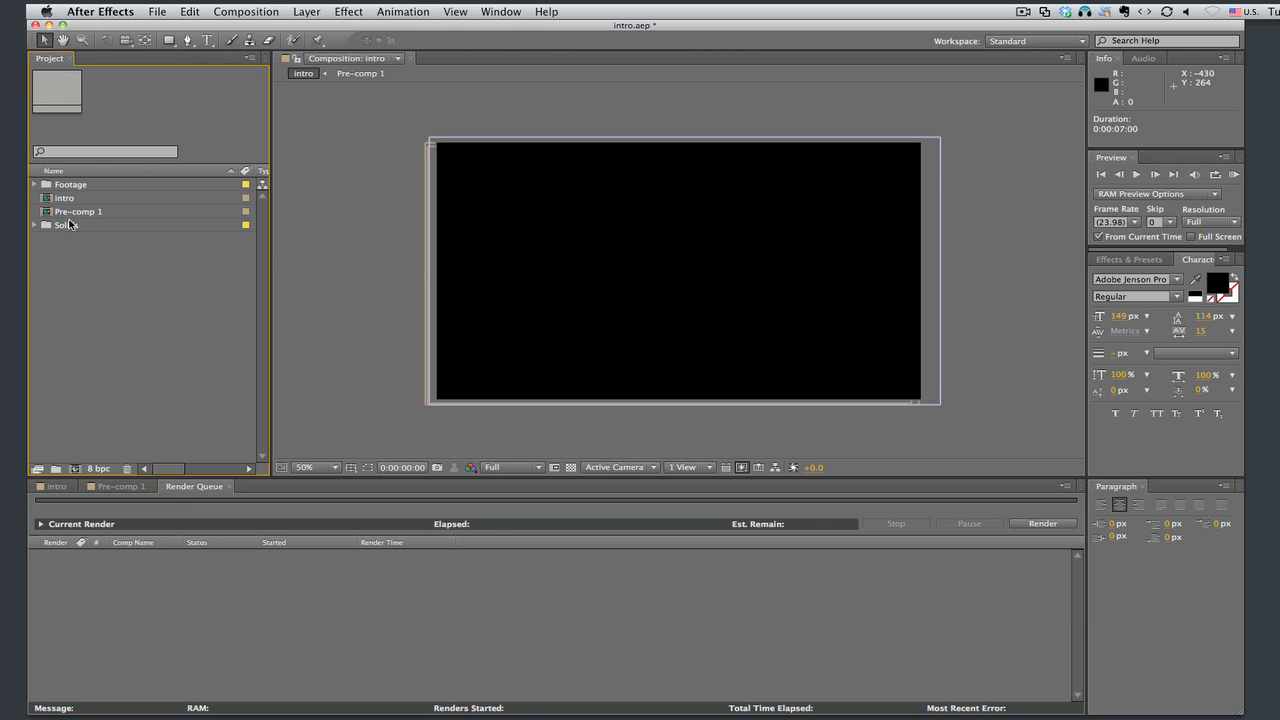
Queue the intro composition again with the H.264 output module template, saving intro.mp4
click(64, 198)
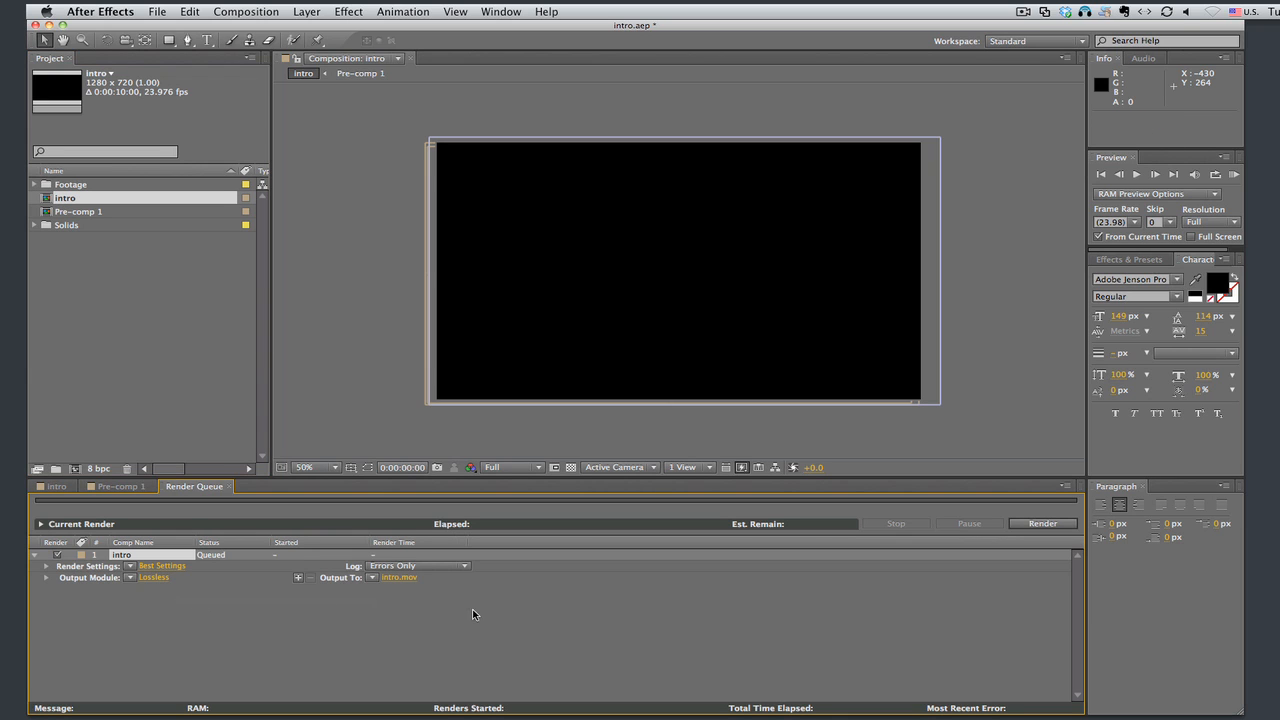
mouse_move(133, 583)
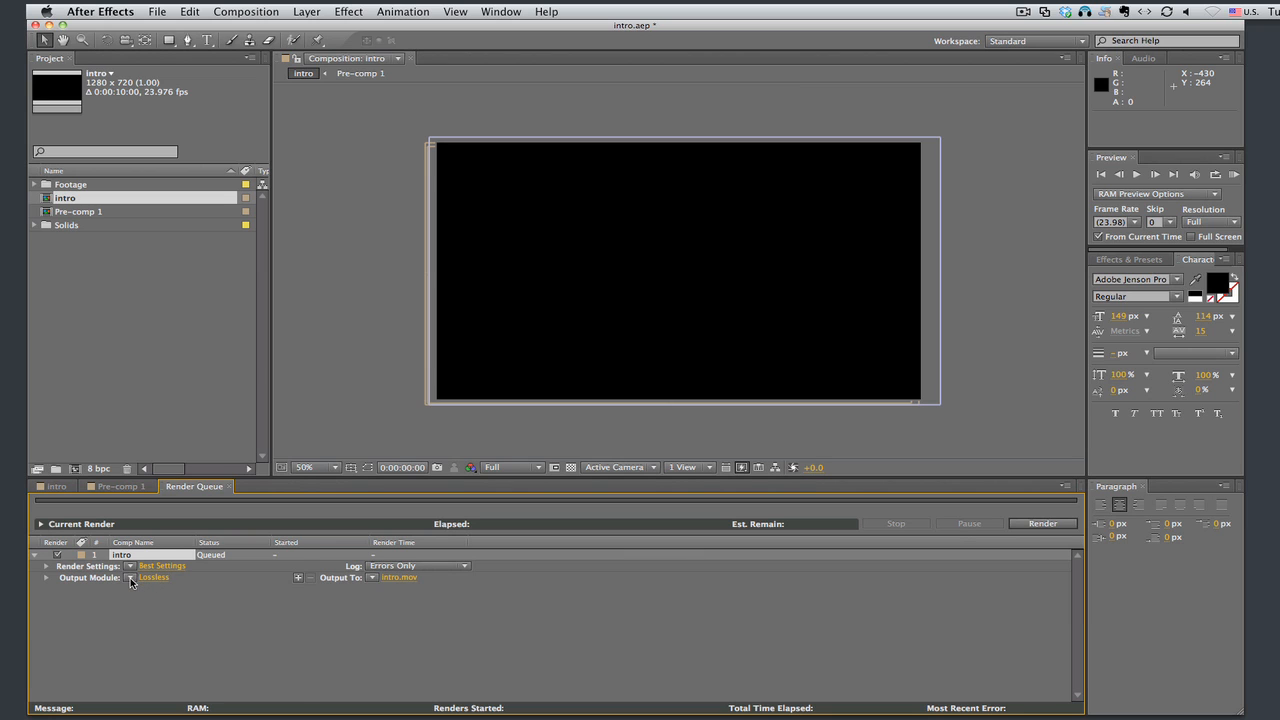
click(153, 577)
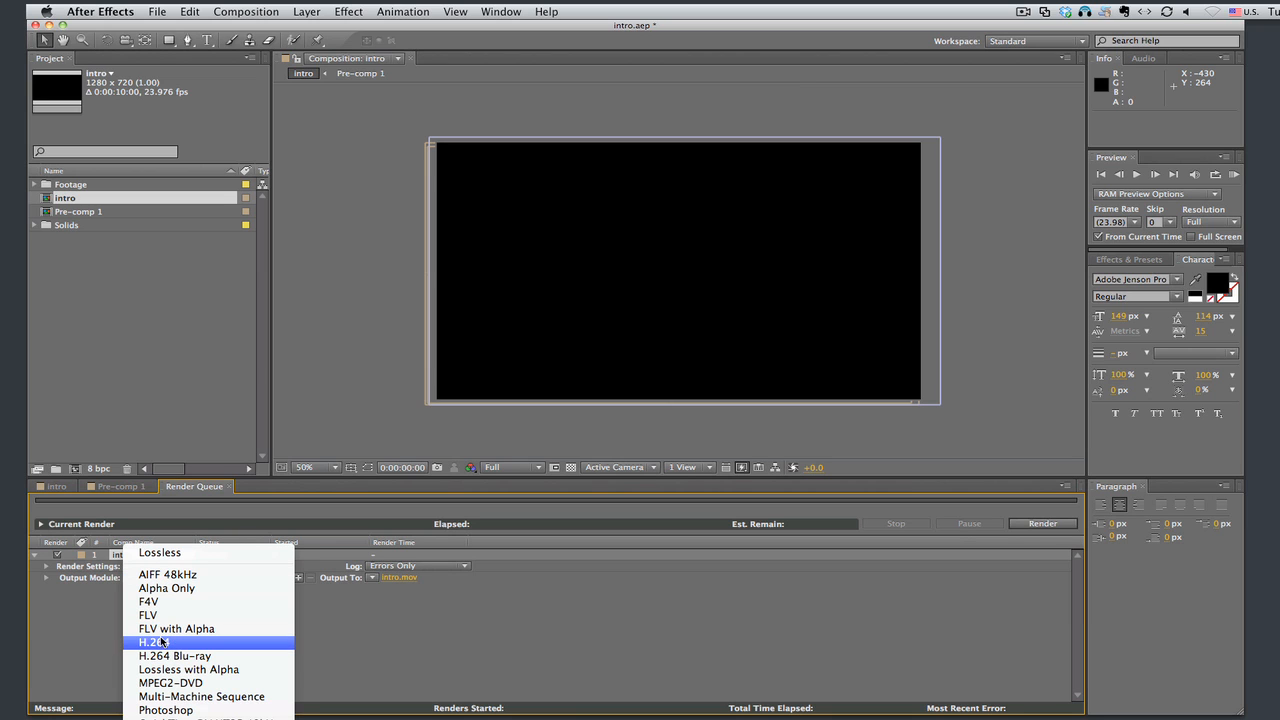
click(151, 641)
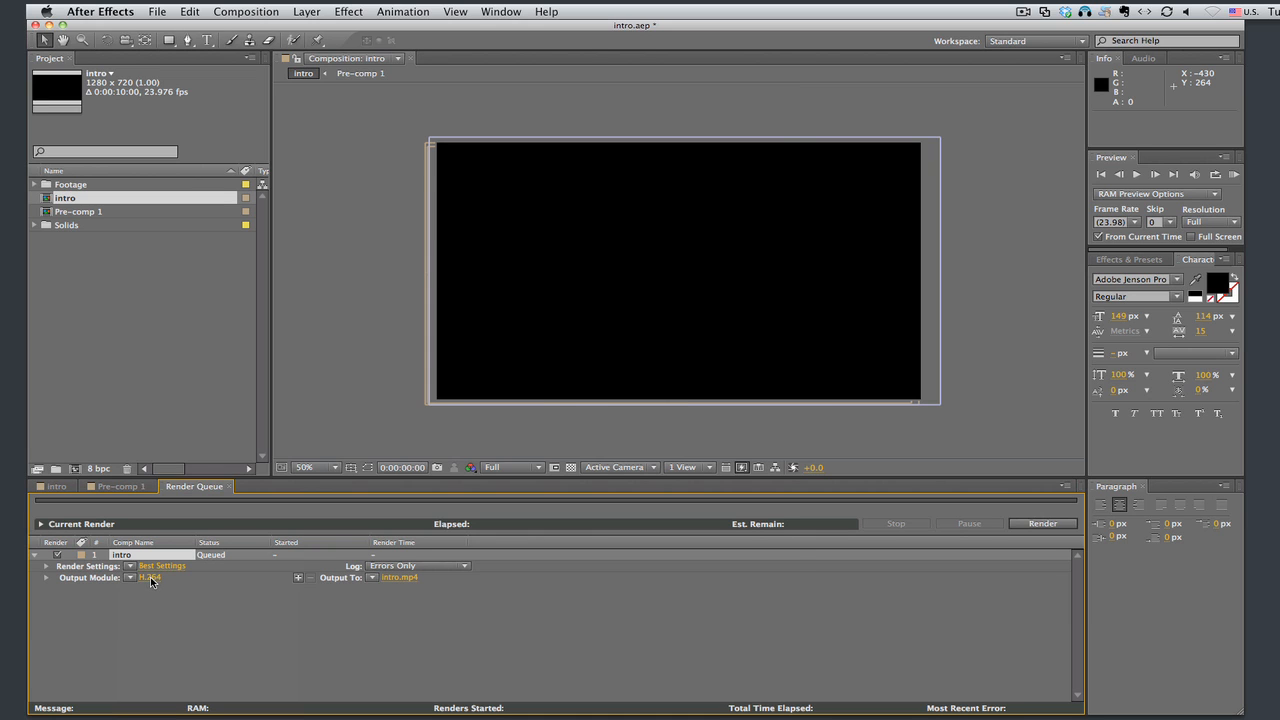
click(150, 577)
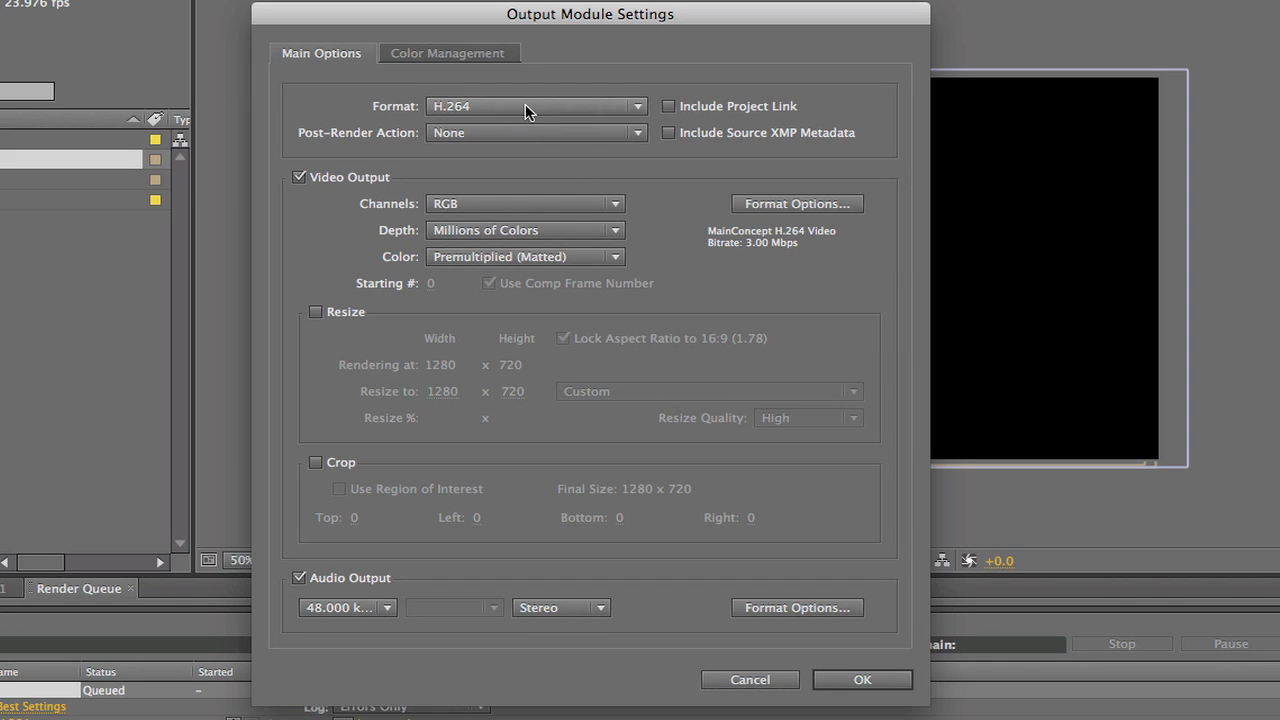
mouse_move(530, 489)
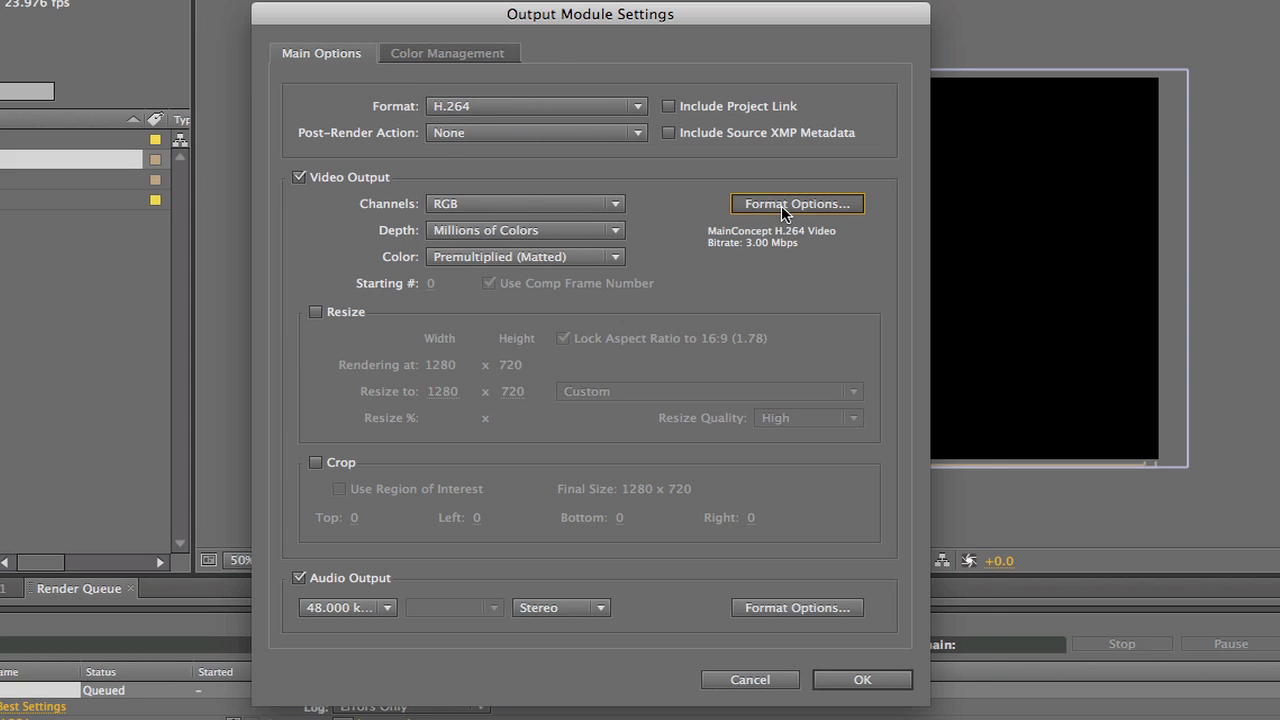
Set the H.264 AAC audio to Medium quality with a 128 kbps bitrate
click(797, 203)
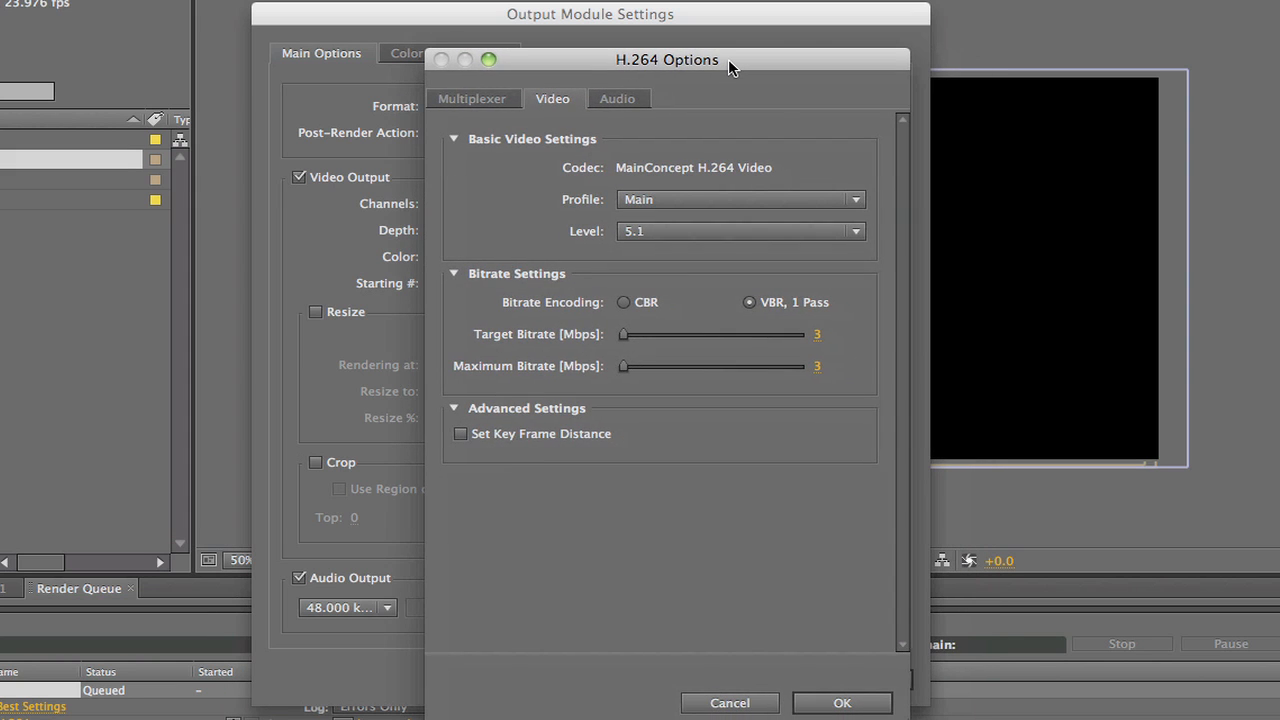
mouse_move(755, 265)
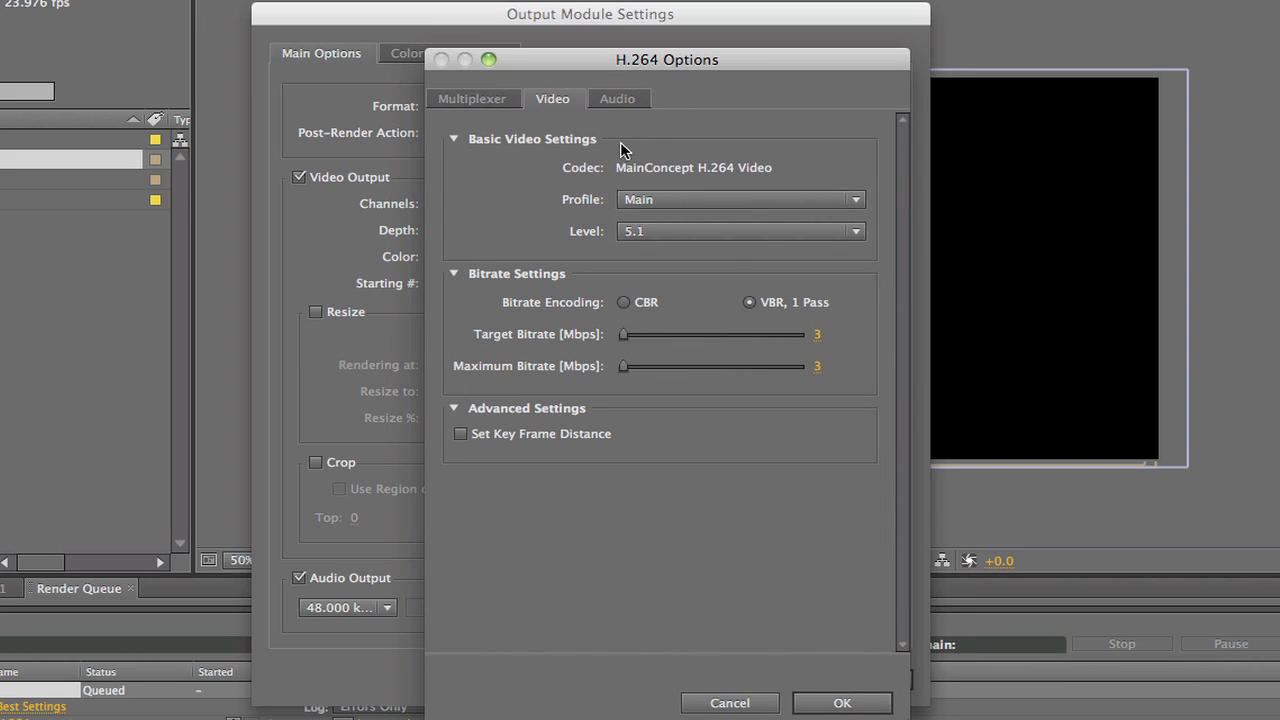
click(617, 98)
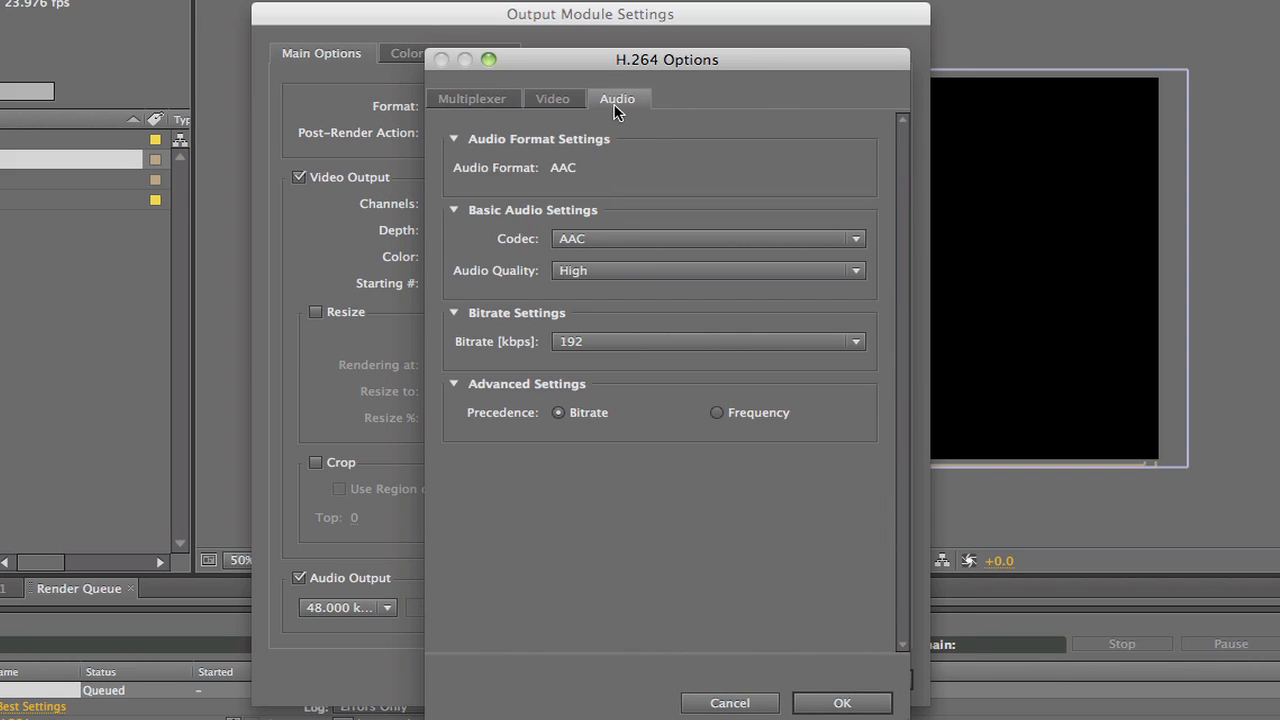
mouse_move(623, 240)
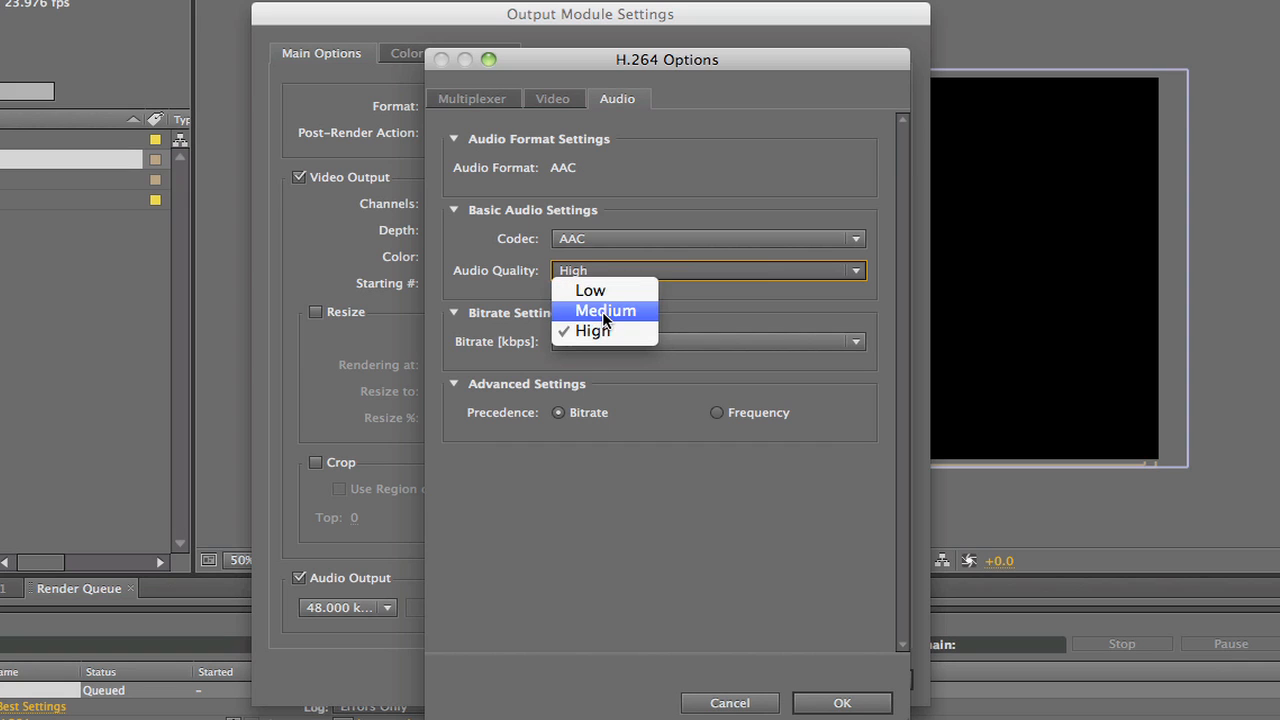
click(605, 310)
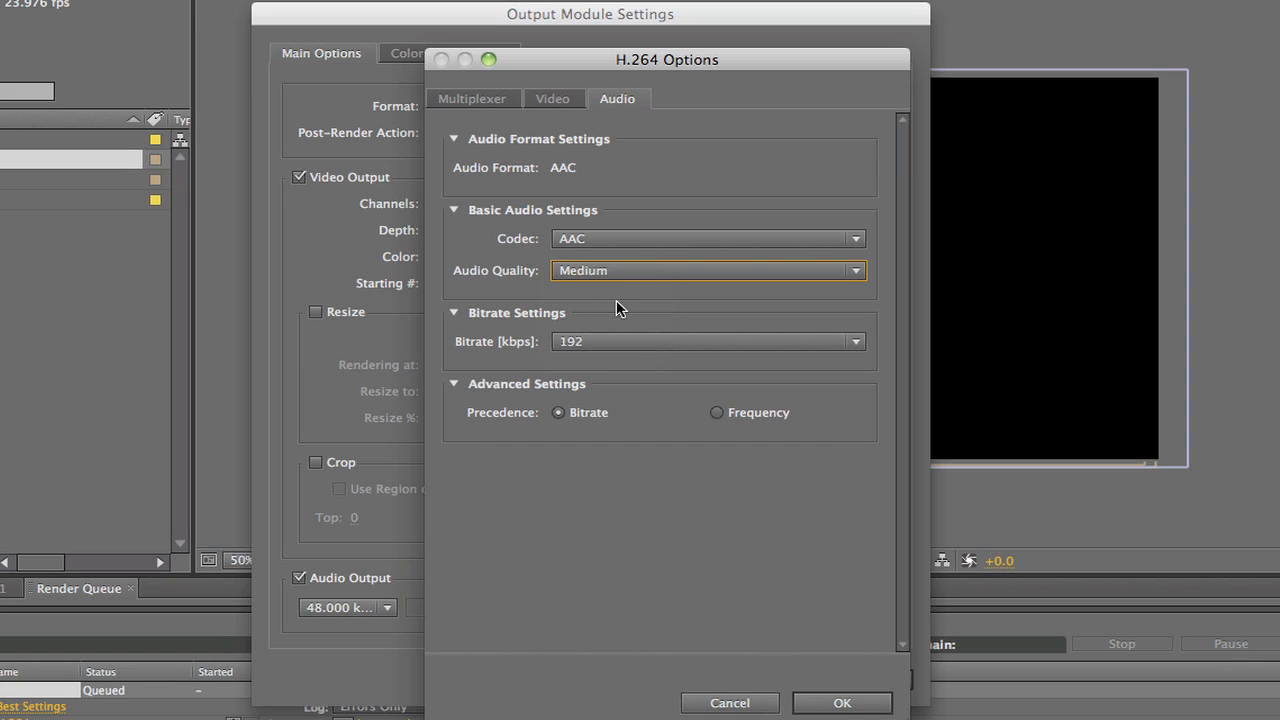
mouse_move(626, 305)
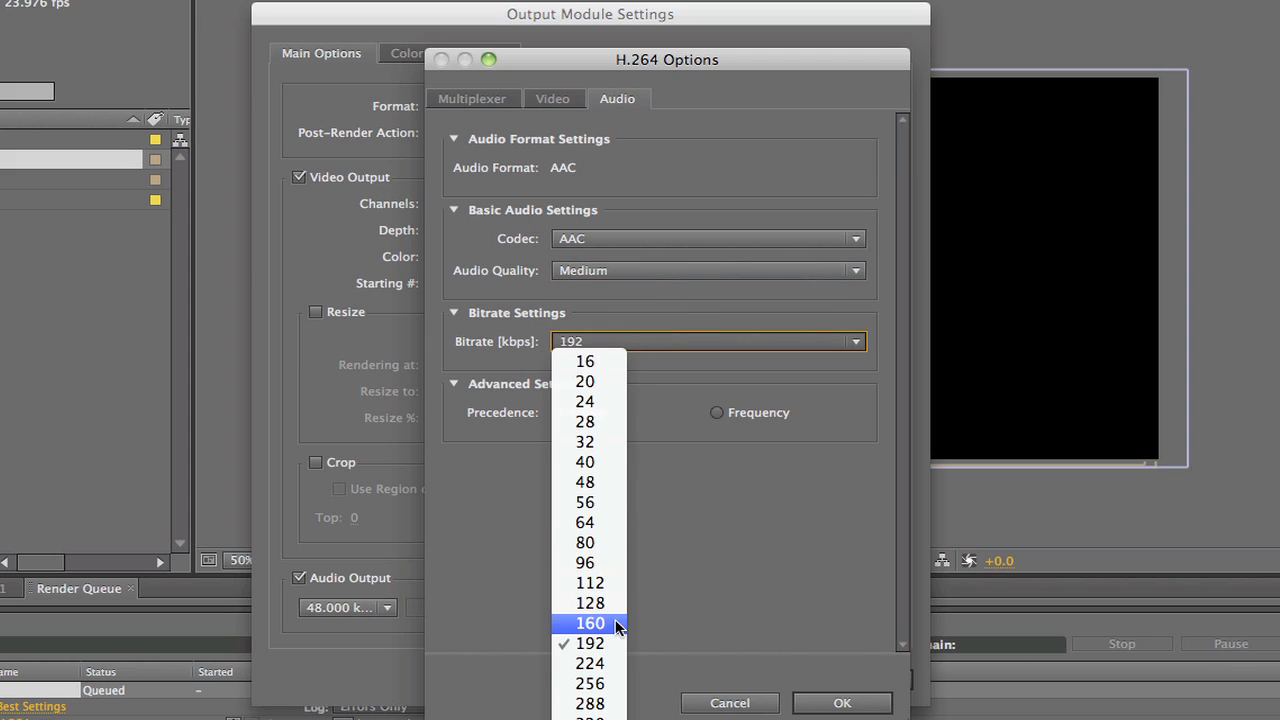
click(589, 602)
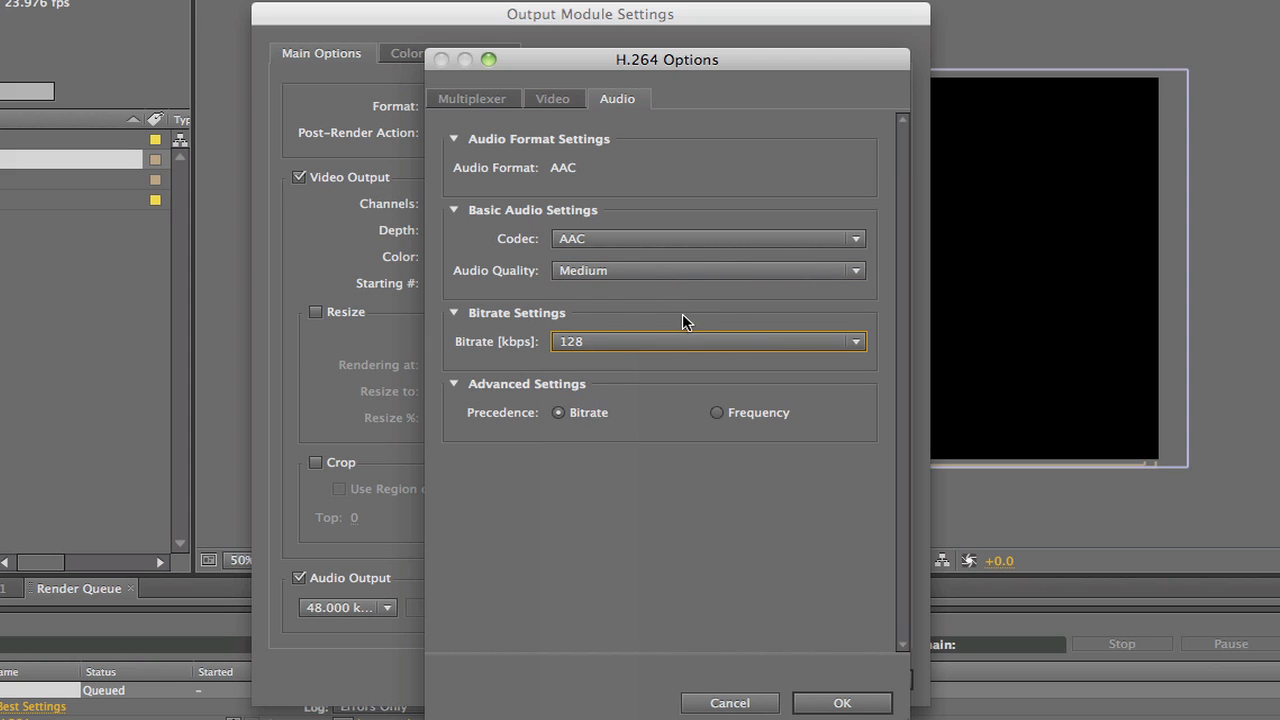
mouse_move(681, 205)
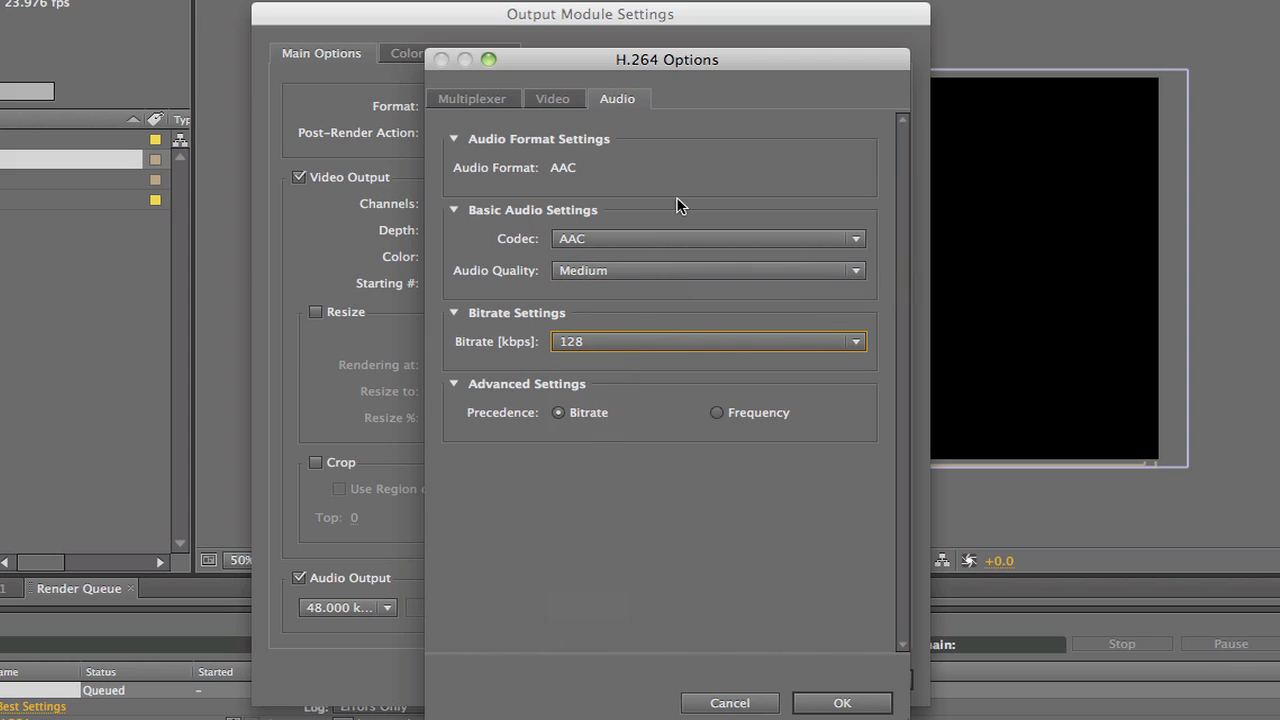
click(552, 98)
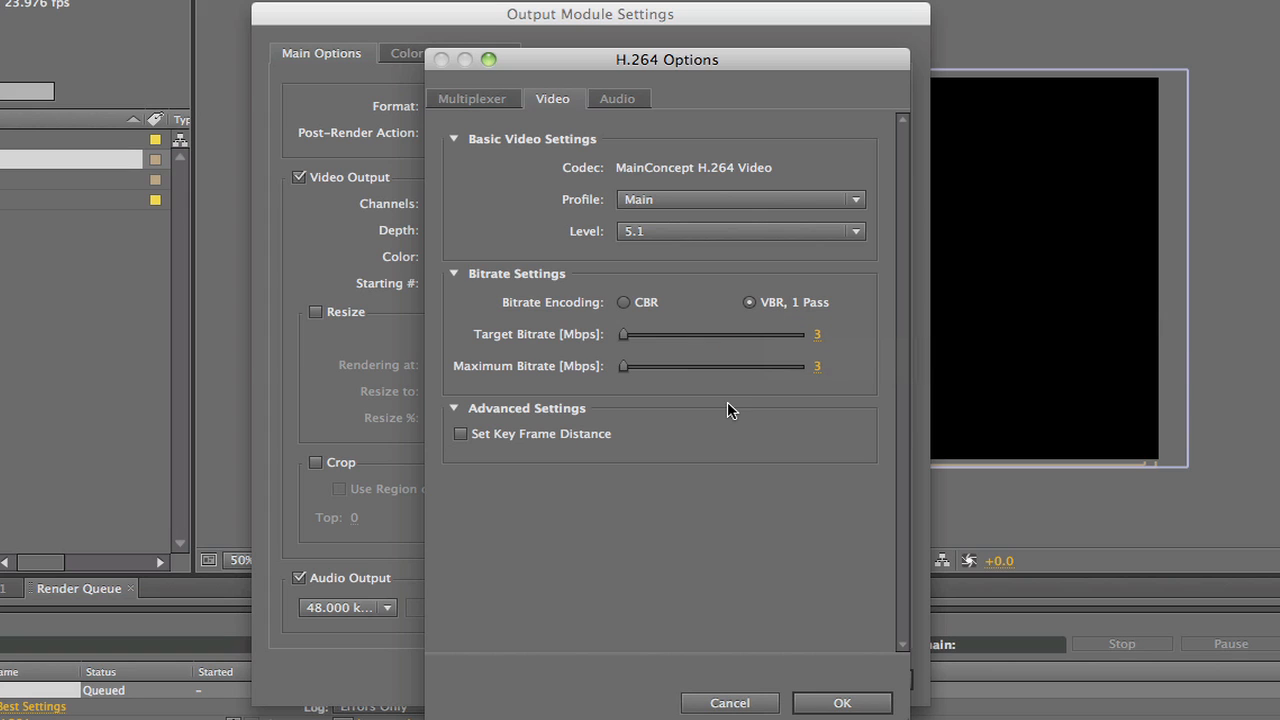
mouse_move(490, 355)
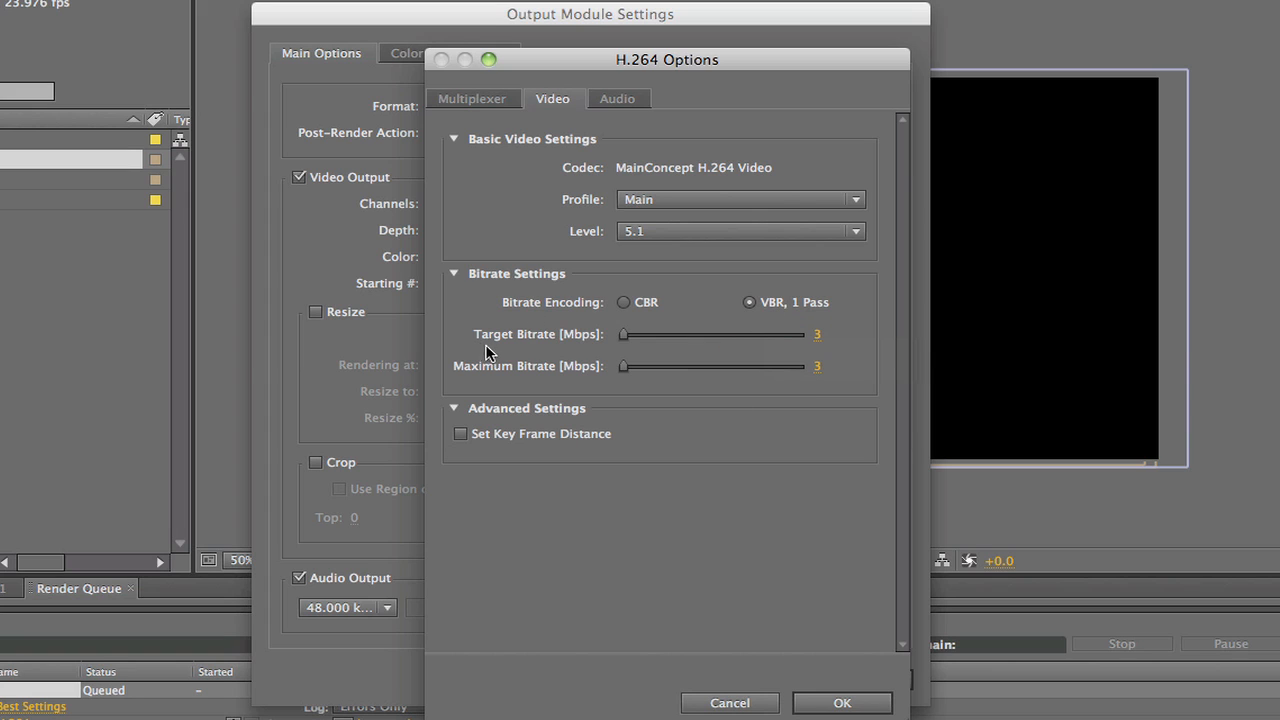
mouse_move(815, 342)
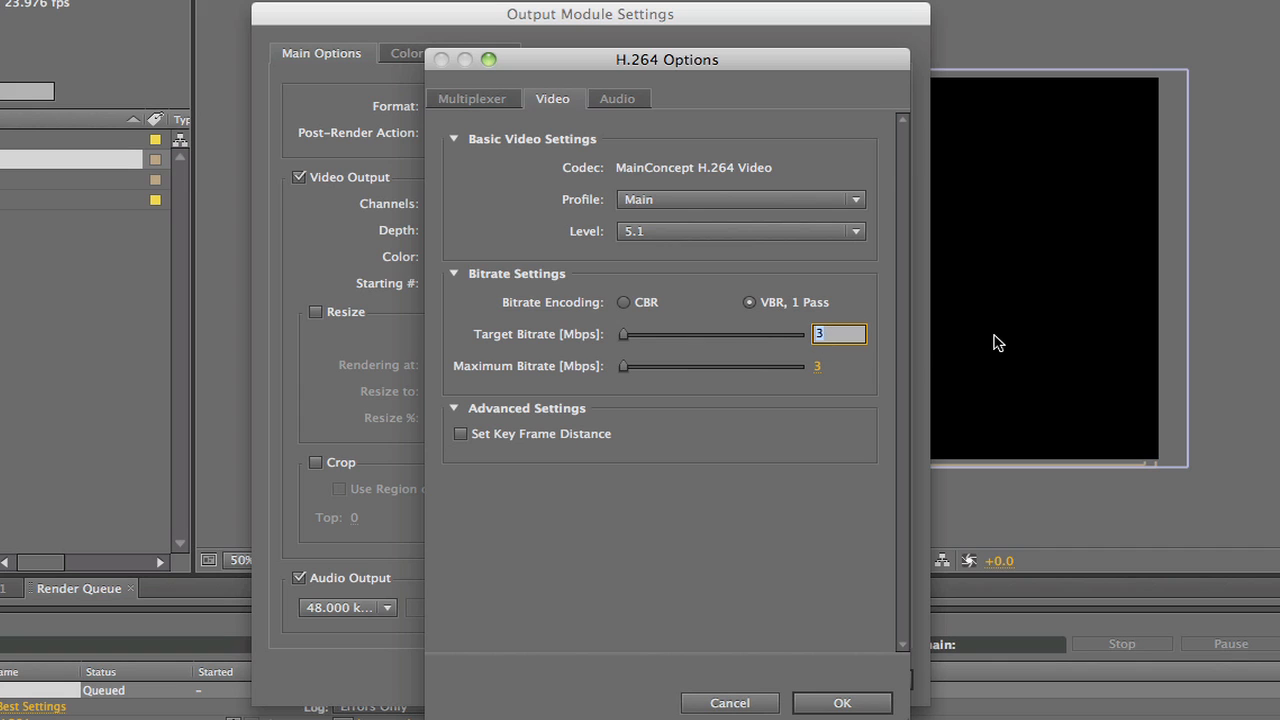
Lower the H.264 video target bitrate to 0.8 Mbps and maximum bitrate to 0.9 Mbps
text(.8)
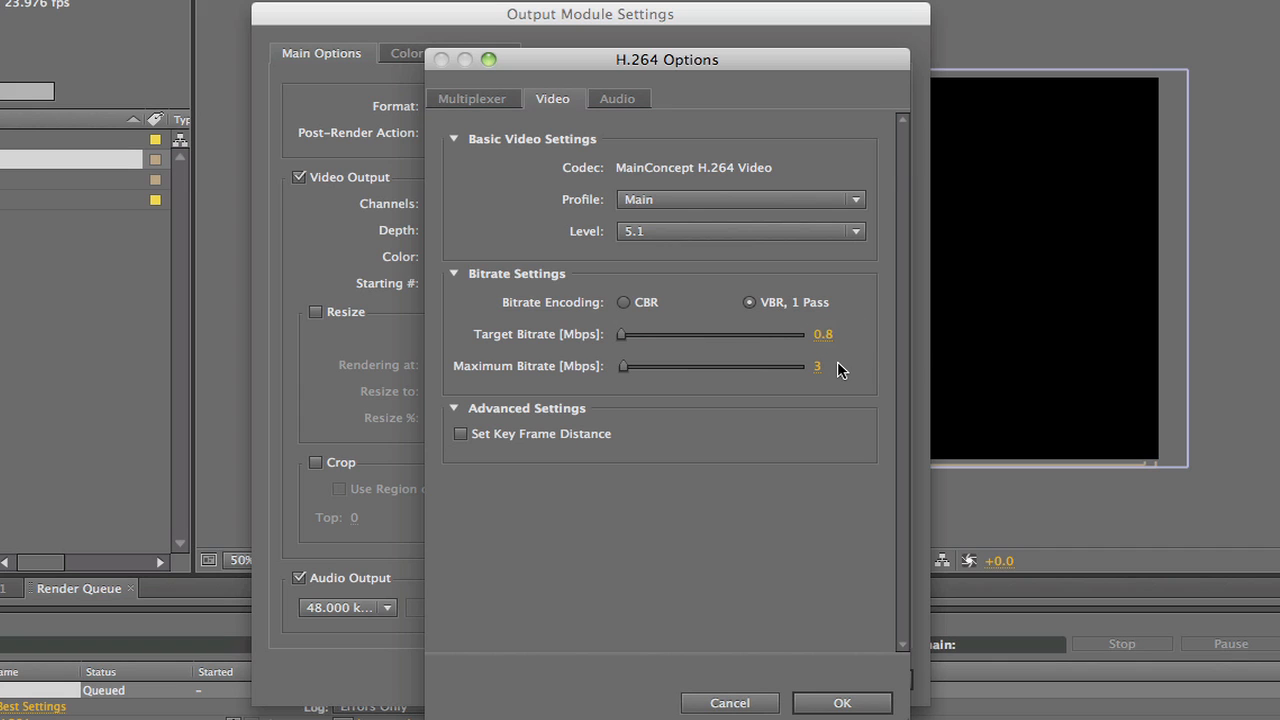
click(818, 365)
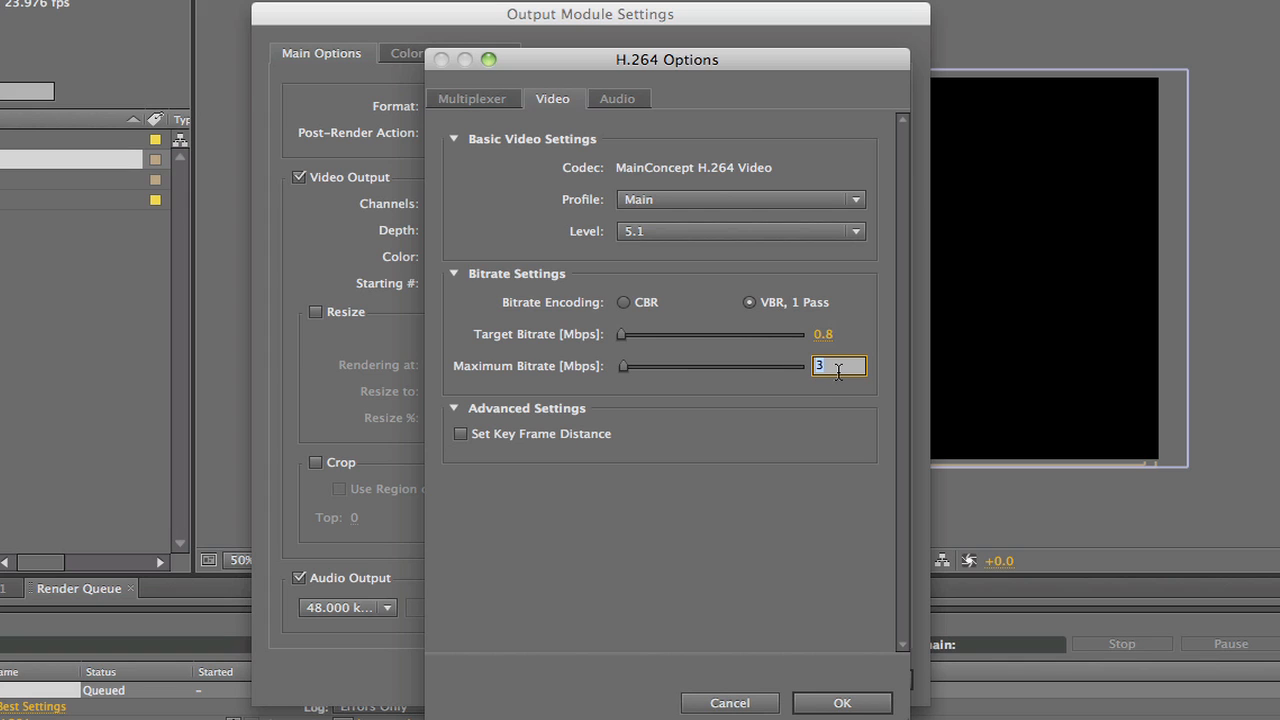
text(.99)
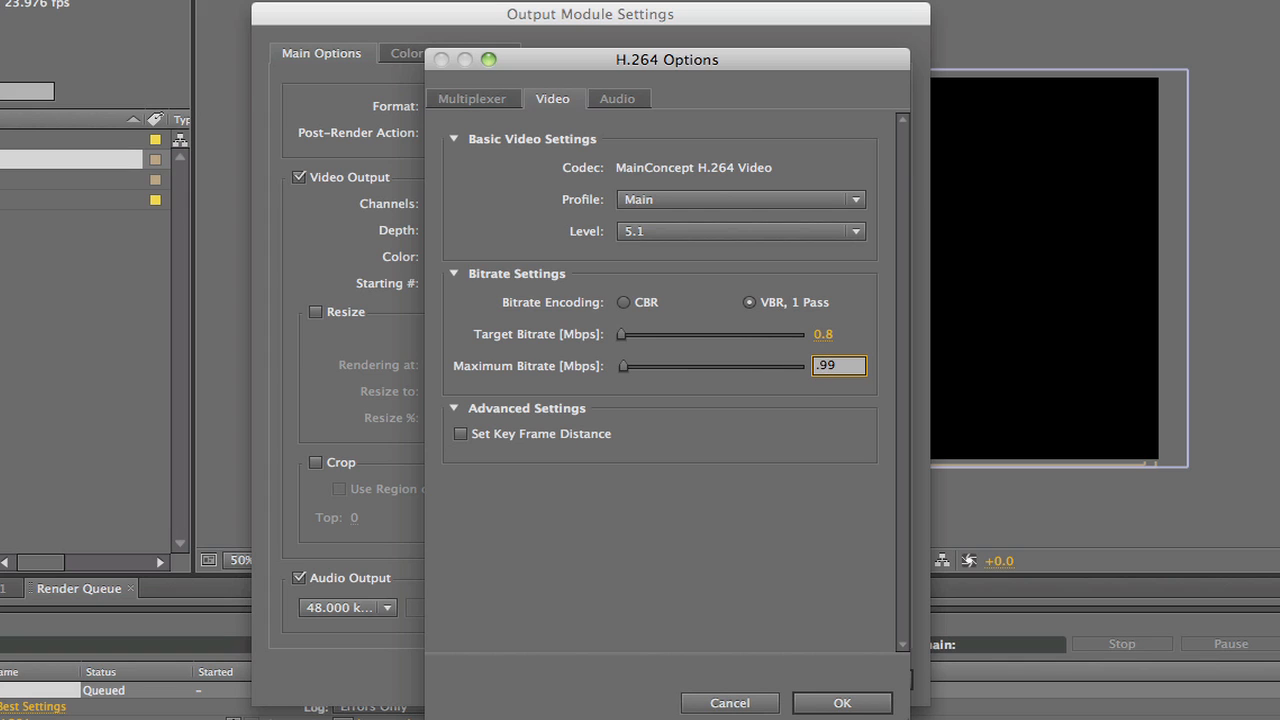
key(Backspace)
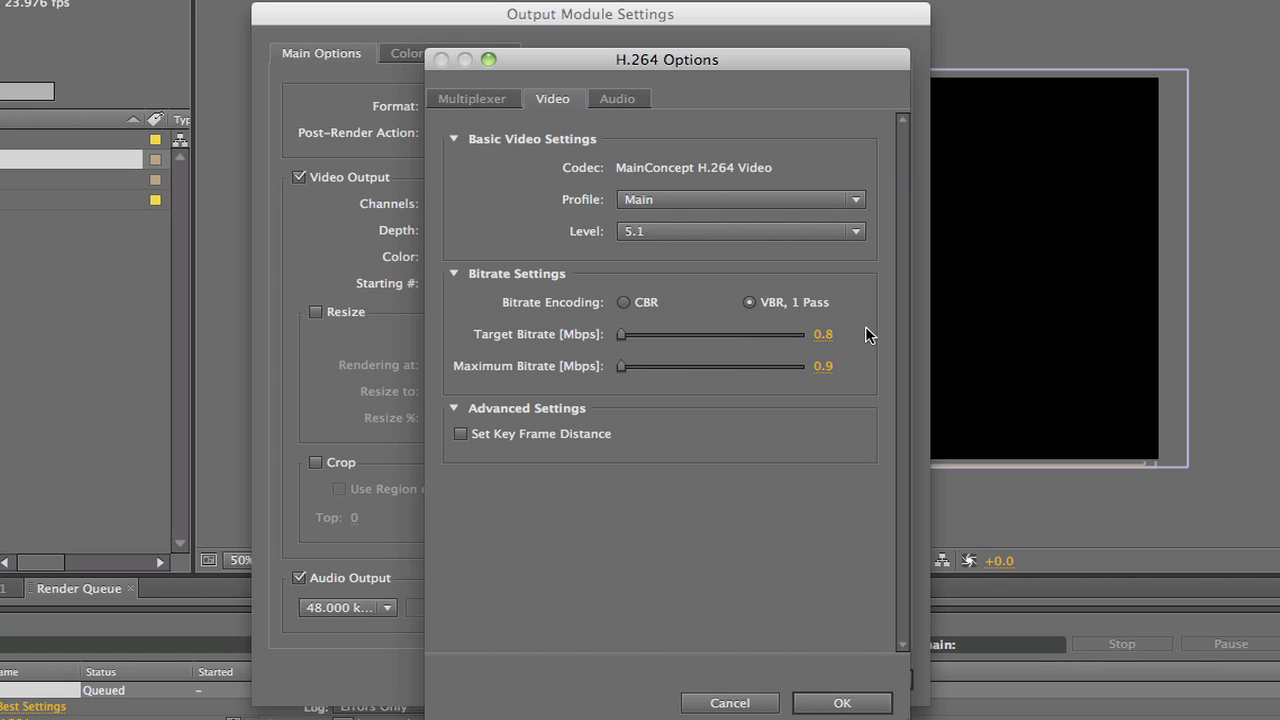
mouse_move(978, 388)
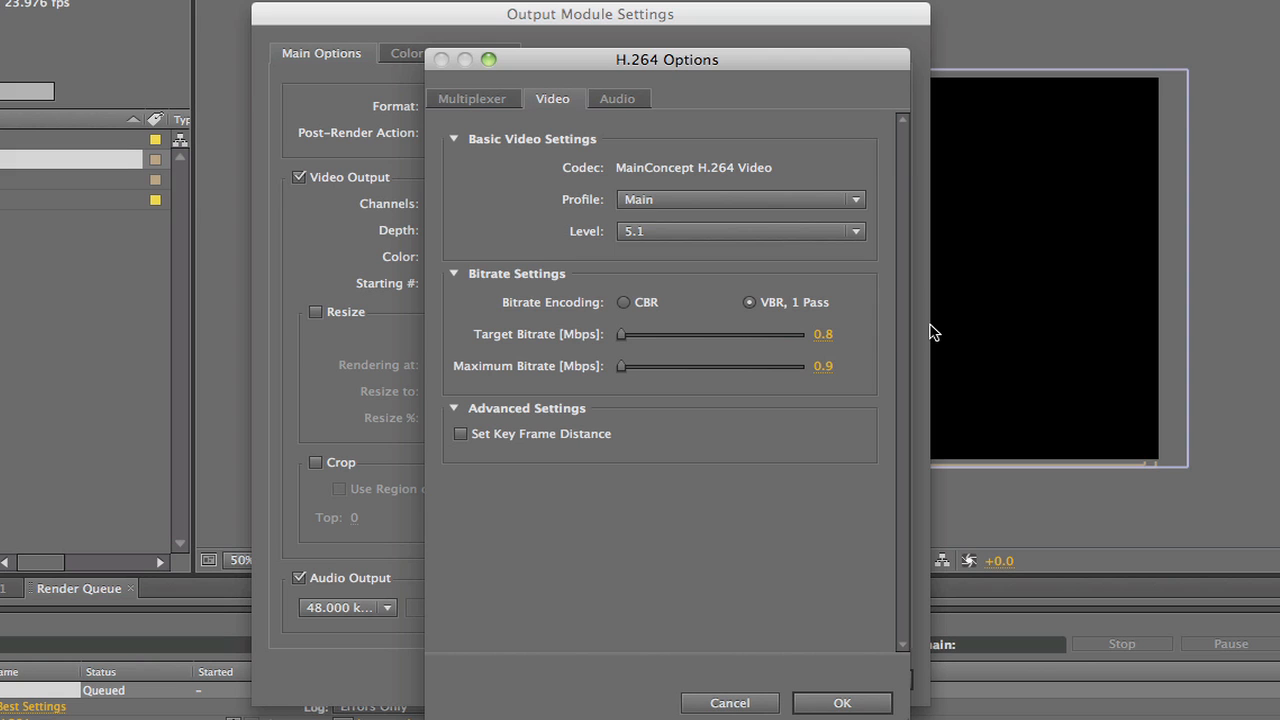
mouse_move(841, 667)
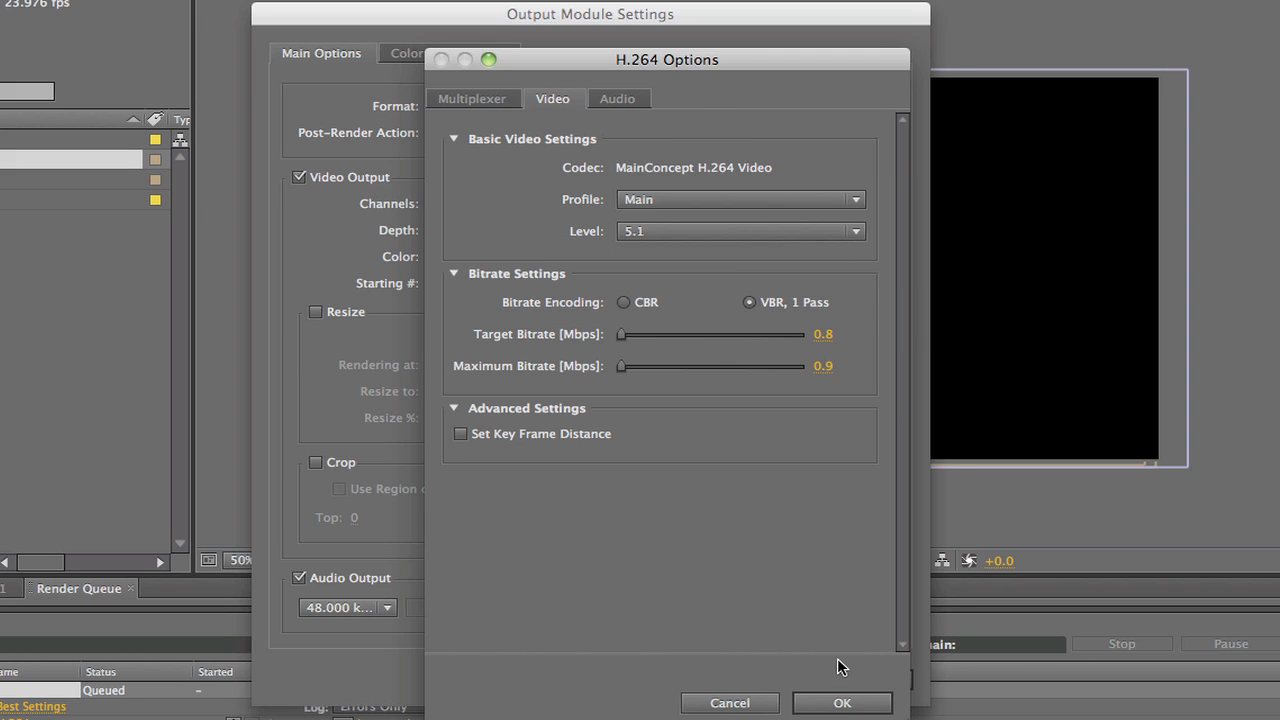
Resize the output to 854 x 480 and accept the Custom: H.264 output module
click(841, 703)
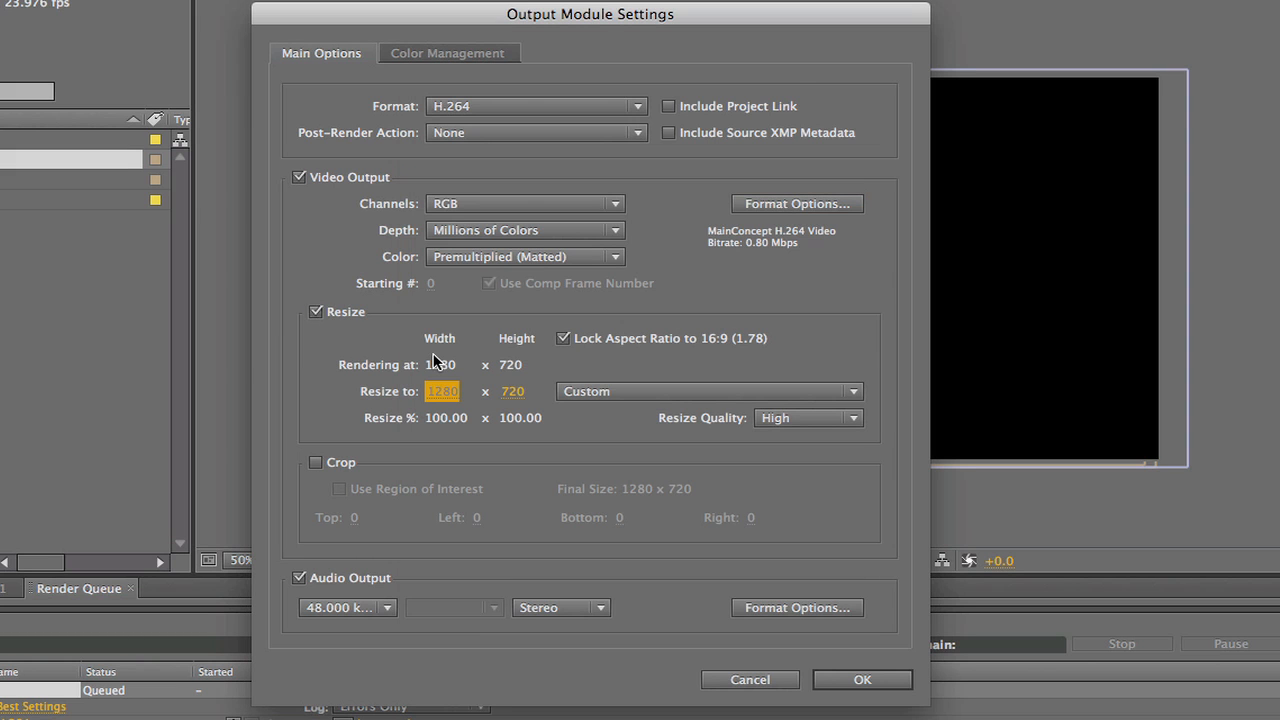
click(707, 391)
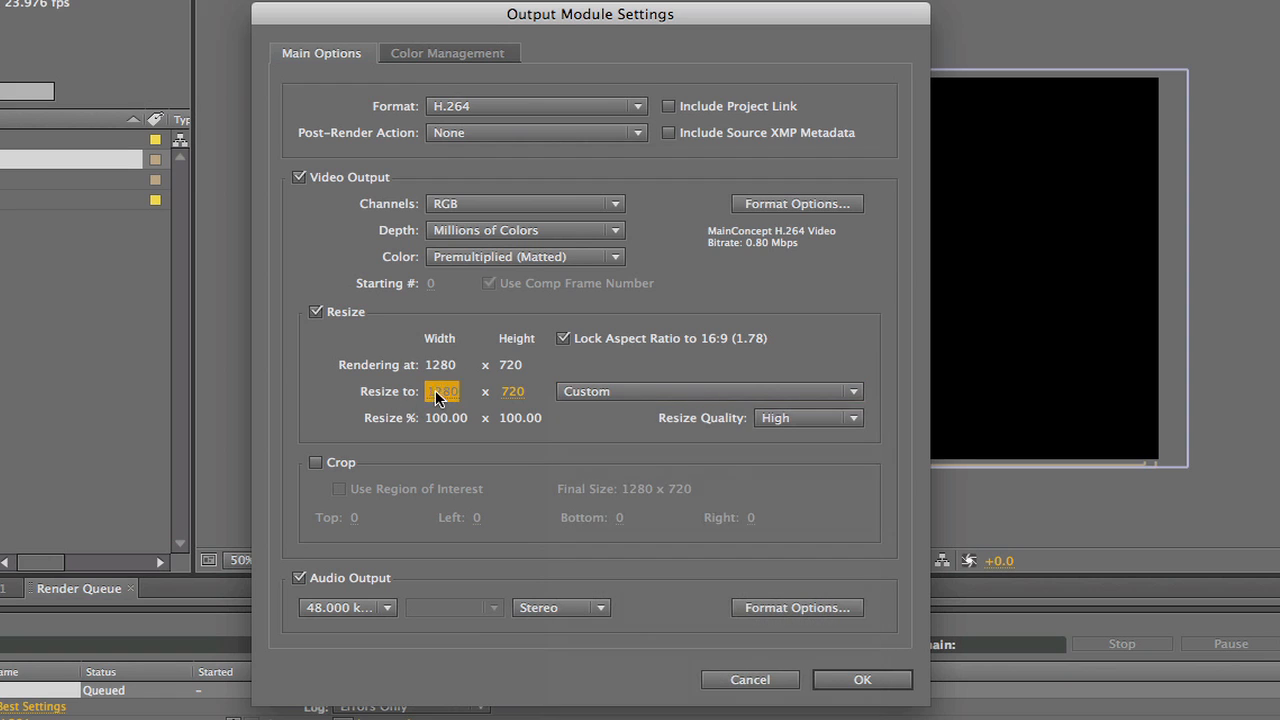
text(854)
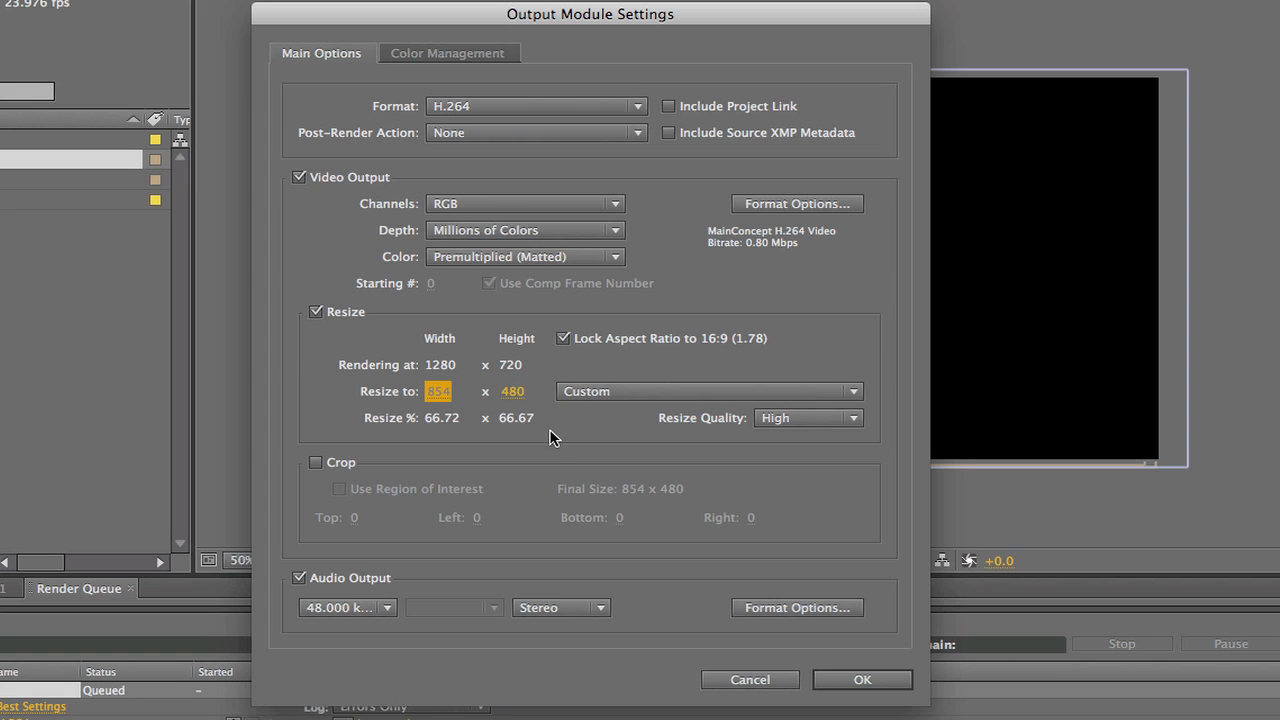
mouse_move(585, 368)
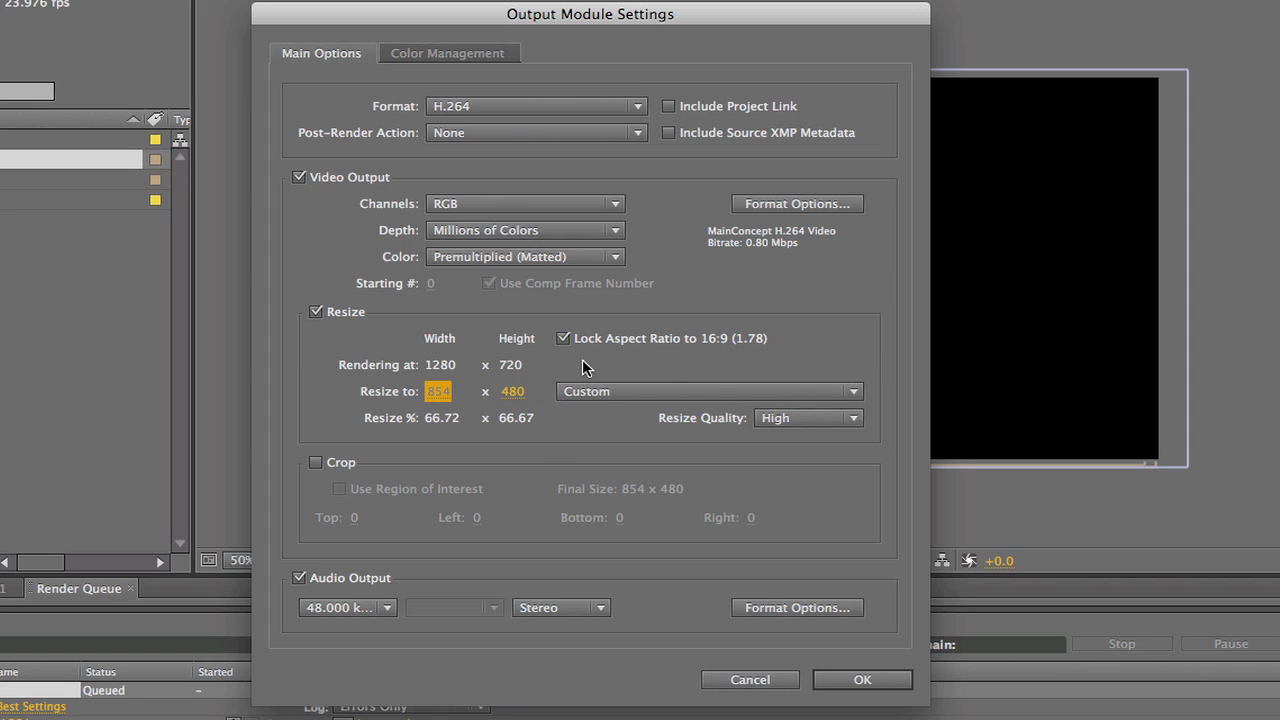
mouse_move(862, 695)
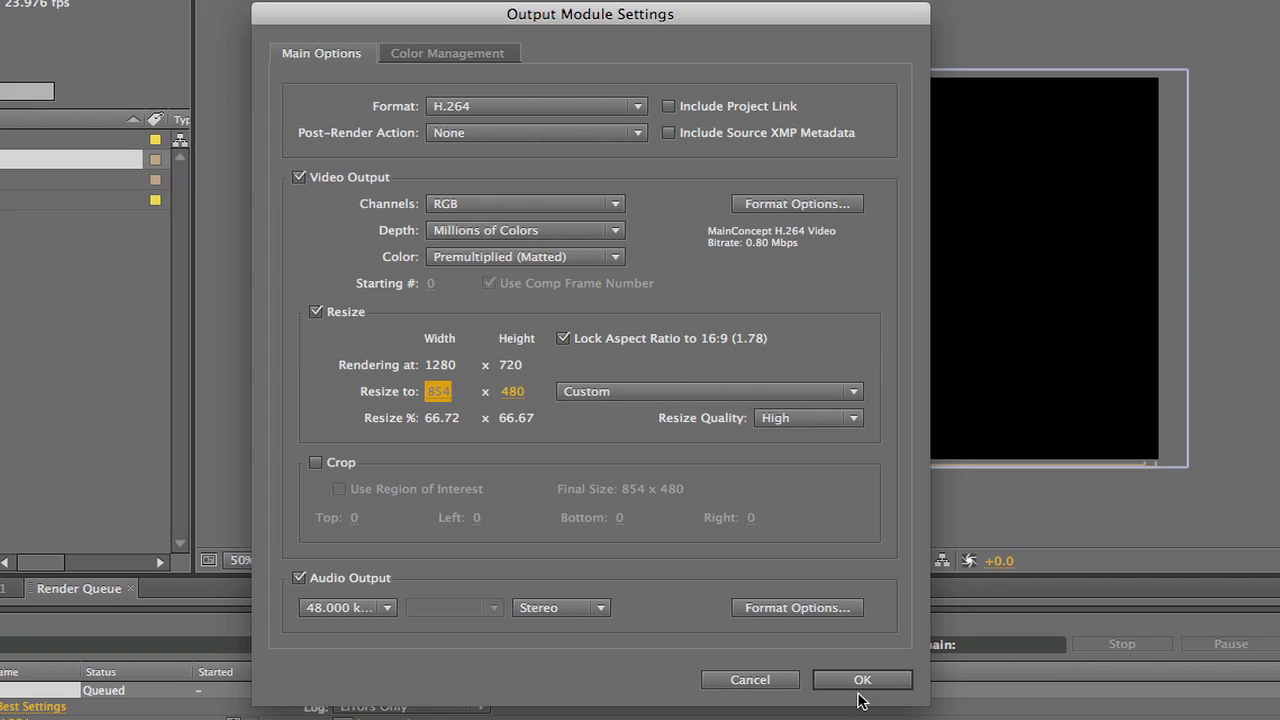
click(861, 679)
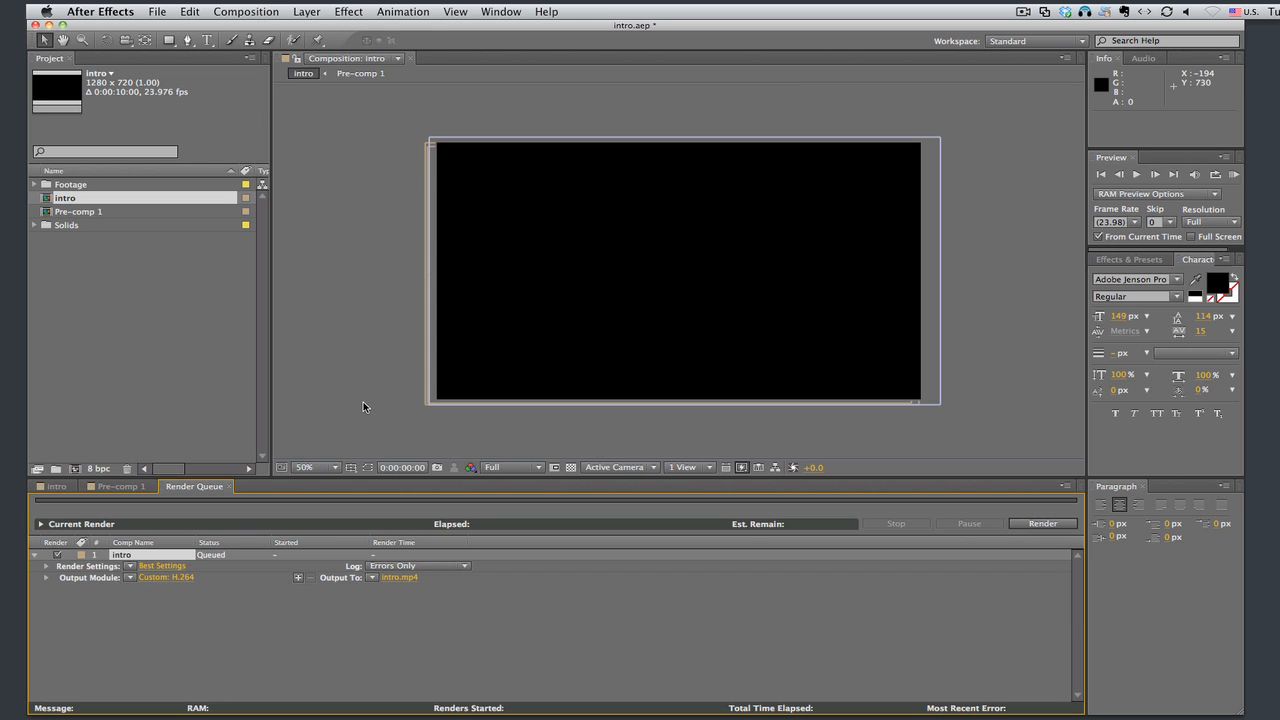
mouse_move(363, 396)
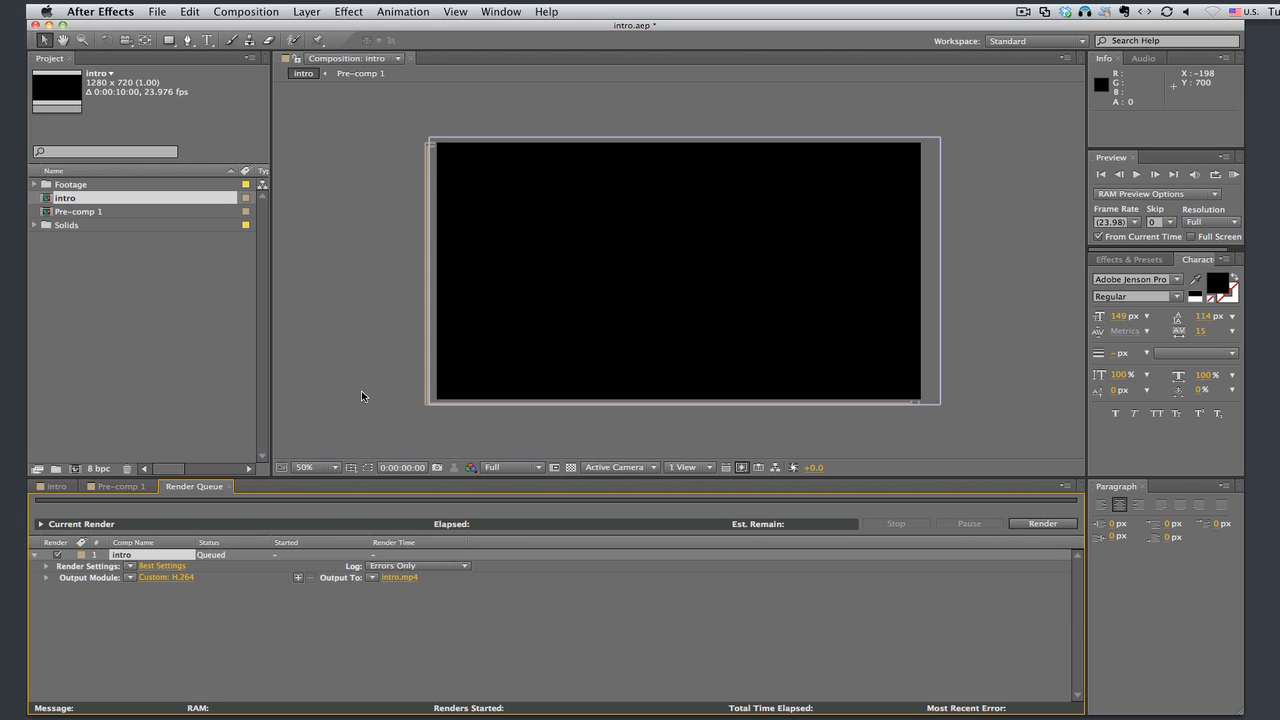